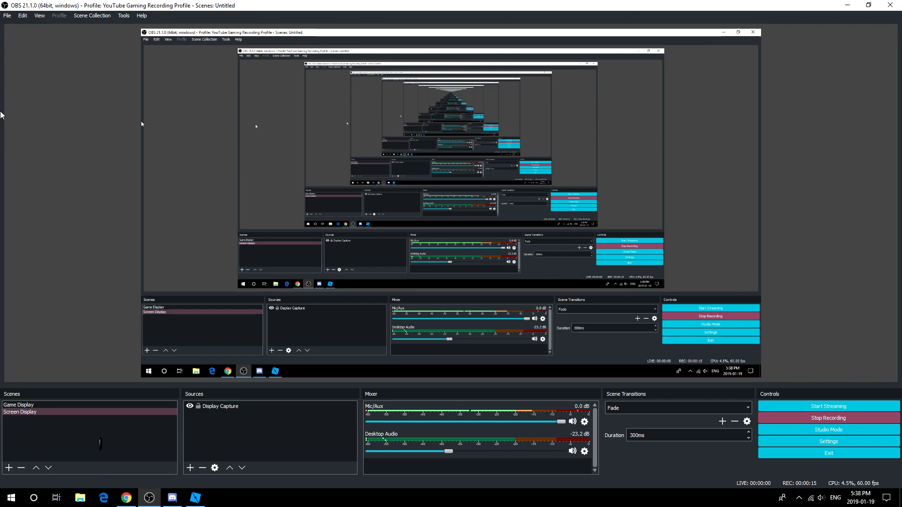
mouse_move(148, 426)
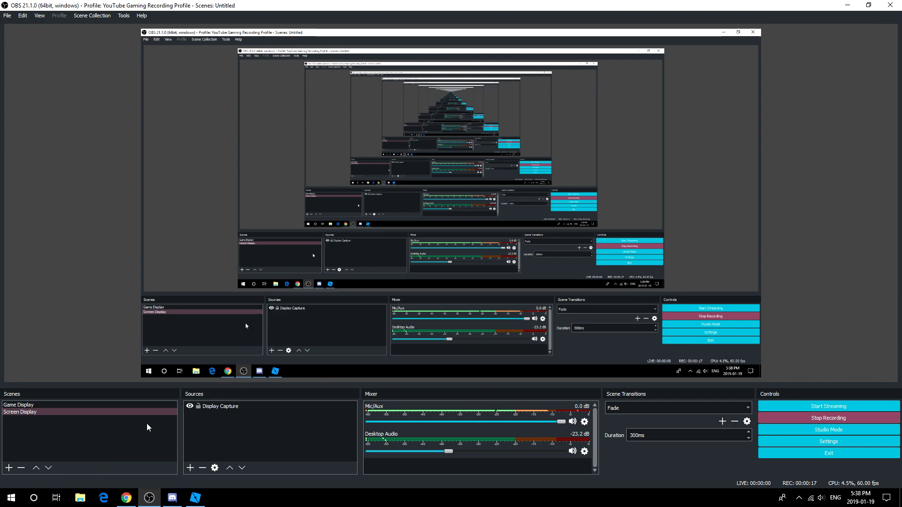
- Switch to Chrome and show the YouTube channel's Videos tab
click(125, 498)
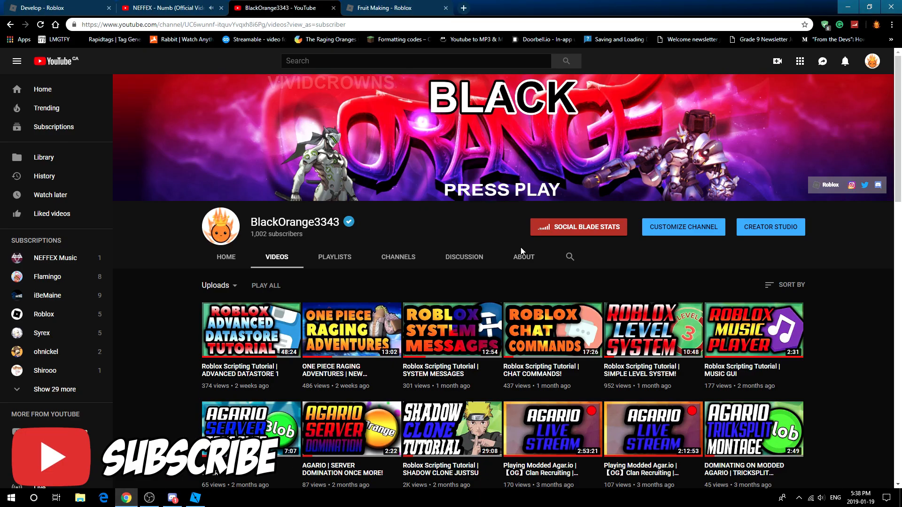
double_click(294, 222)
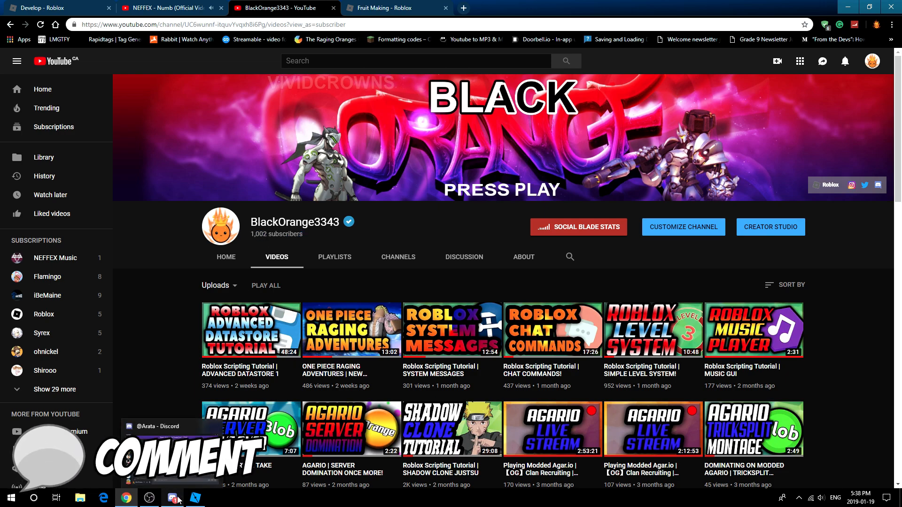
click(171, 498)
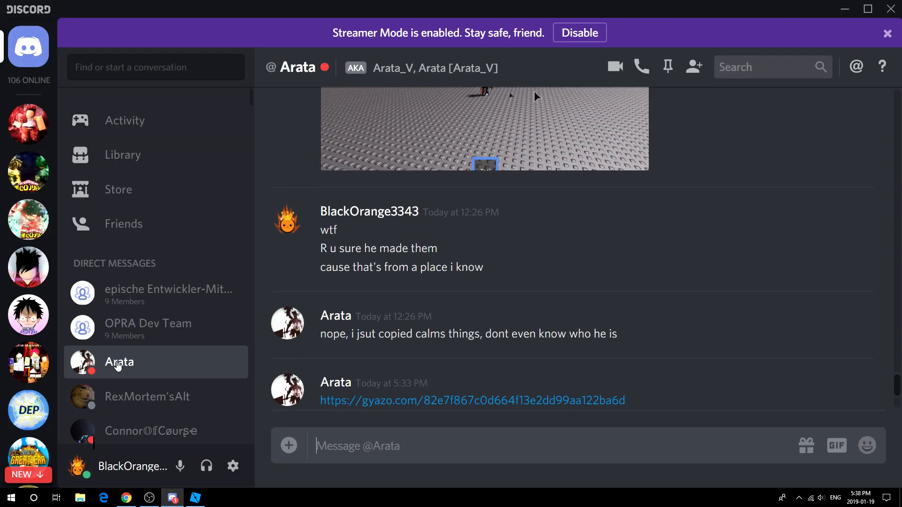
click(150, 421)
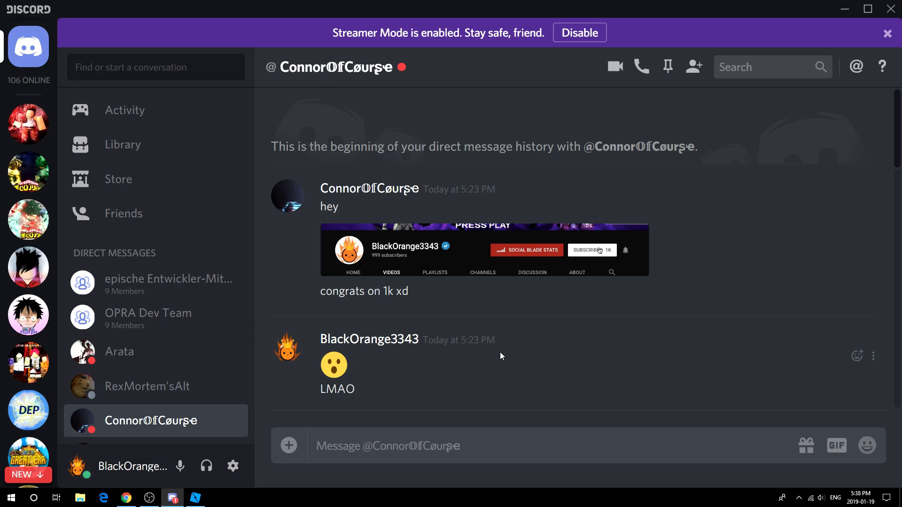
click(485, 250)
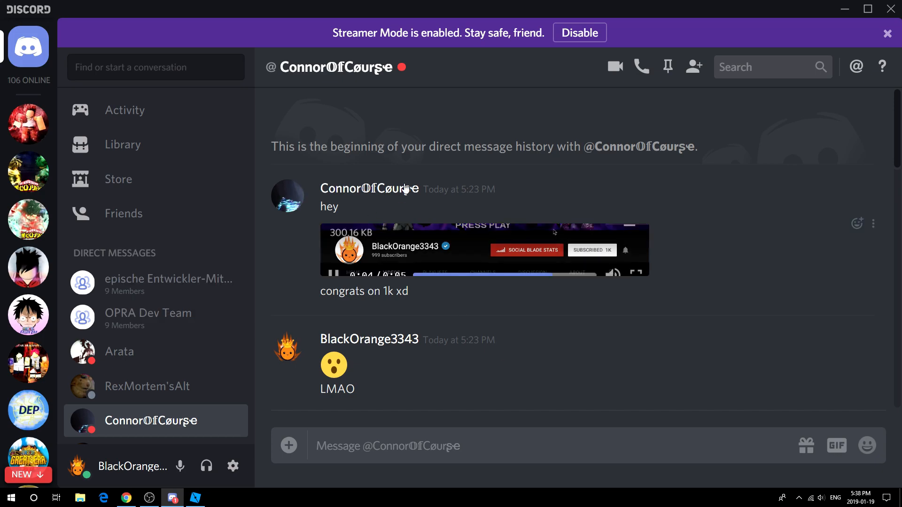
- Scroll the conversation to the shared Roblox Scripting Tutorial video link
scroll(down, 3)
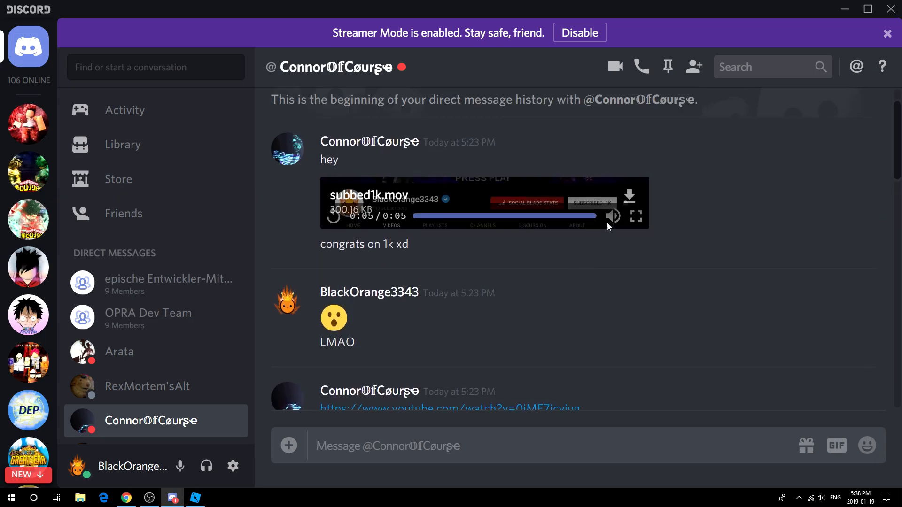
scroll(down, 3)
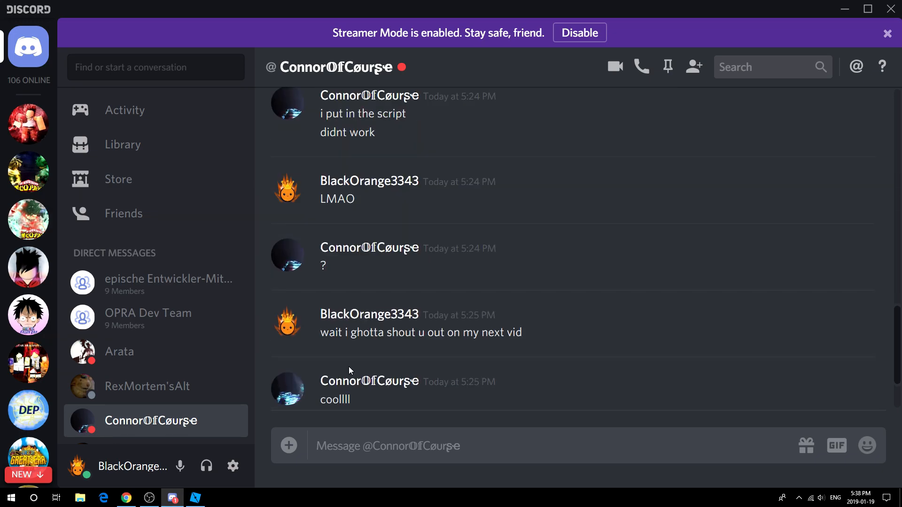
scroll(down, 3)
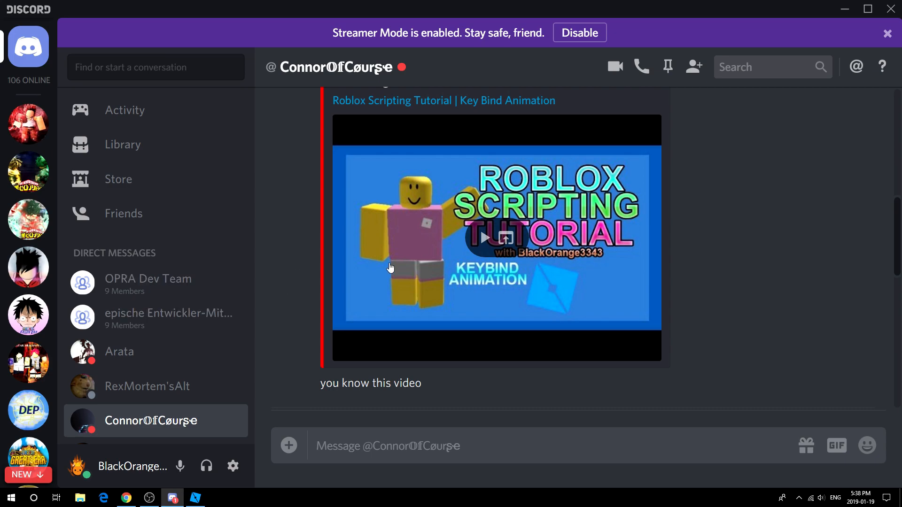
scroll(down, 3)
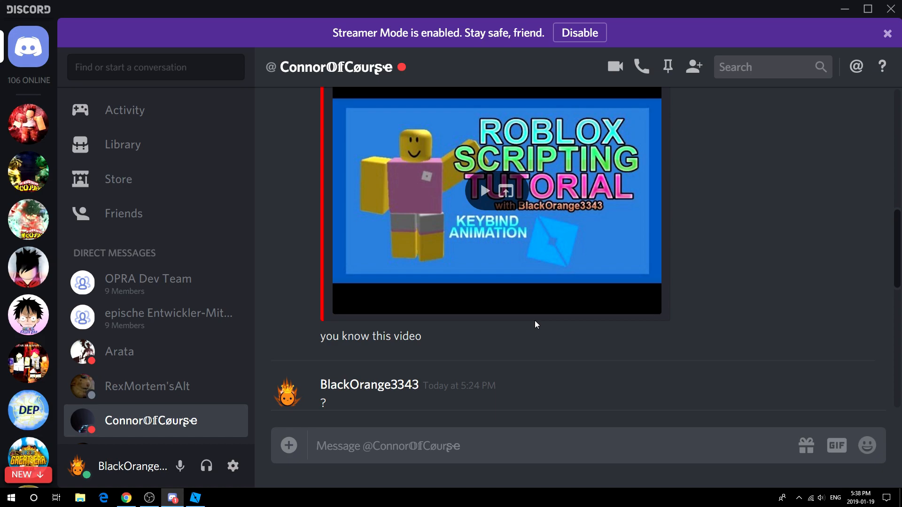
scroll(up, 3)
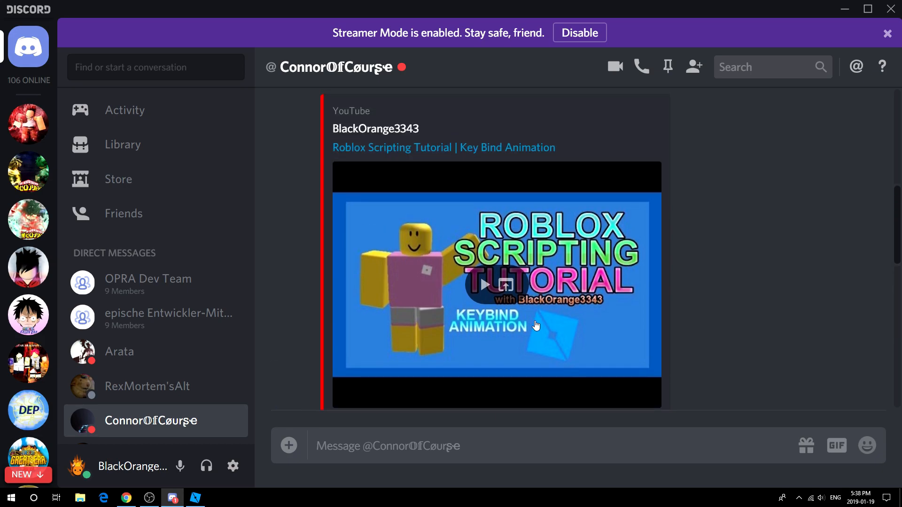
mouse_move(566, 247)
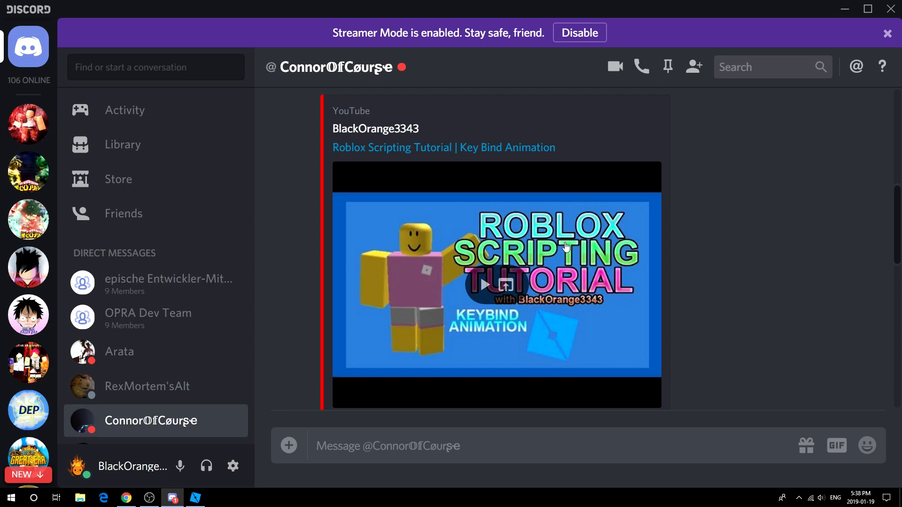
mouse_move(555, 295)
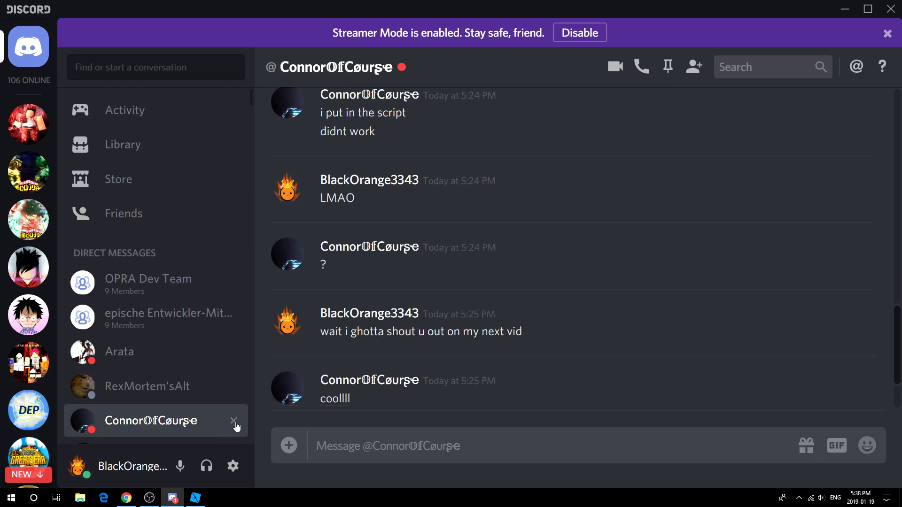
- Switch to Roblox Studio and show Manage Plugins from the Plugins ribbon
click(196, 498)
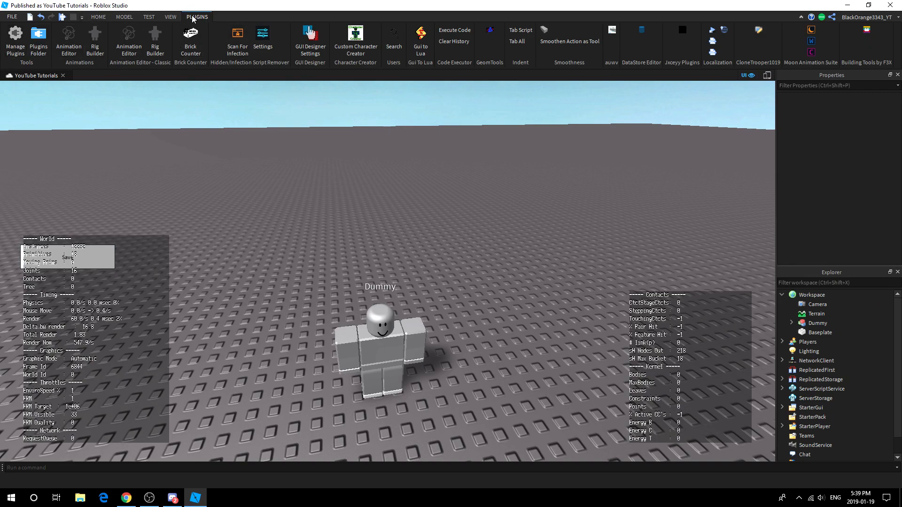
click(15, 40)
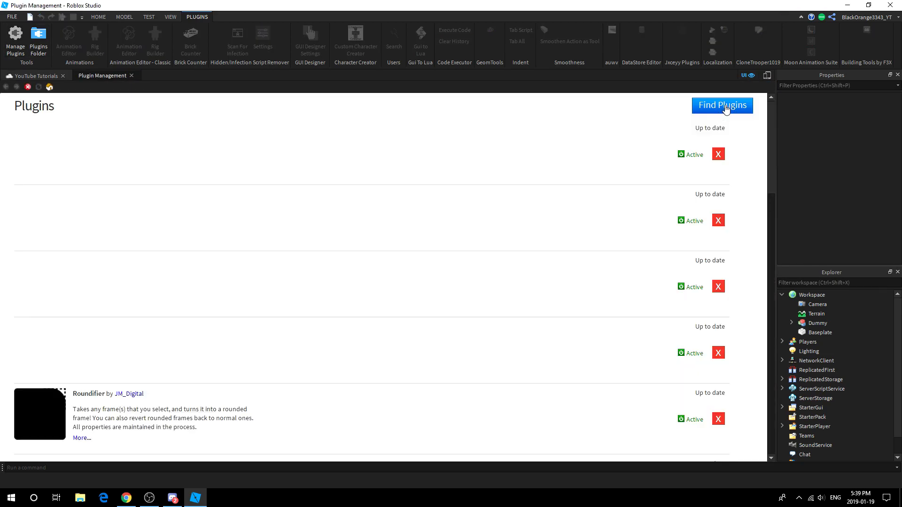
- Browse the Library's free plugins catalogue, scrolling through the first results page
click(722, 104)
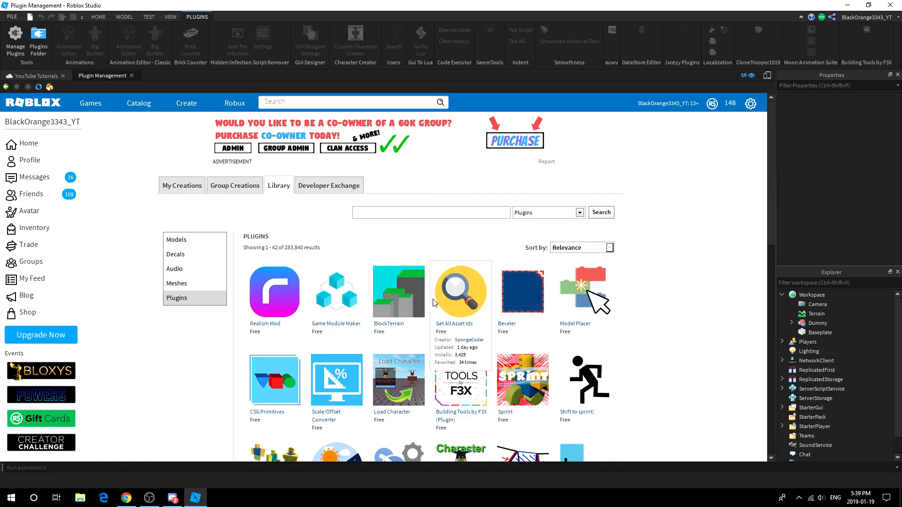
scroll(down, 3)
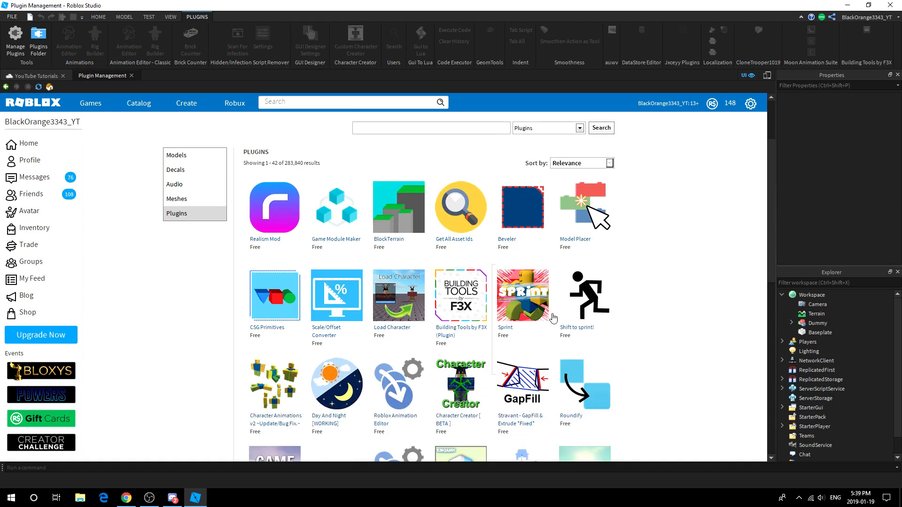
scroll(down, 3)
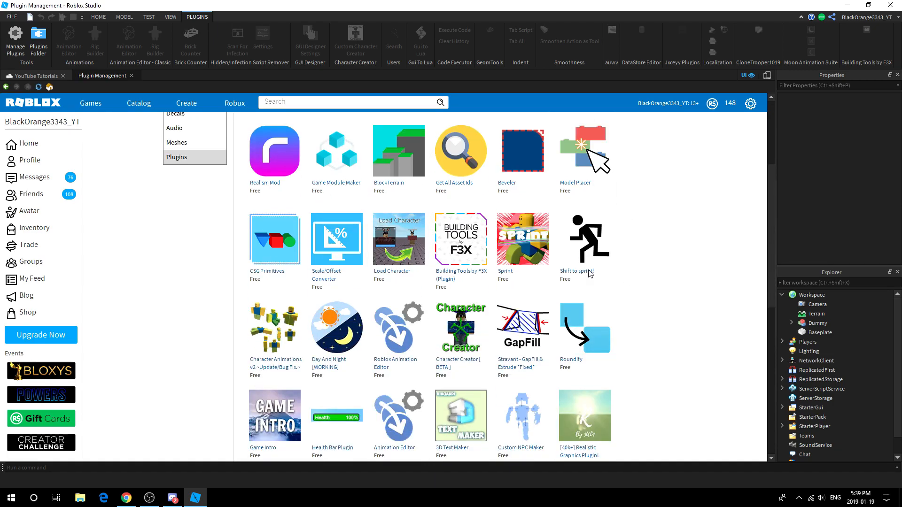
mouse_move(589, 241)
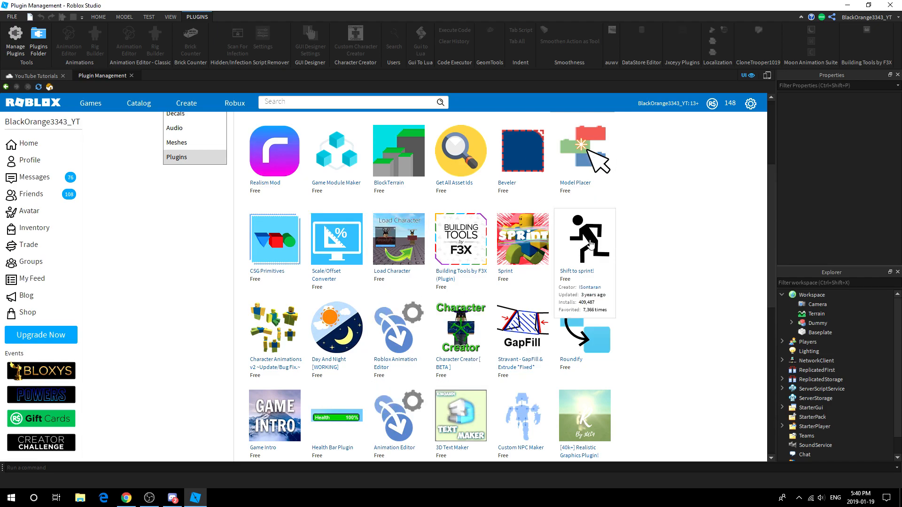
scroll(down, 3)
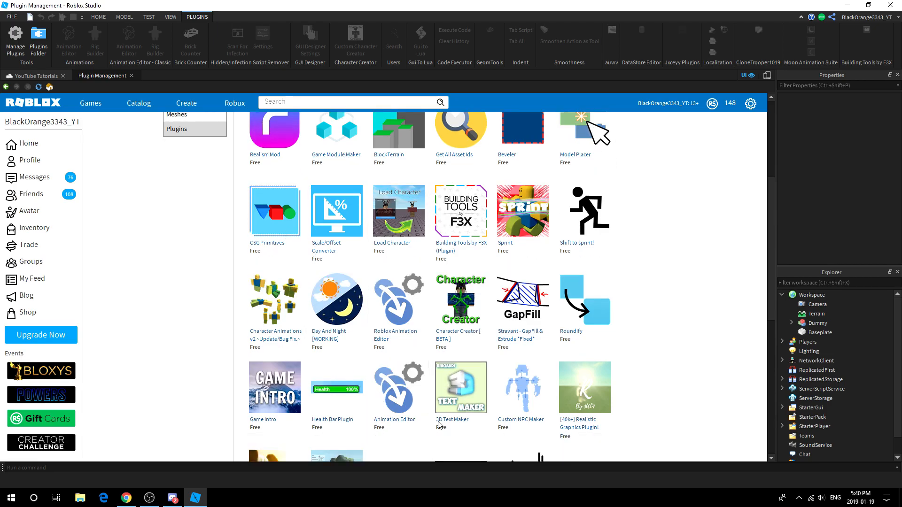
scroll(down, 3)
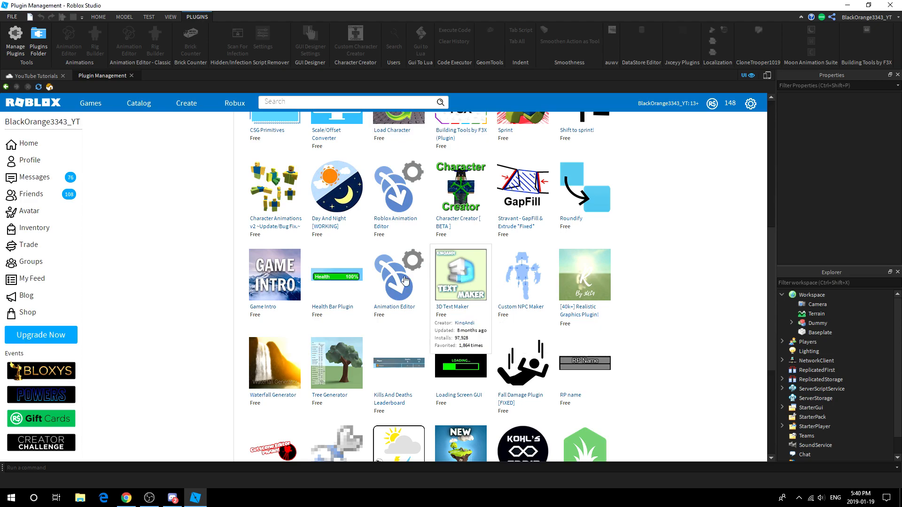
mouse_move(407, 224)
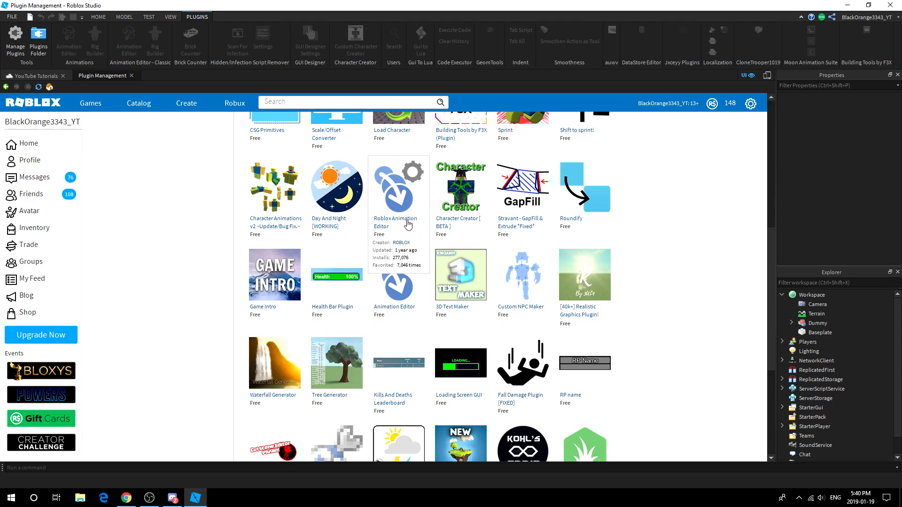
mouse_move(385, 214)
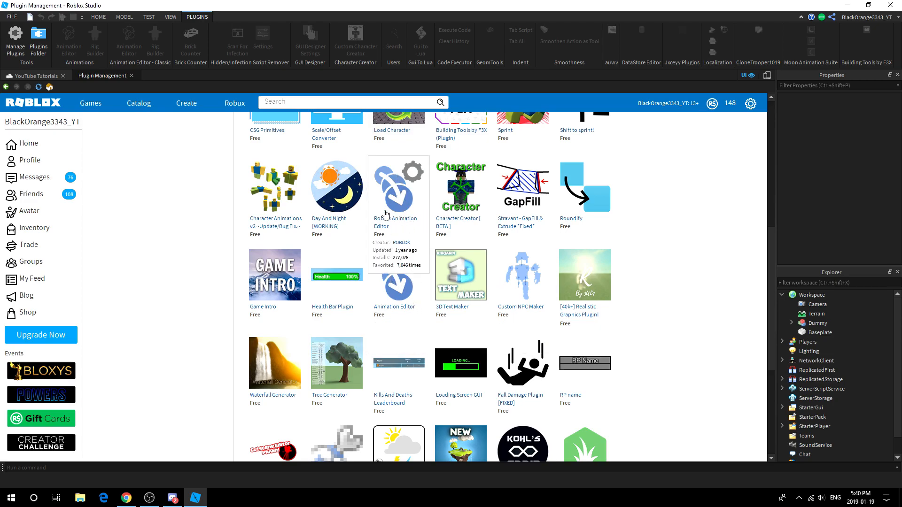
mouse_move(400, 239)
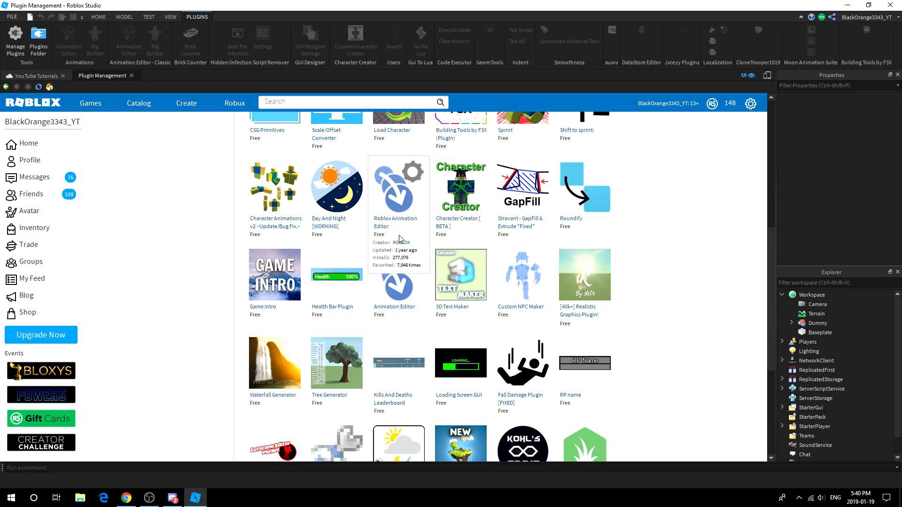
scroll(up, 3)
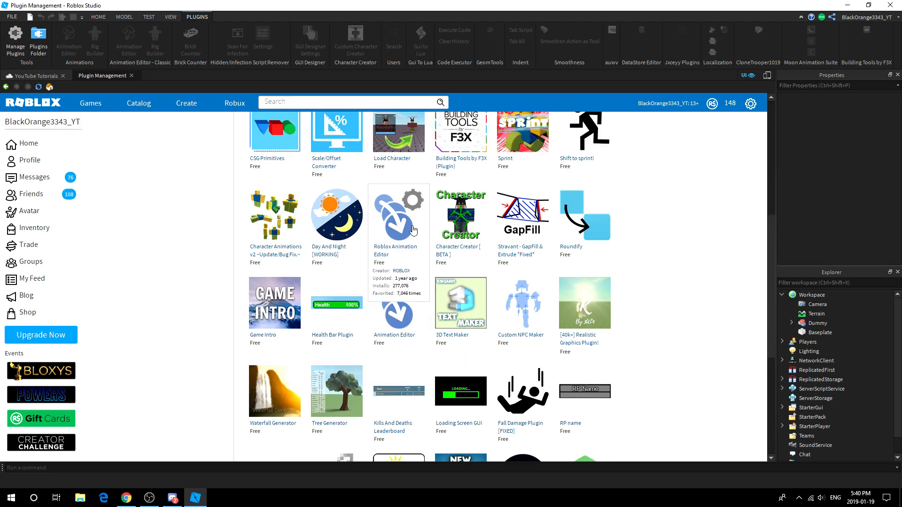
mouse_move(400, 217)
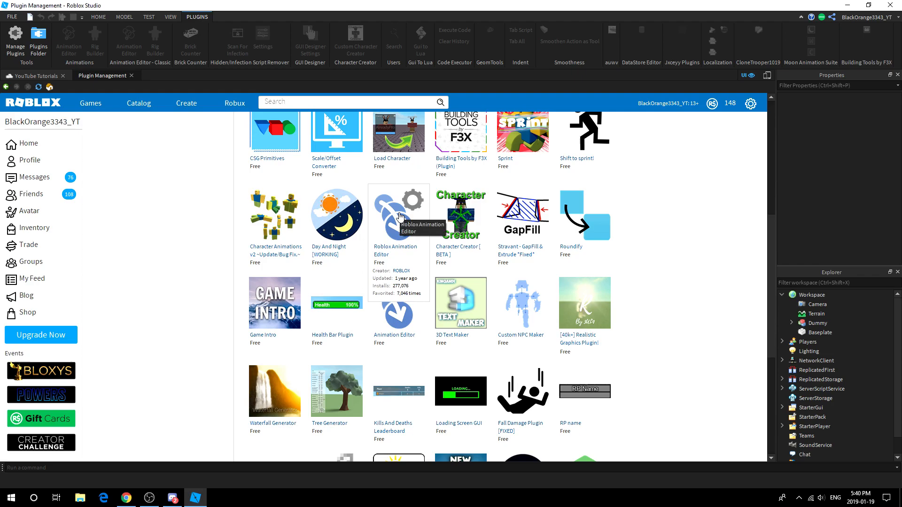
mouse_move(396, 304)
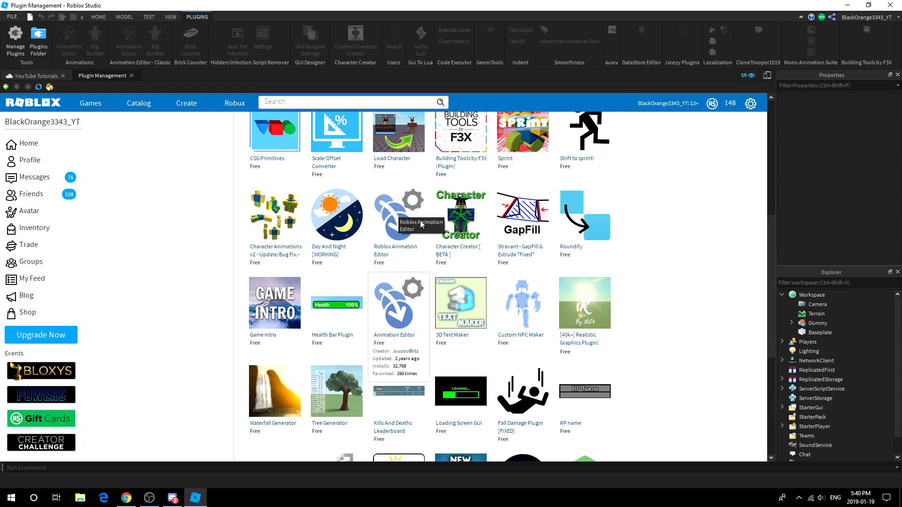
mouse_move(407, 312)
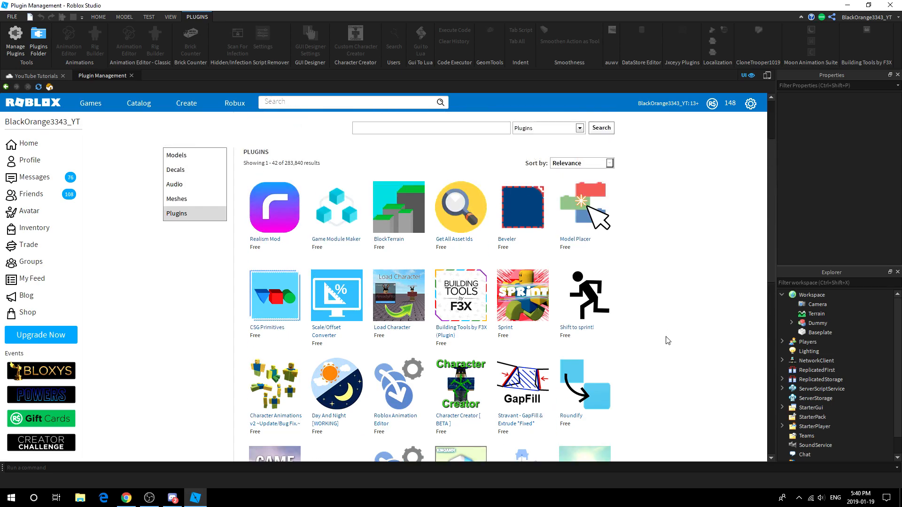
scroll(down, 3)
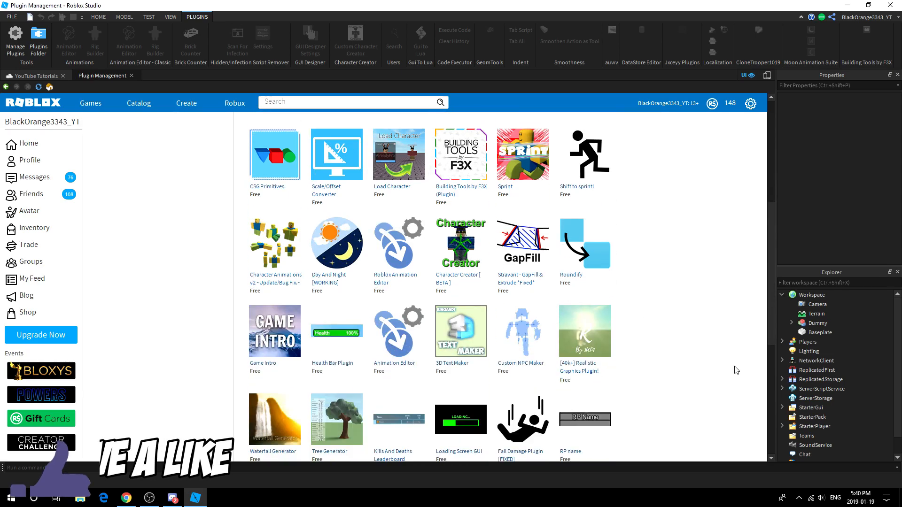
scroll(down, 3)
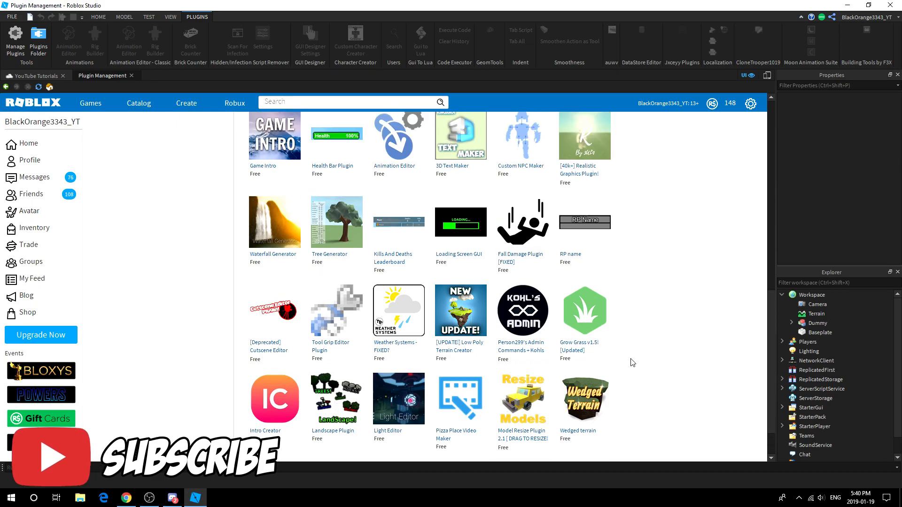
scroll(up, 3)
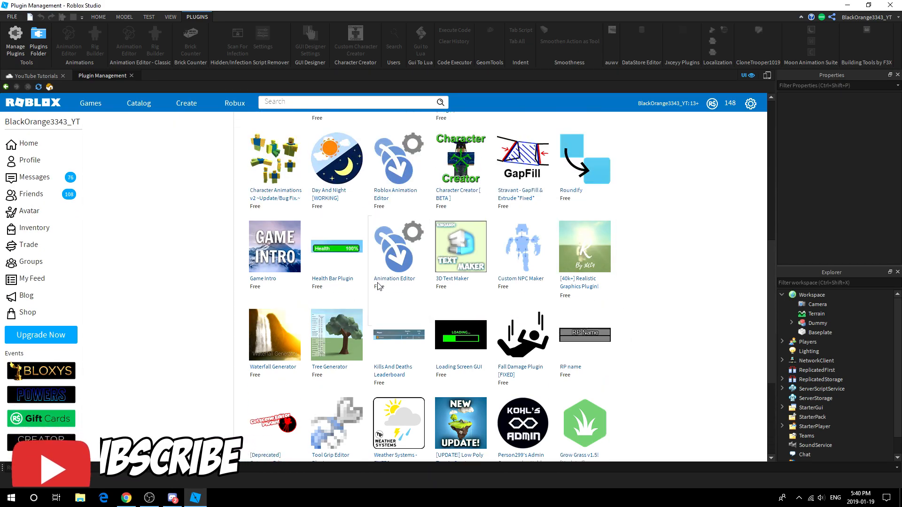
scroll(up, 3)
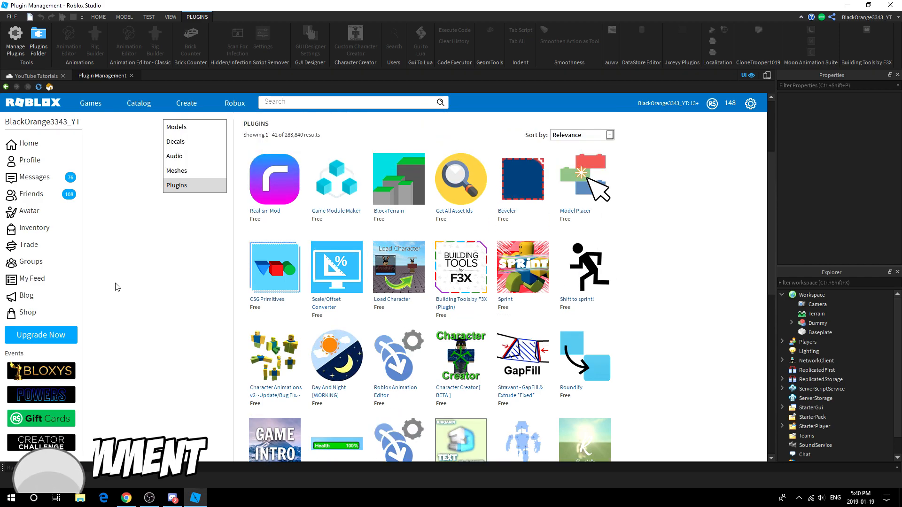
mouse_move(322, 183)
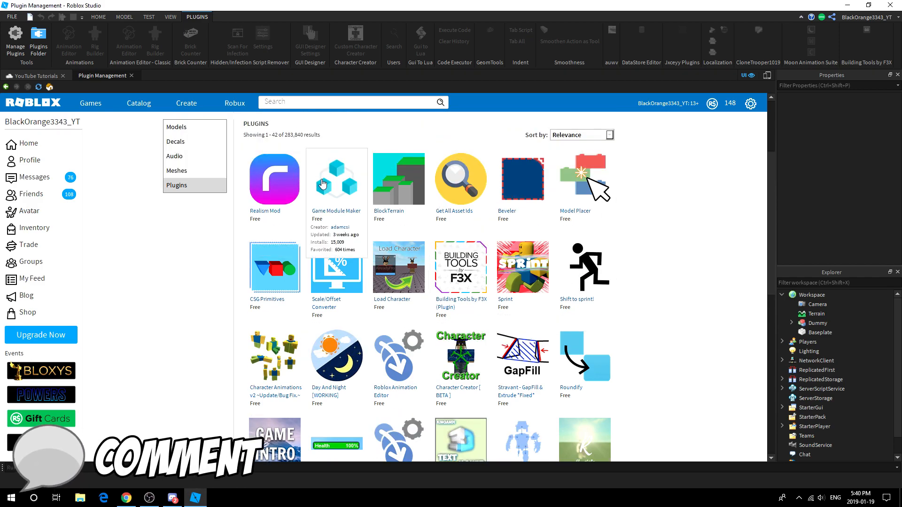
mouse_move(621, 292)
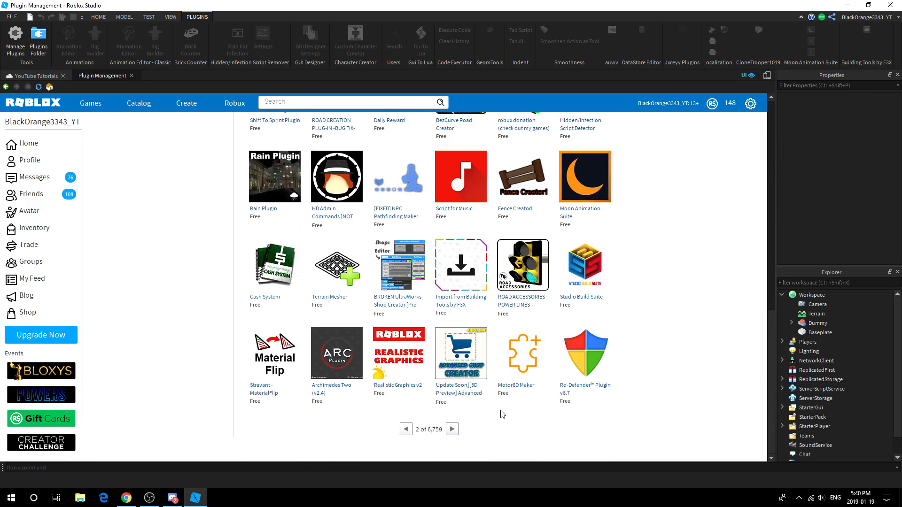
- Page forward to the second page of plugins and back to the first
click(451, 429)
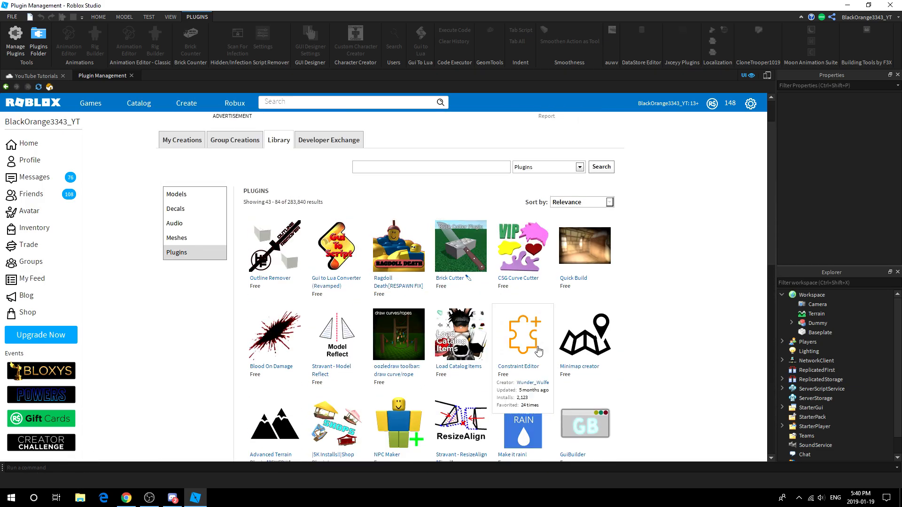
mouse_move(692, 279)
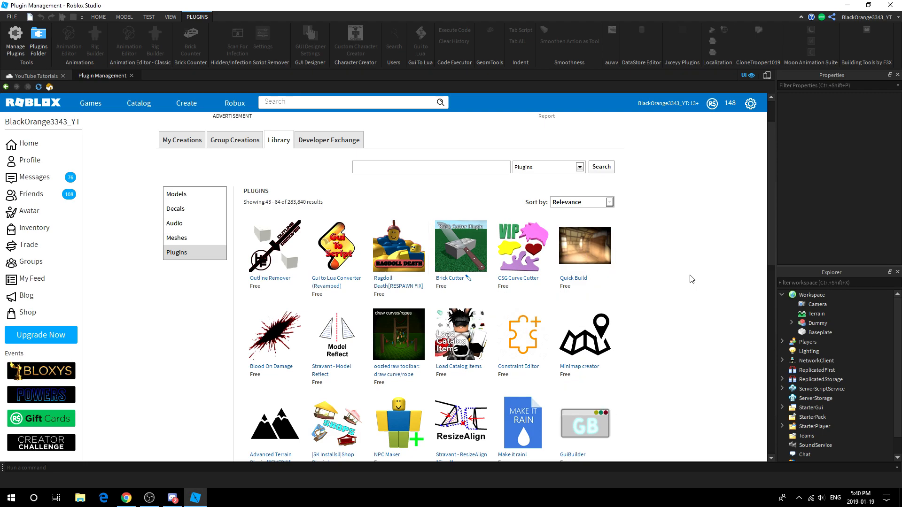
mouse_move(750, 171)
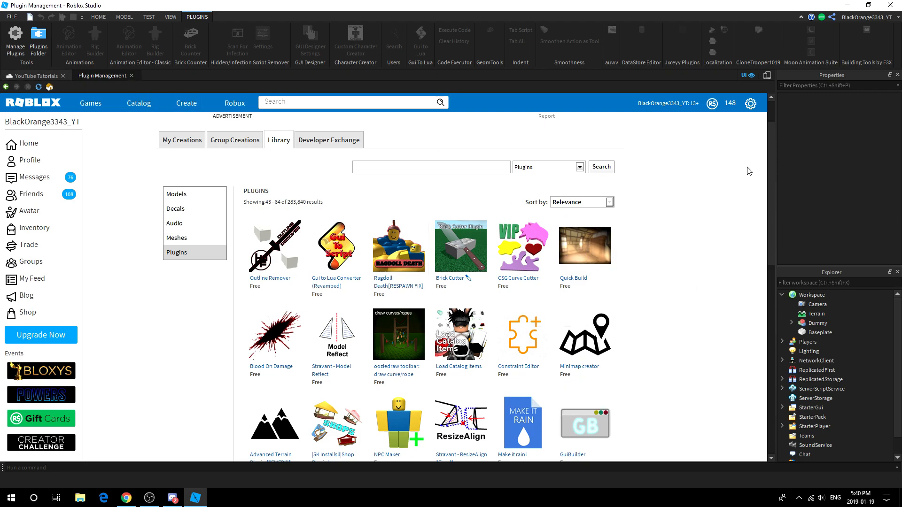
scroll(down, 3)
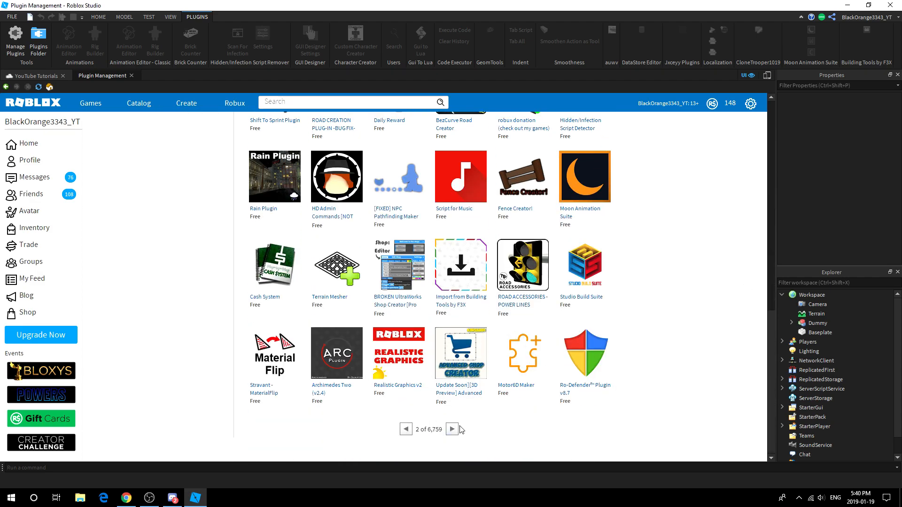
click(452, 429)
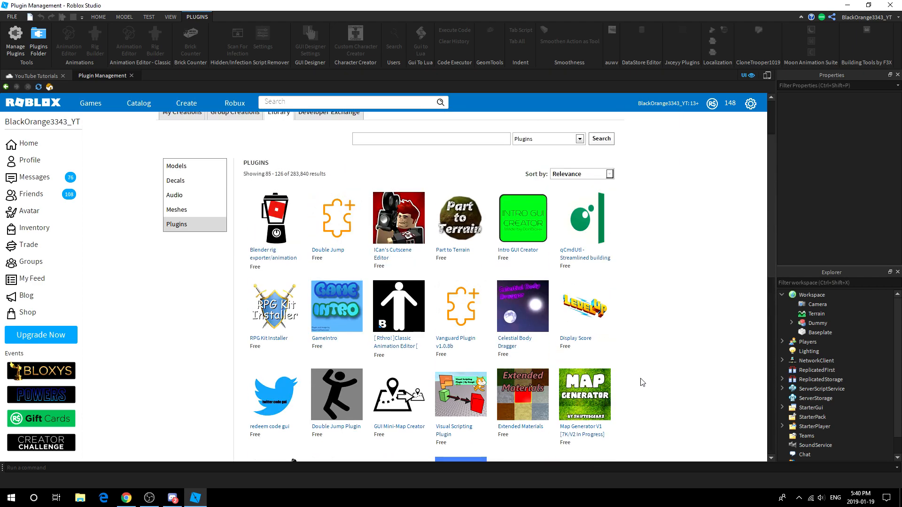
mouse_move(316, 336)
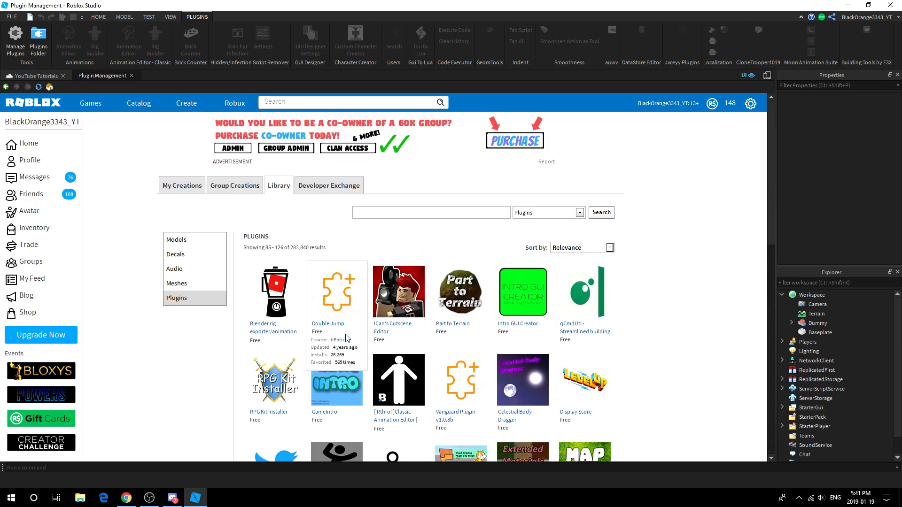
scroll(down, 3)
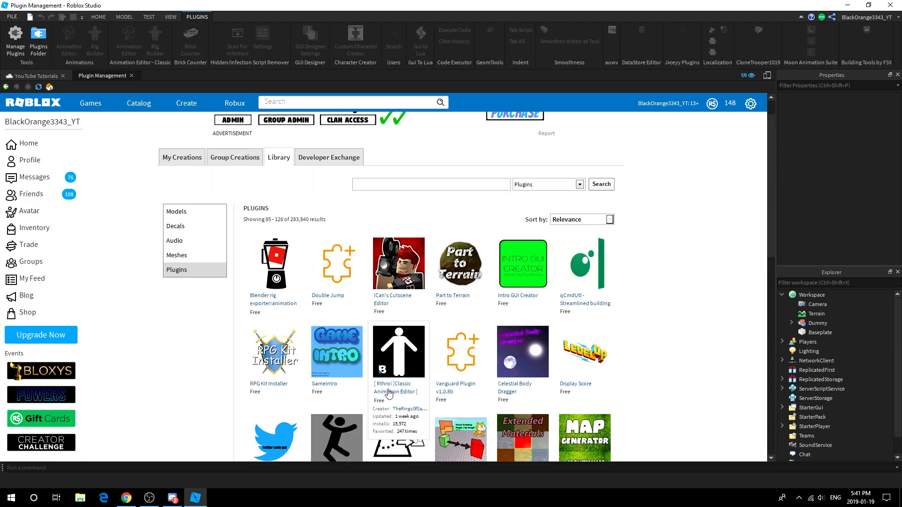
mouse_move(399, 401)
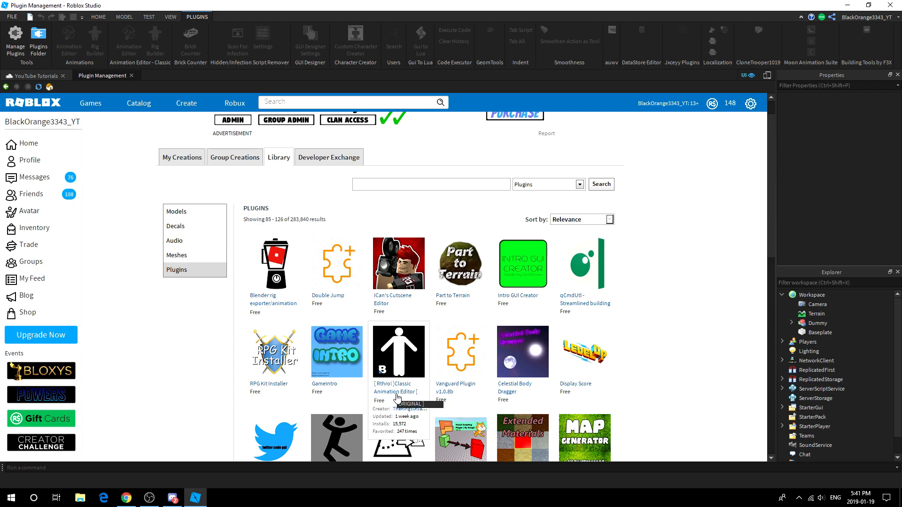
mouse_move(402, 350)
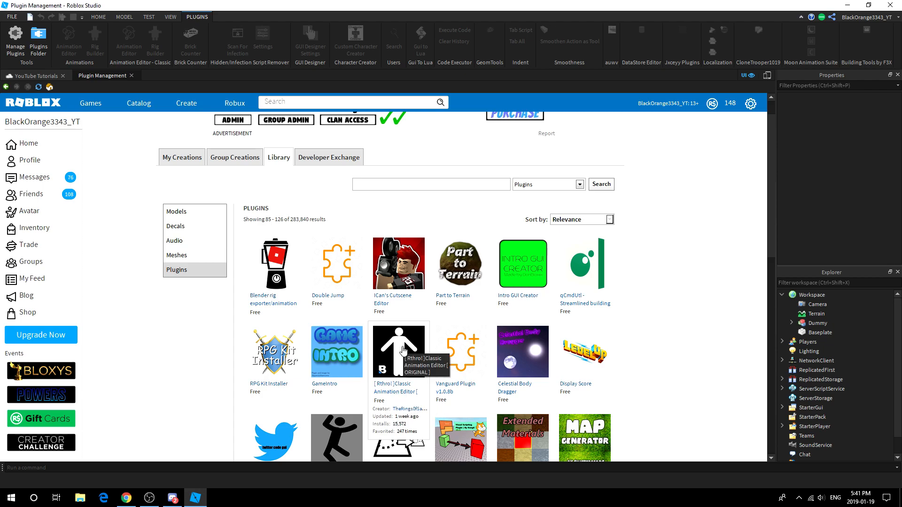
mouse_move(427, 326)
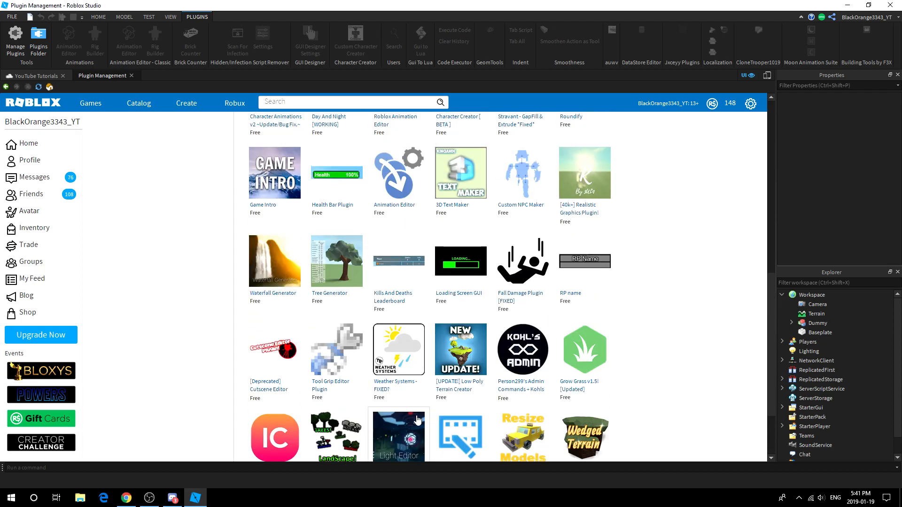
scroll(up, 3)
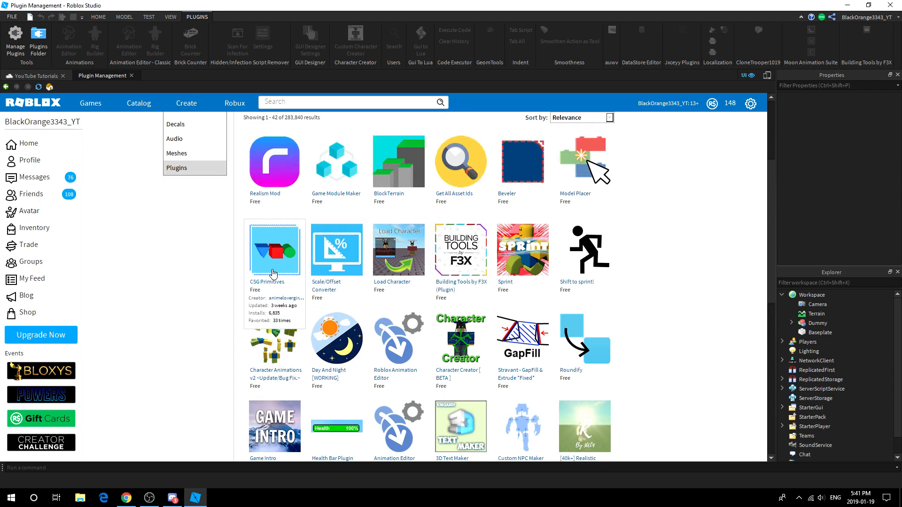
scroll(down, 3)
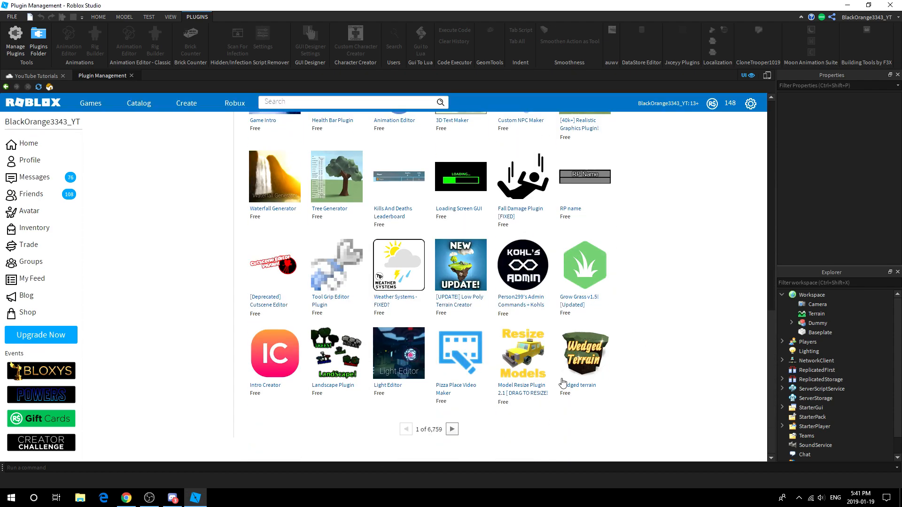
click(451, 430)
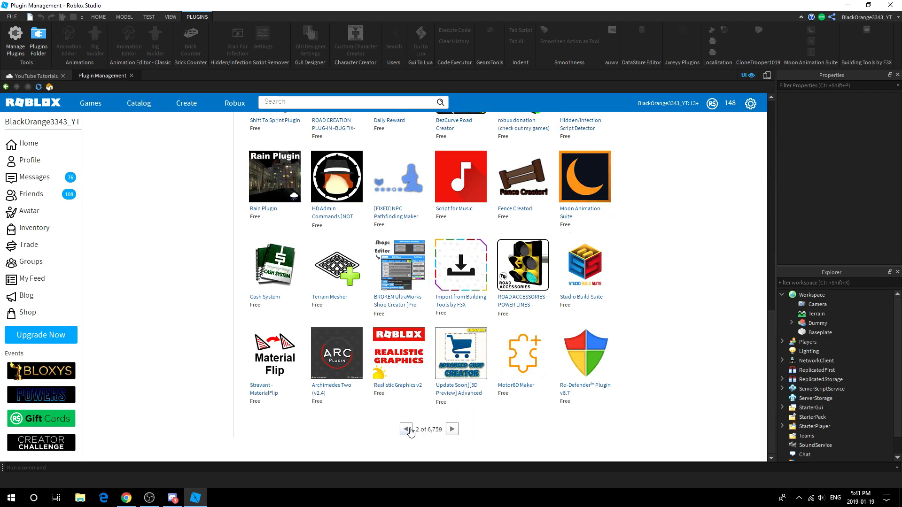
click(406, 429)
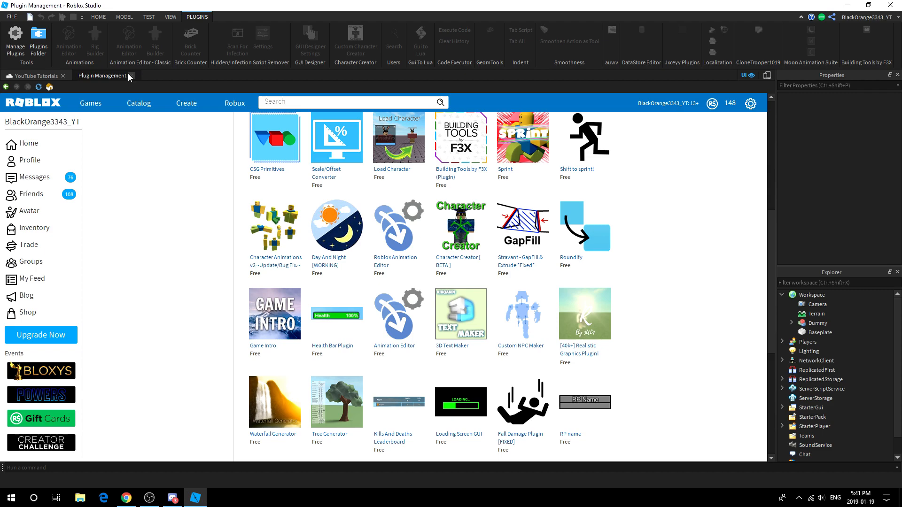
mouse_move(130, 78)
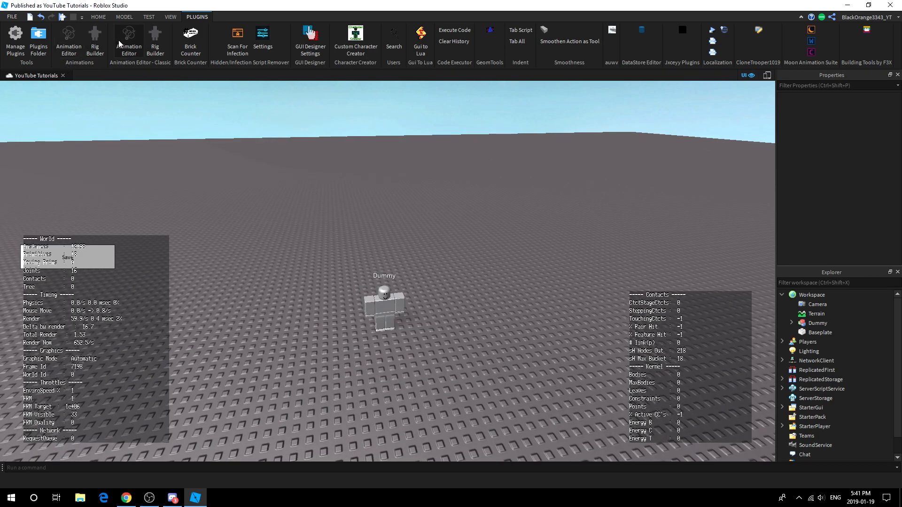
mouse_move(143, 52)
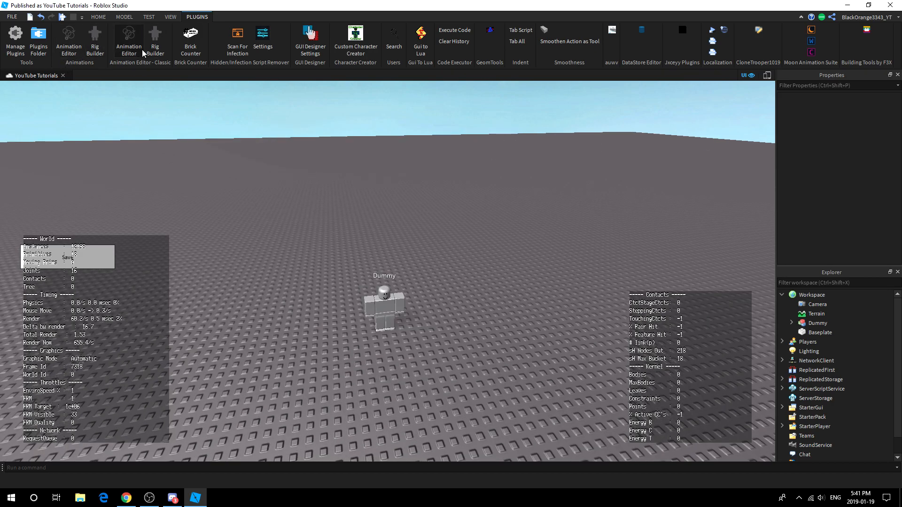
mouse_move(86, 47)
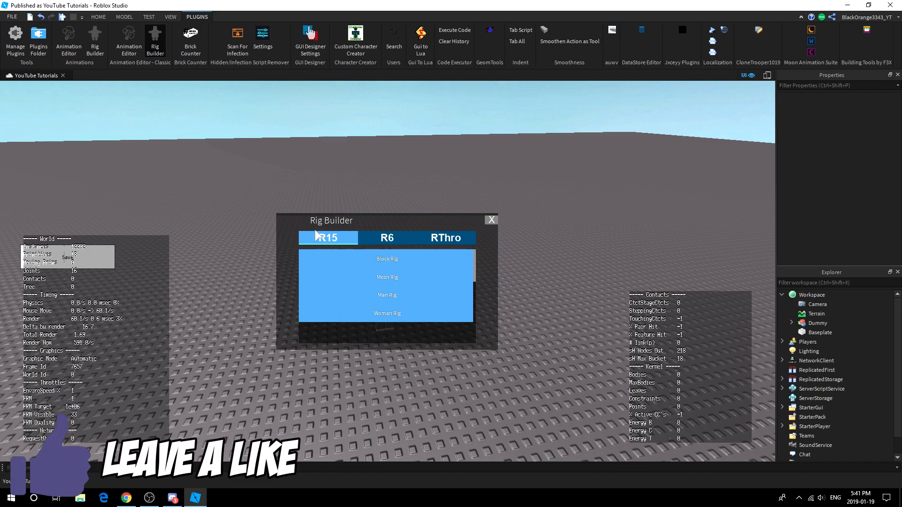
- In Rig Builder choose R6 and insert the default blocky Dummy rig
click(445, 238)
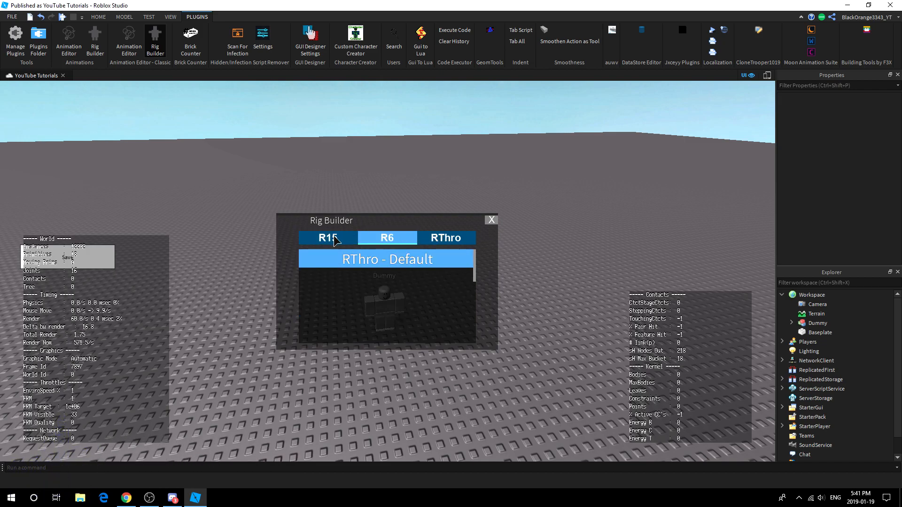
click(385, 259)
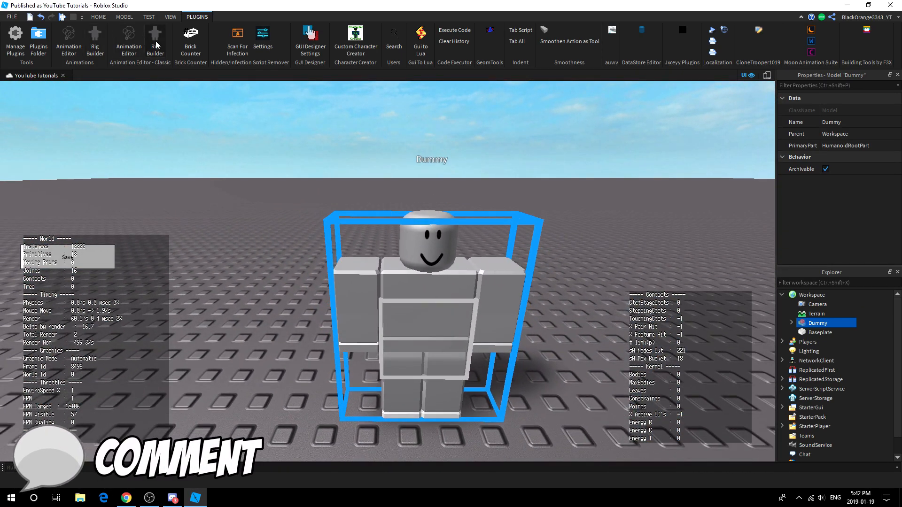
- Start the classic Animation Editor on the dummy, then discard and close it
click(129, 42)
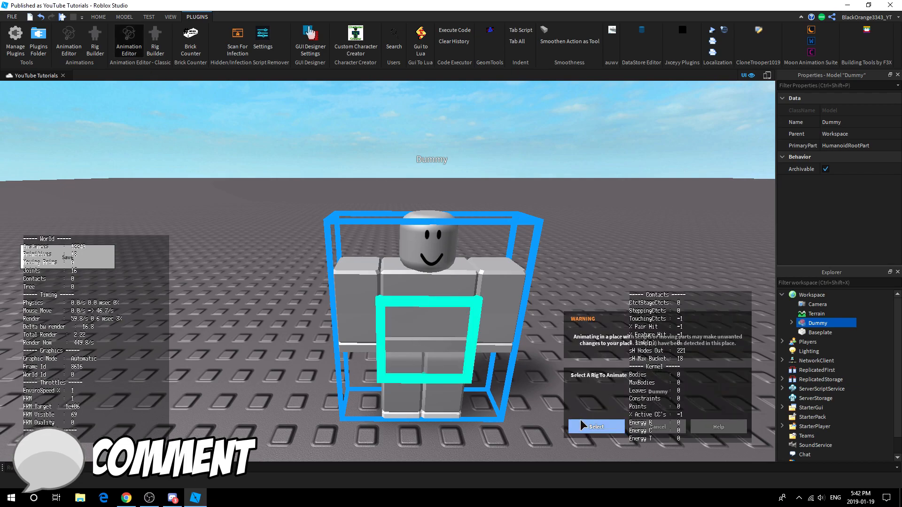
click(595, 426)
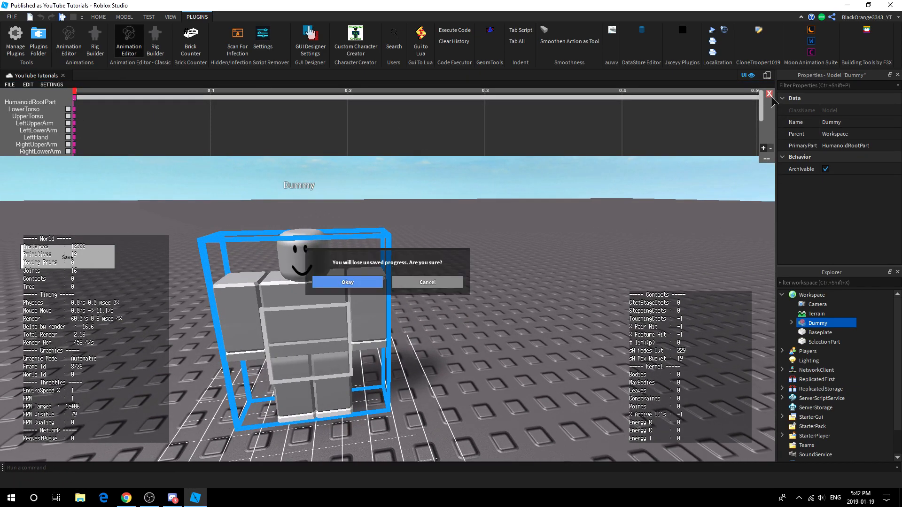
click(347, 282)
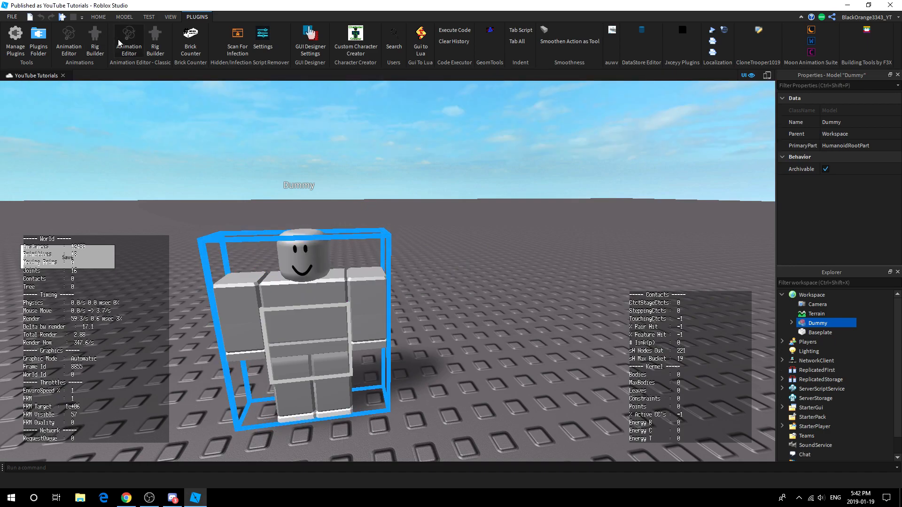
- Reopen the Animation Editor and load the Dummy as the rig to animate
click(128, 41)
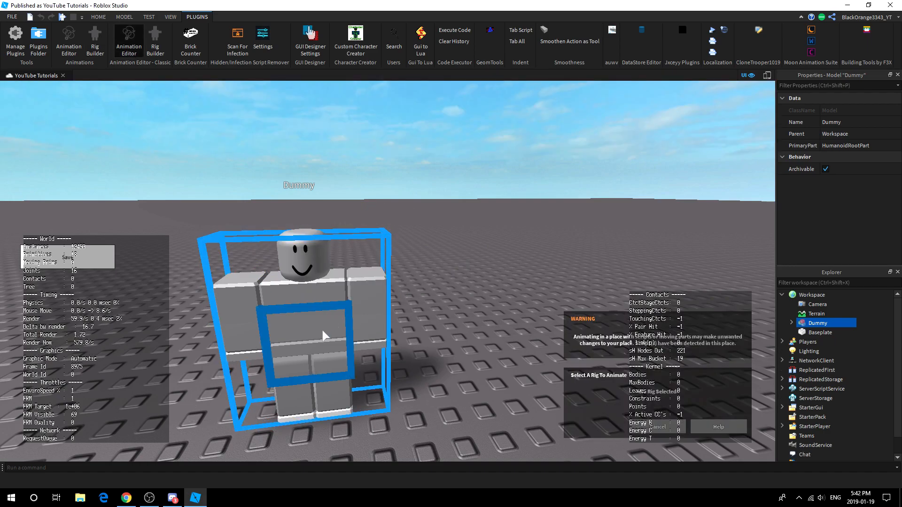
click(323, 337)
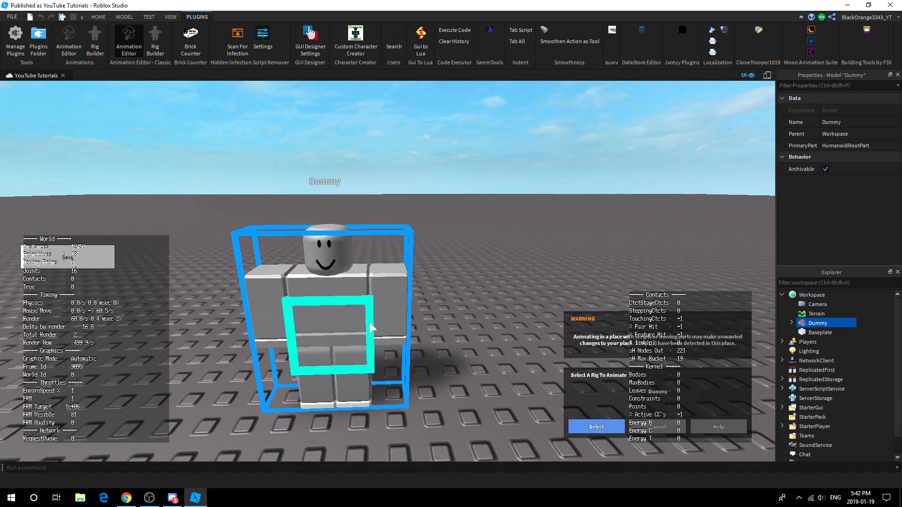
click(596, 427)
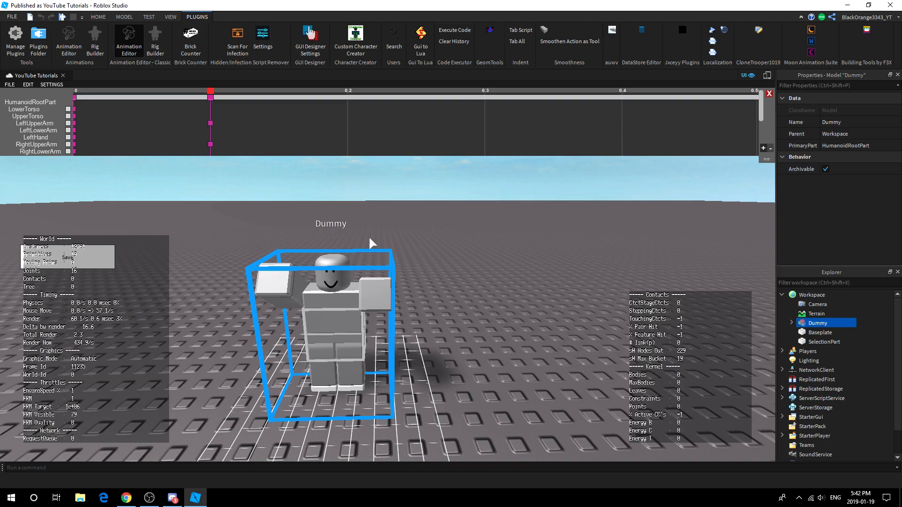
- Set the animation length to one second via Edit > Change Length and reset the end pose
right_click(357, 249)
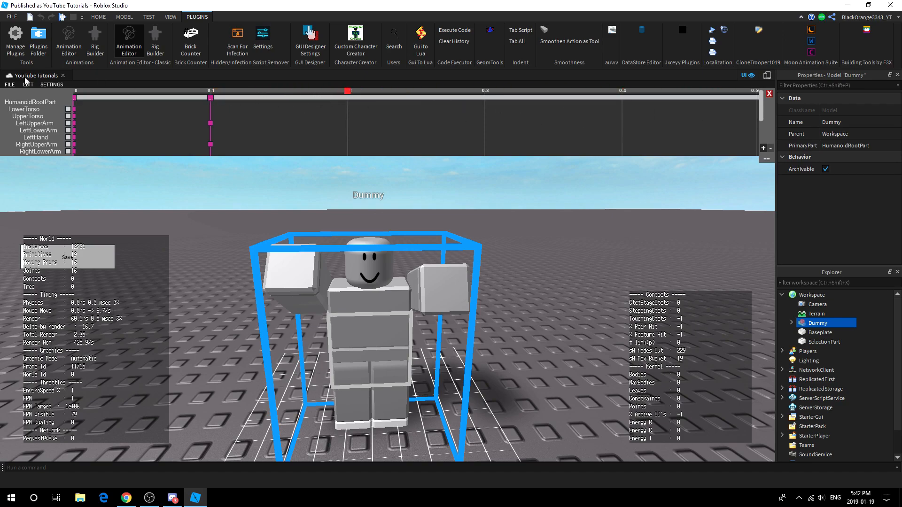
click(28, 84)
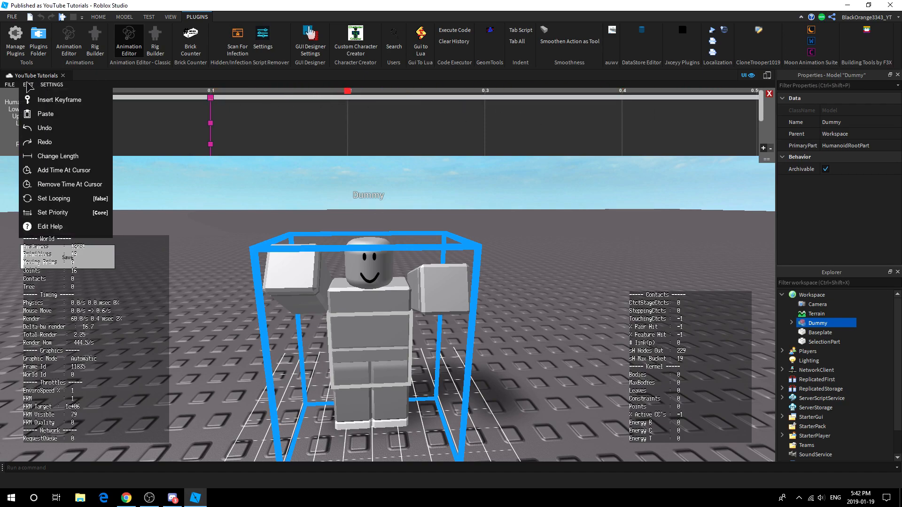
mouse_move(57, 156)
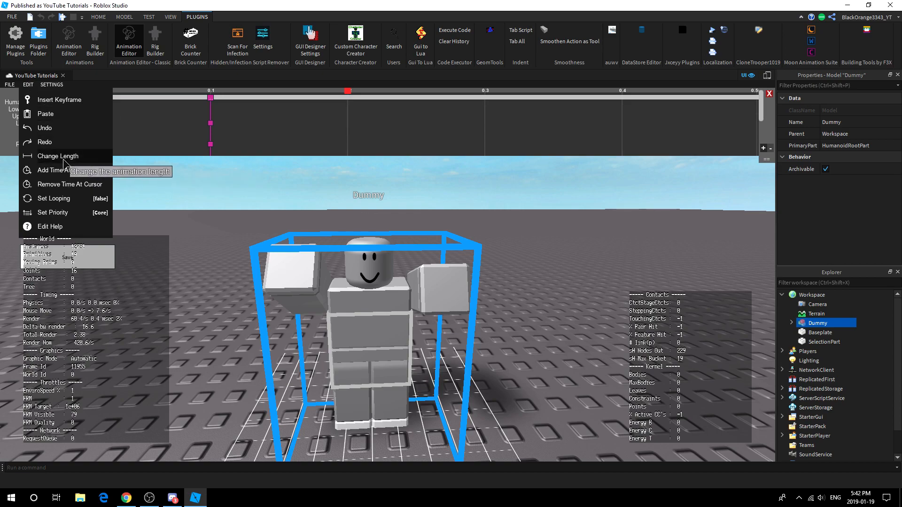
click(57, 156)
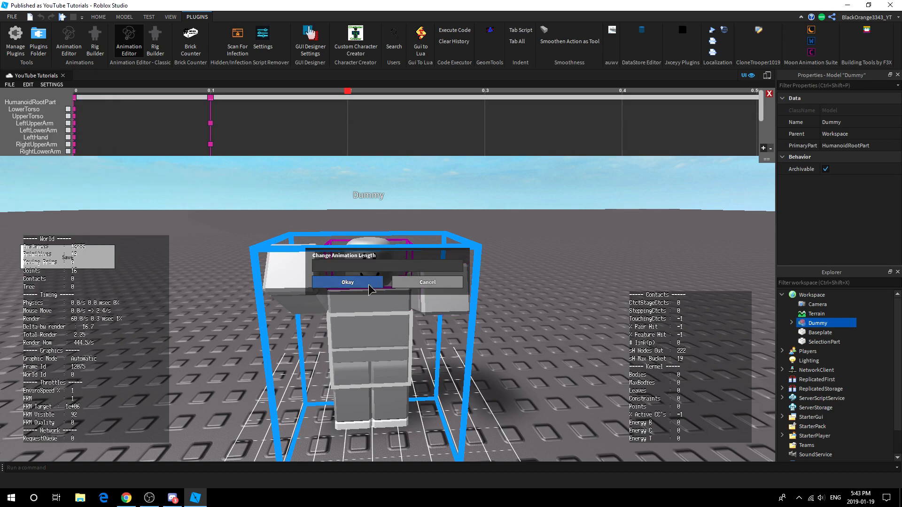
click(346, 282)
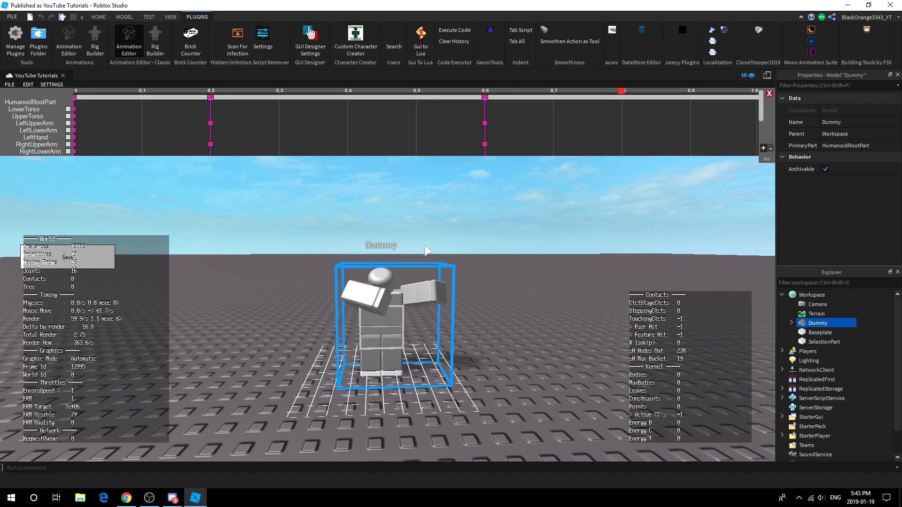
mouse_move(739, 122)
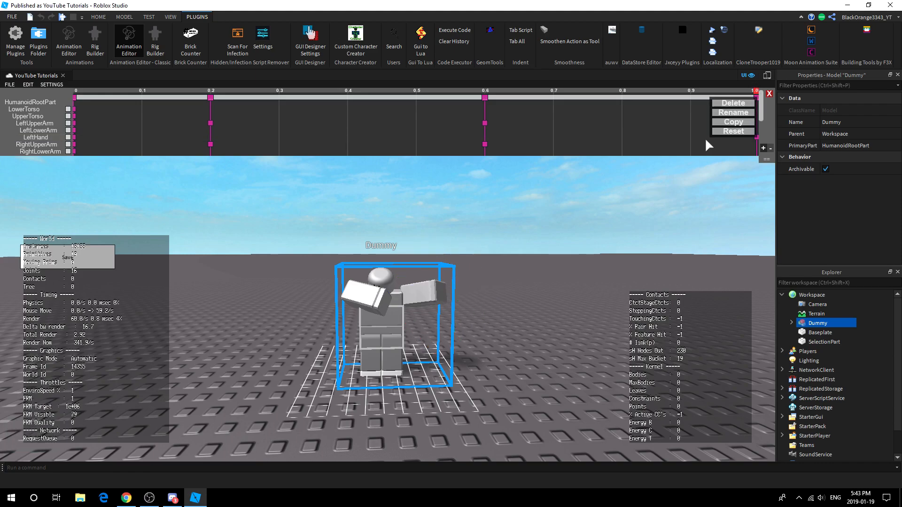
click(732, 132)
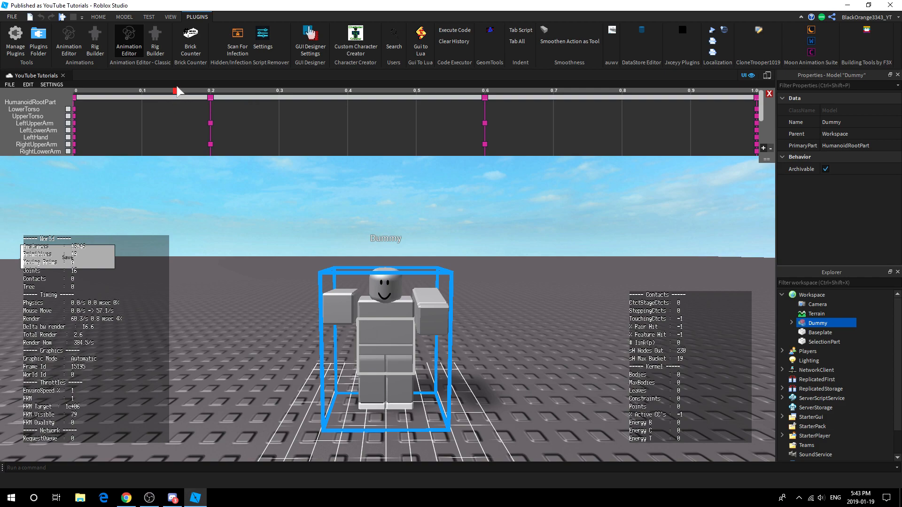
- Set the animation's priority to Action through Edit > Set Priority
click(27, 85)
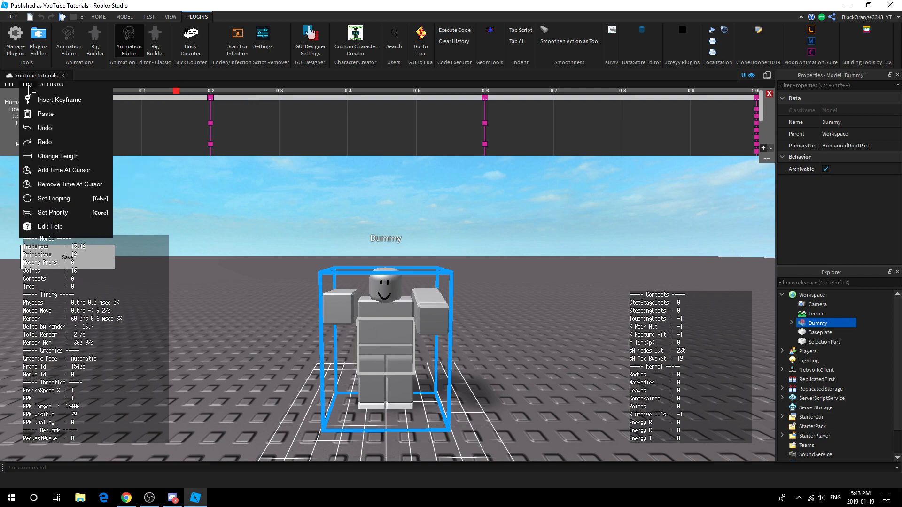
mouse_move(63, 170)
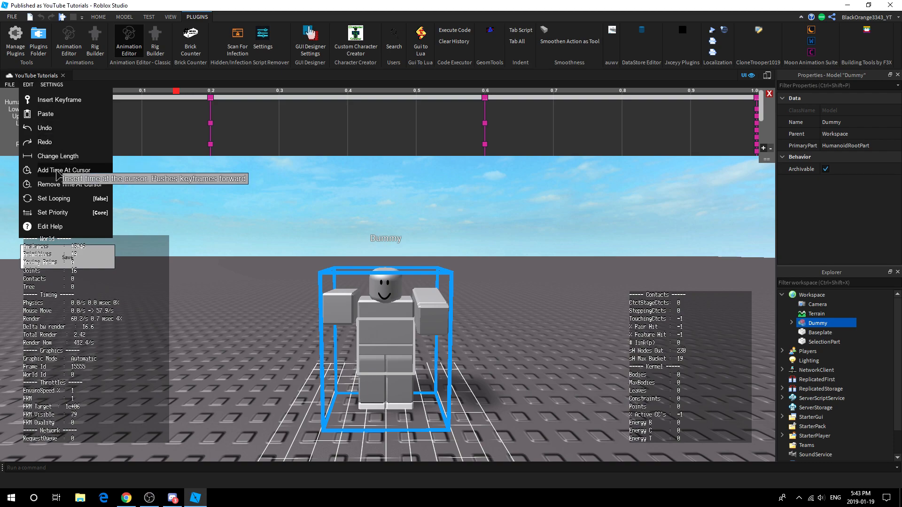
mouse_move(53, 218)
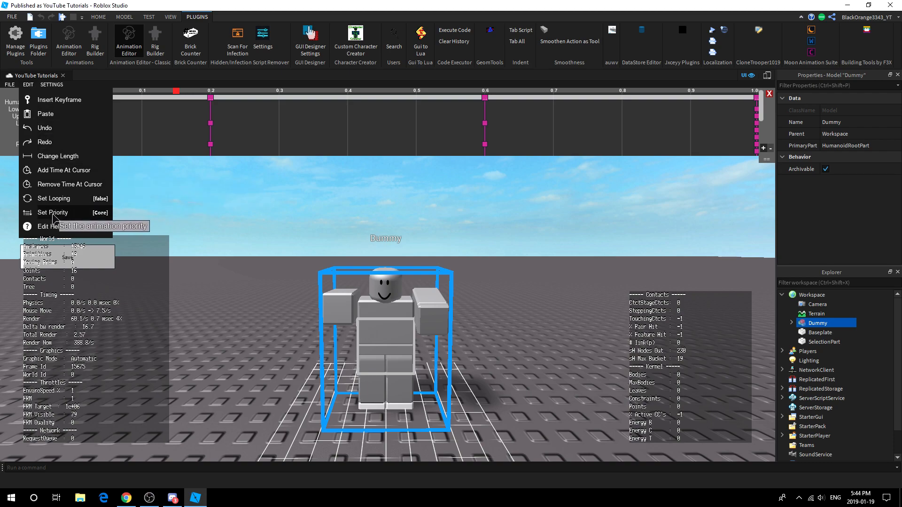
click(53, 213)
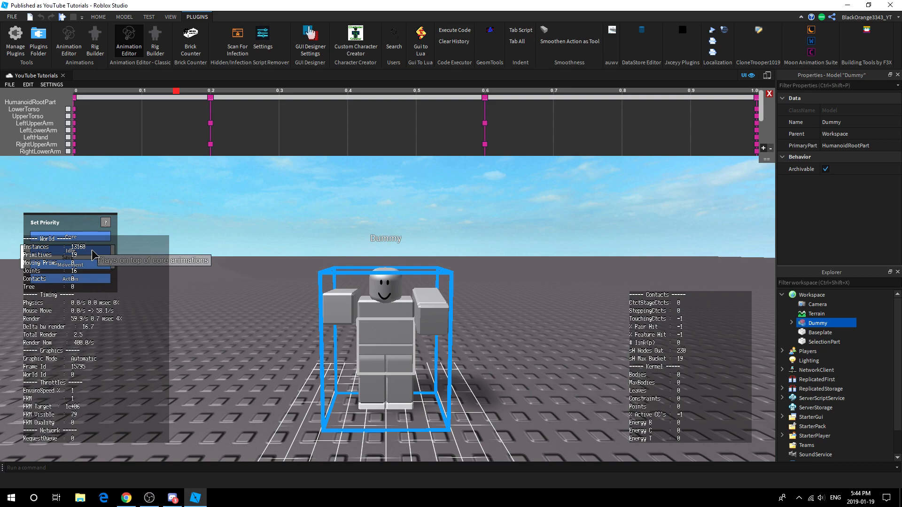
mouse_move(118, 279)
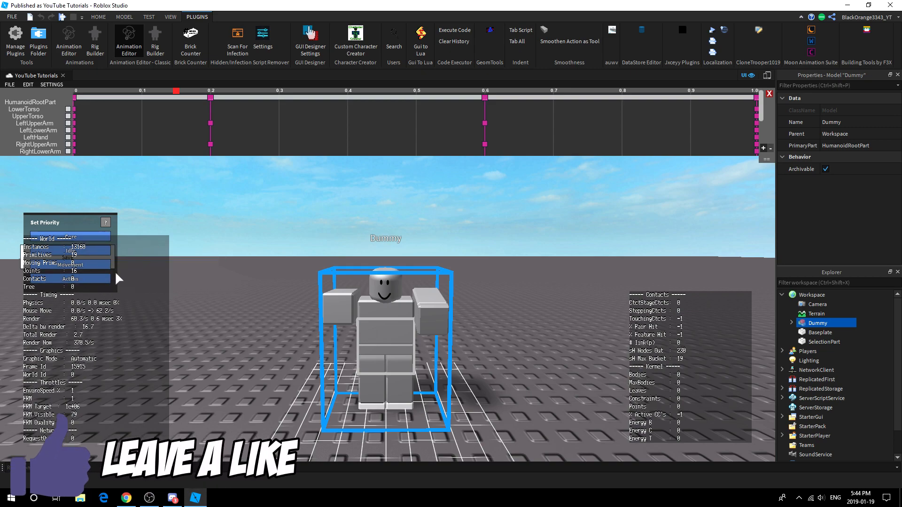
mouse_move(83, 279)
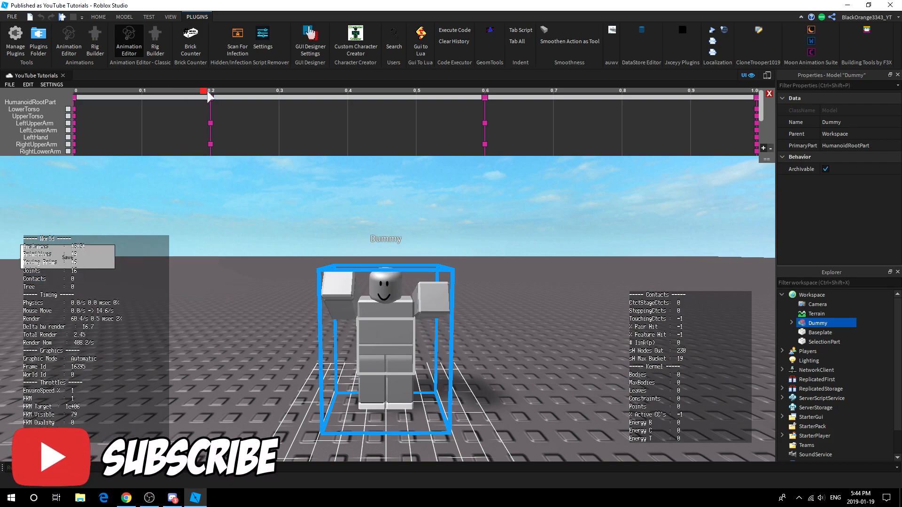
click(27, 85)
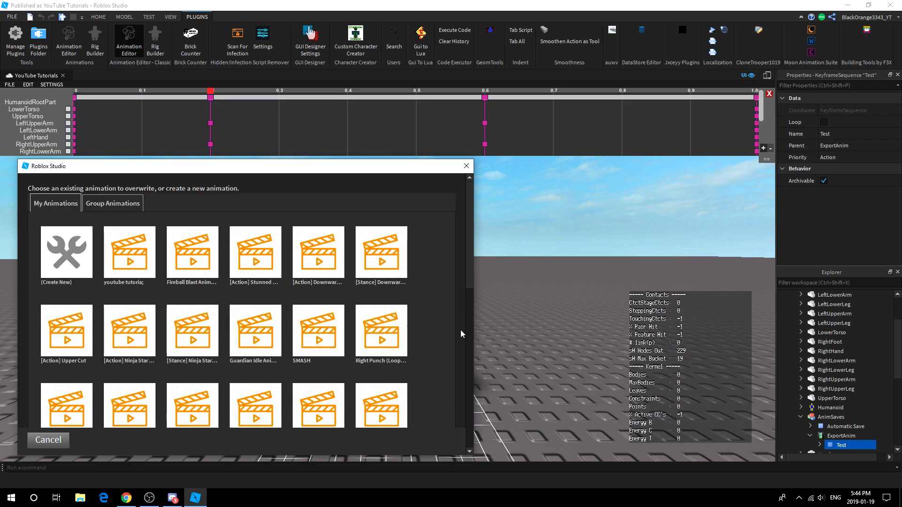
mouse_move(129, 252)
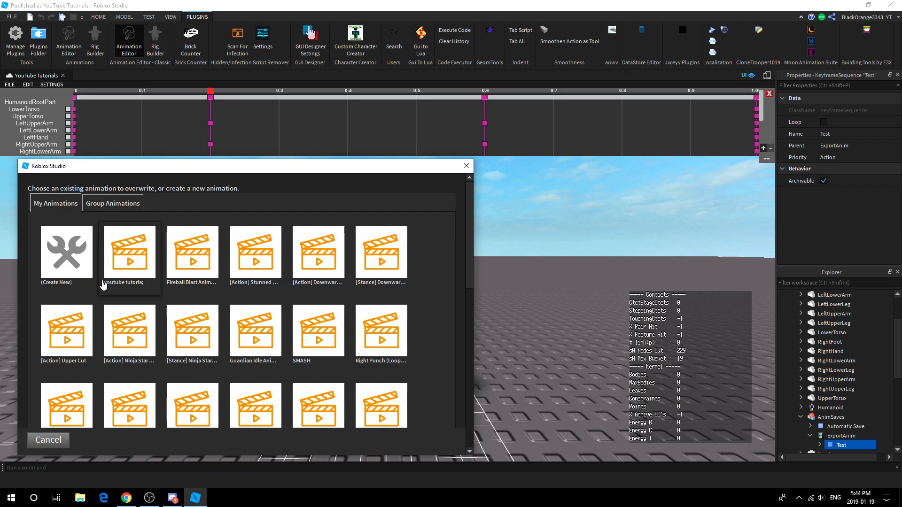
click(129, 252)
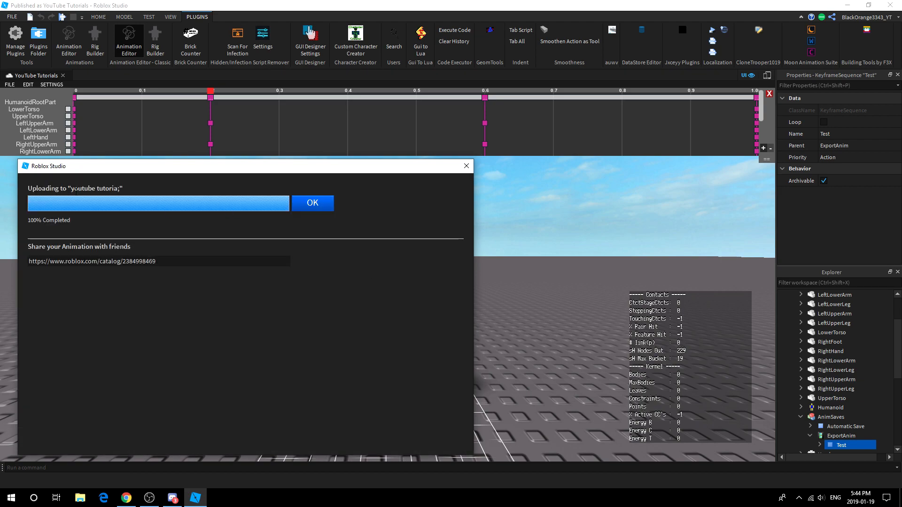
mouse_move(246, 221)
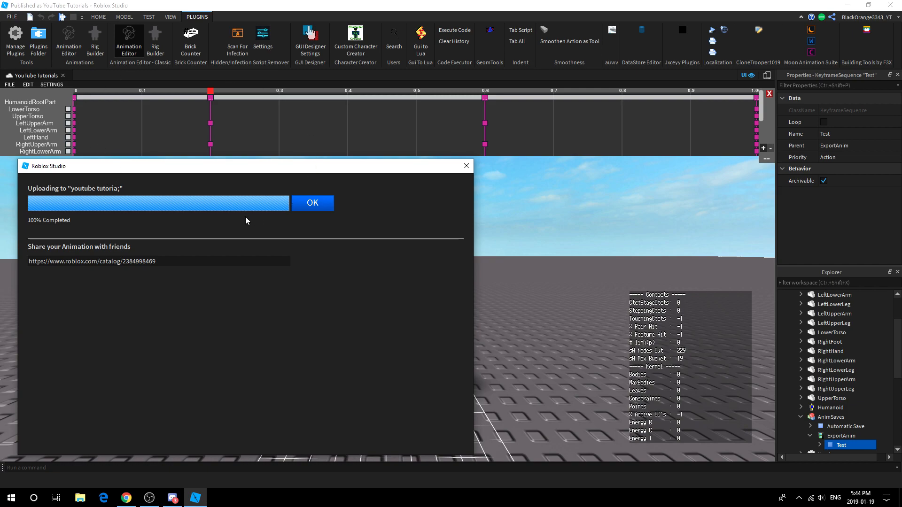
double_click(138, 261)
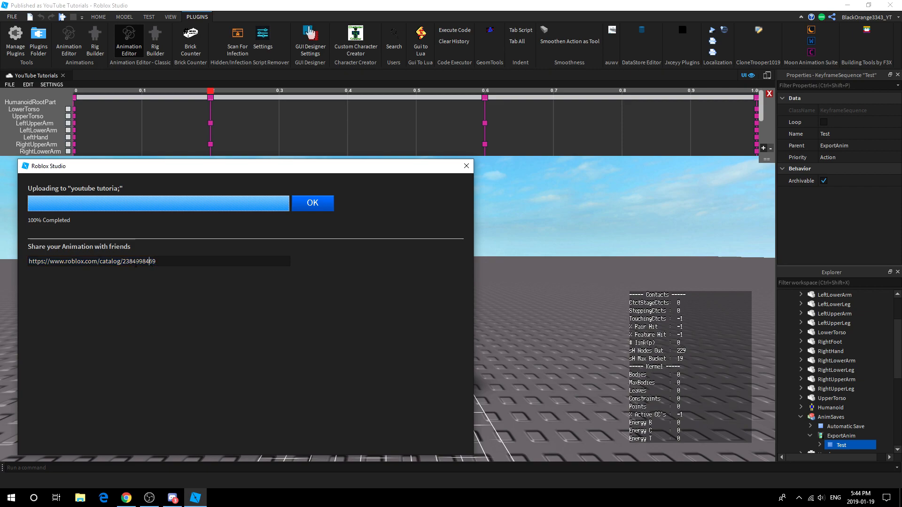
double_click(137, 261)
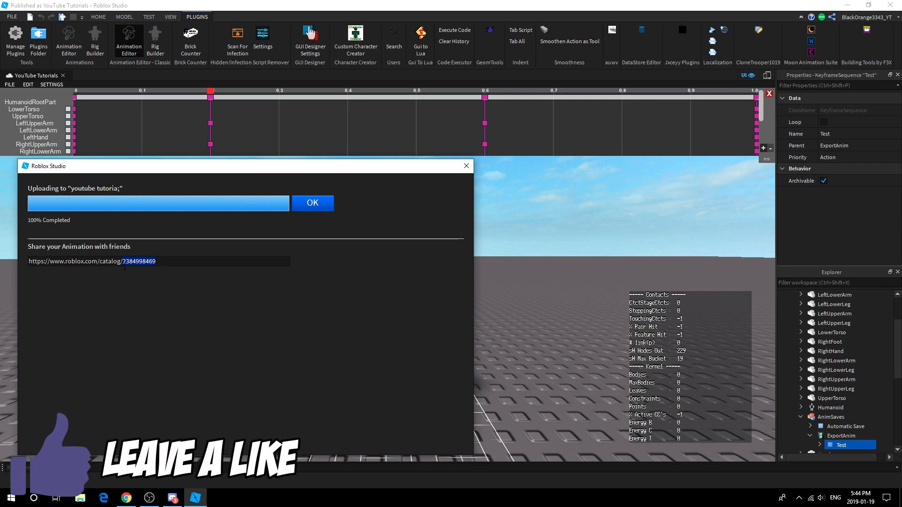
click(312, 202)
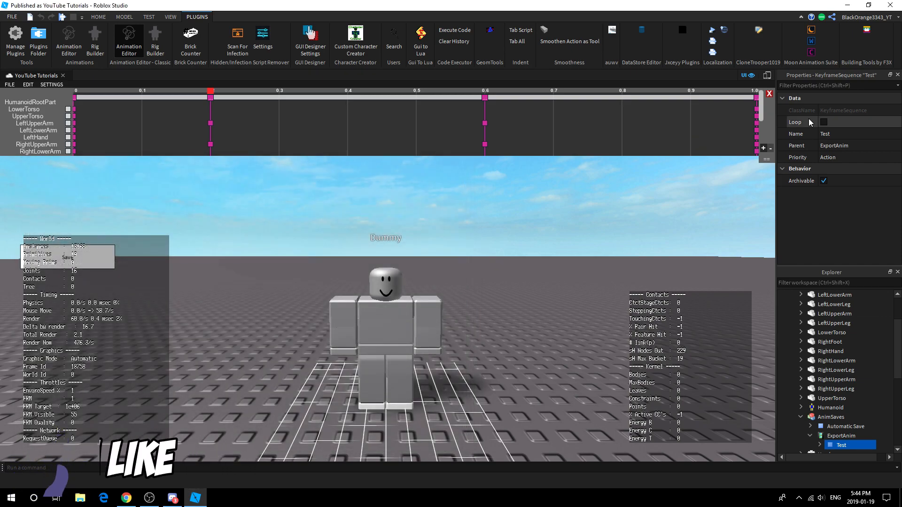
- Delete the Dummy and insert a LocalScript under StarterCharacterScripts in Explorer
click(386, 322)
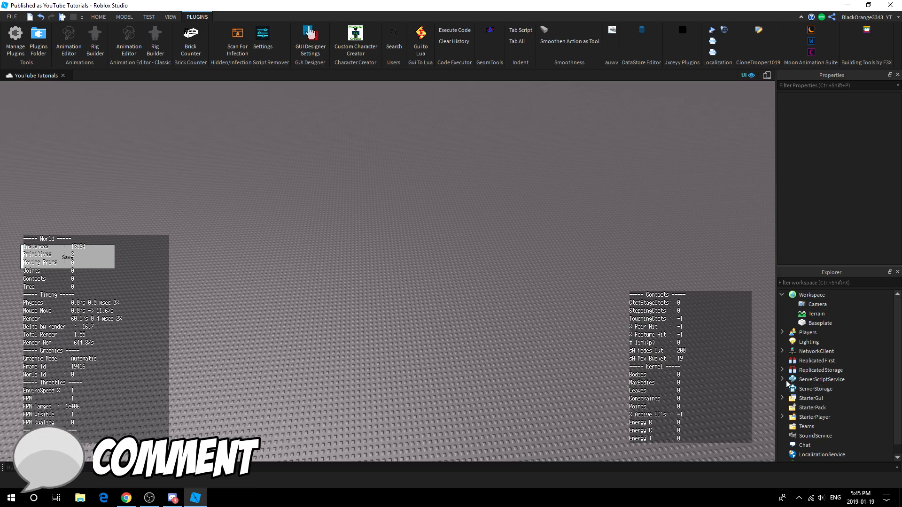
scroll(down, 3)
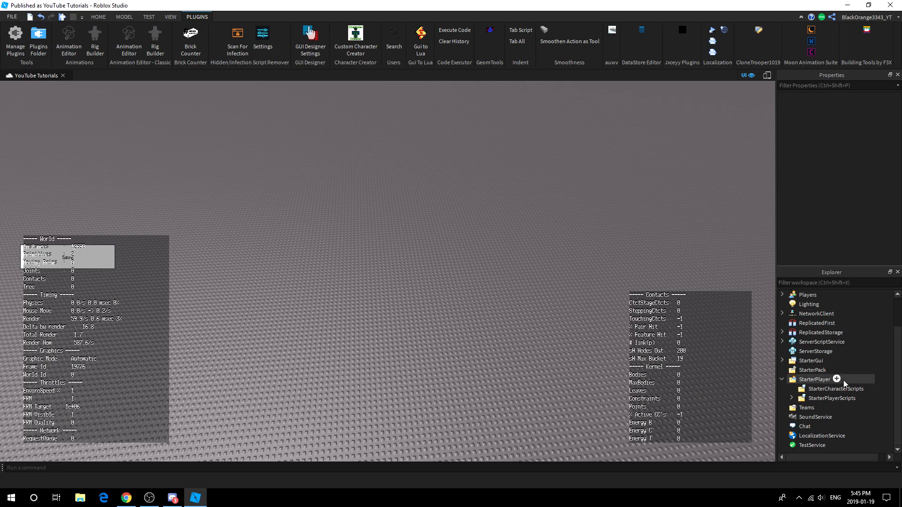
mouse_move(834, 314)
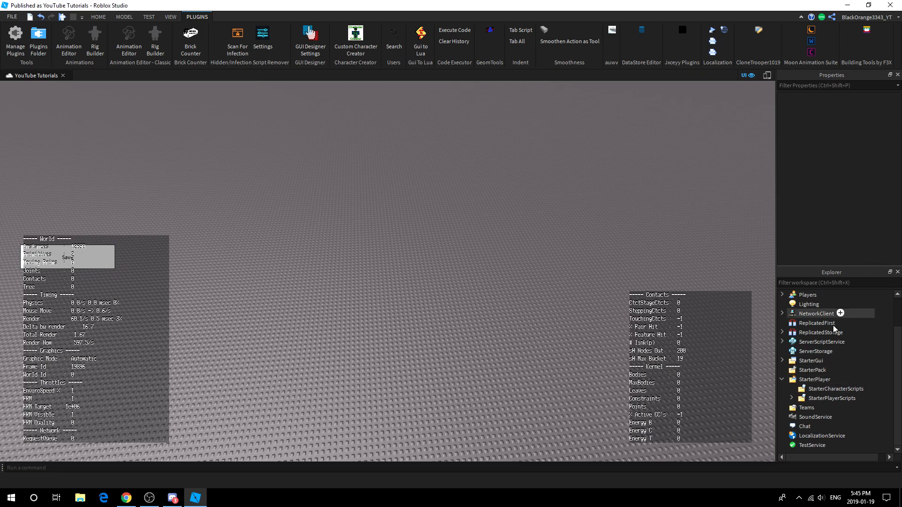
click(836, 389)
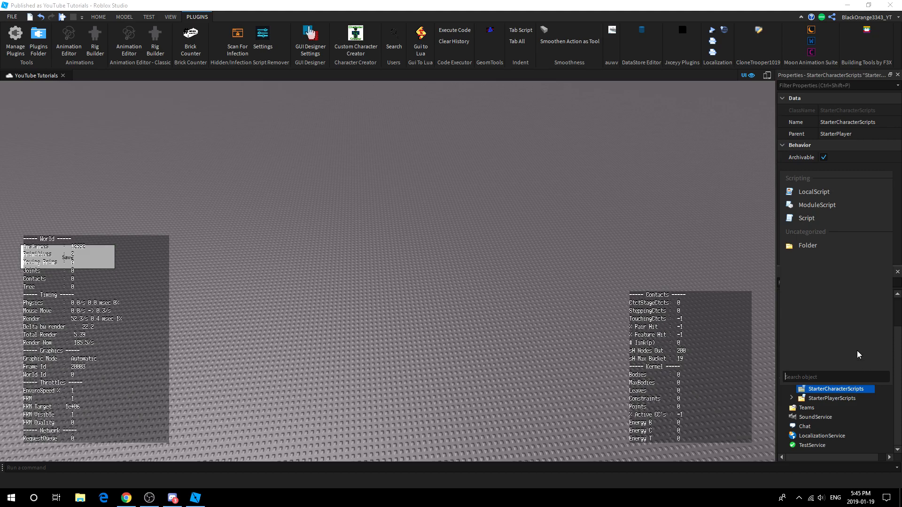
double_click(830, 398)
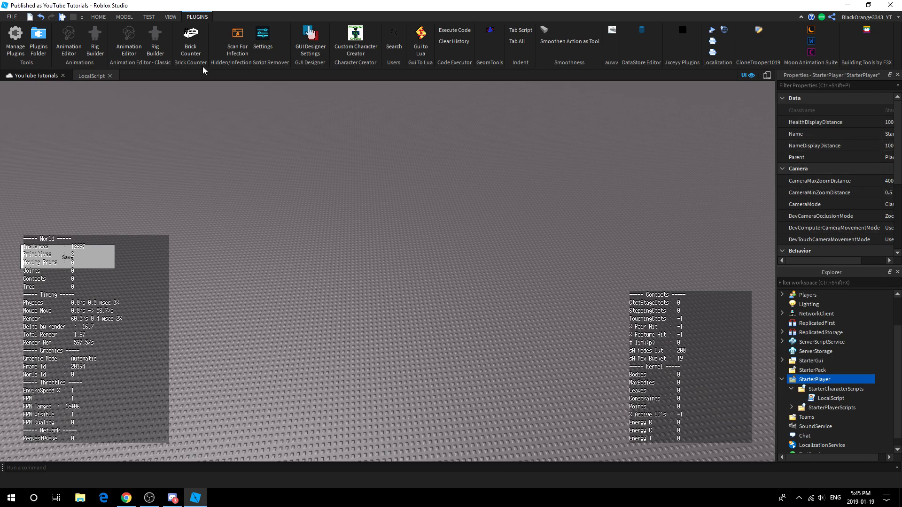
click(170, 17)
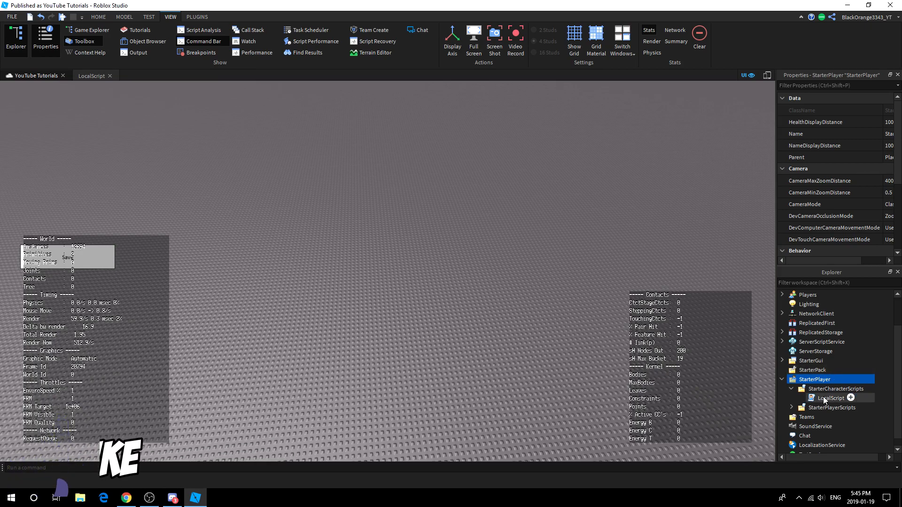
- In the new LocalScript, define Player as LocalPlayer and Character as Player.Character or script.Parent
double_click(830, 398)
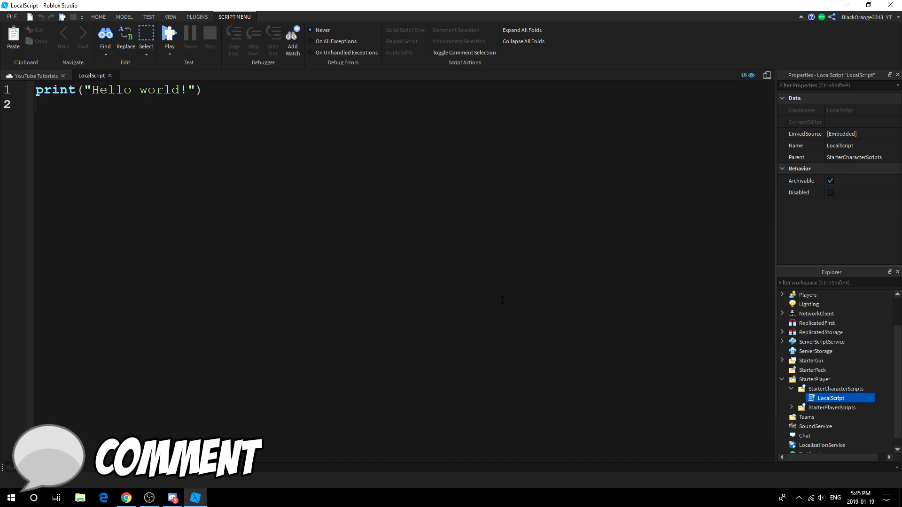
text(local Playe)
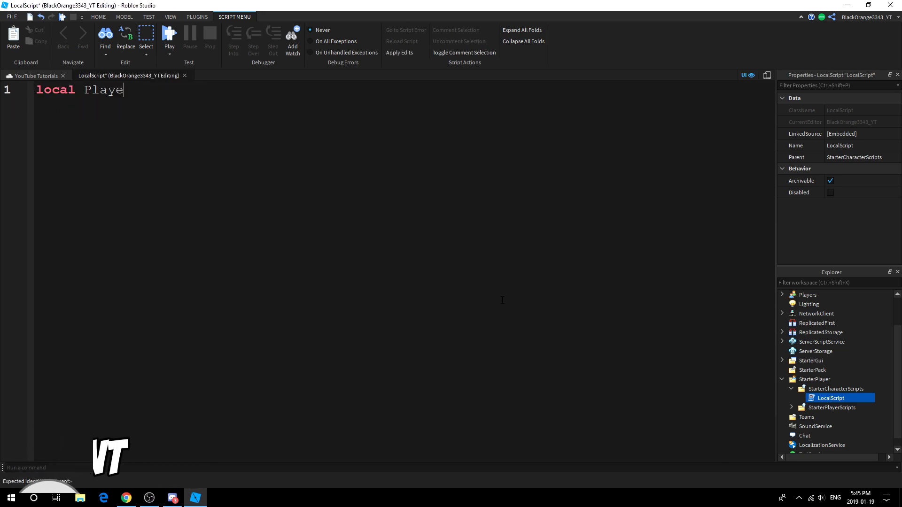
text(r = game.Players.LocalPlayer)
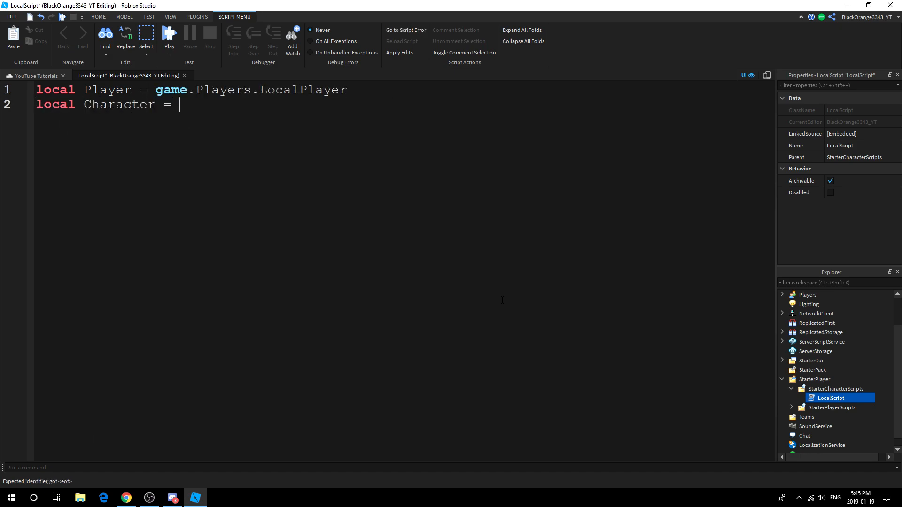
text(Player.Character r)
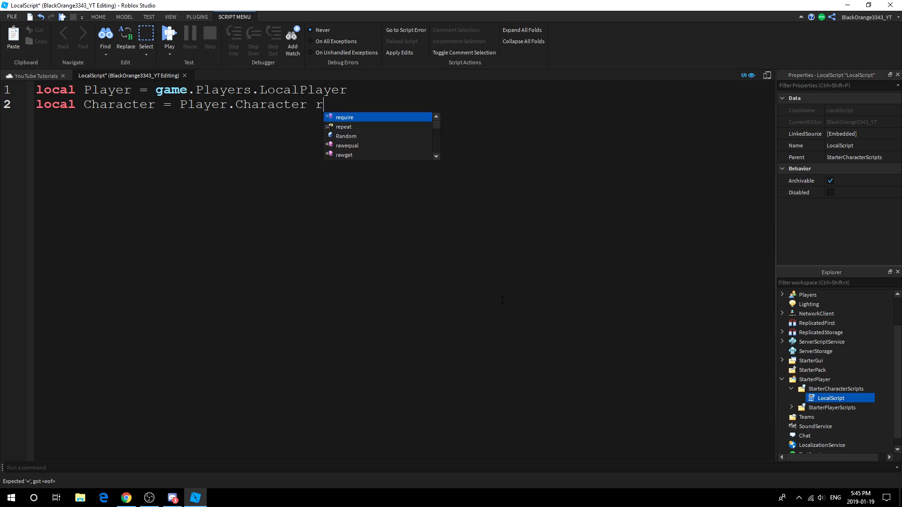
text(or script.Parent)
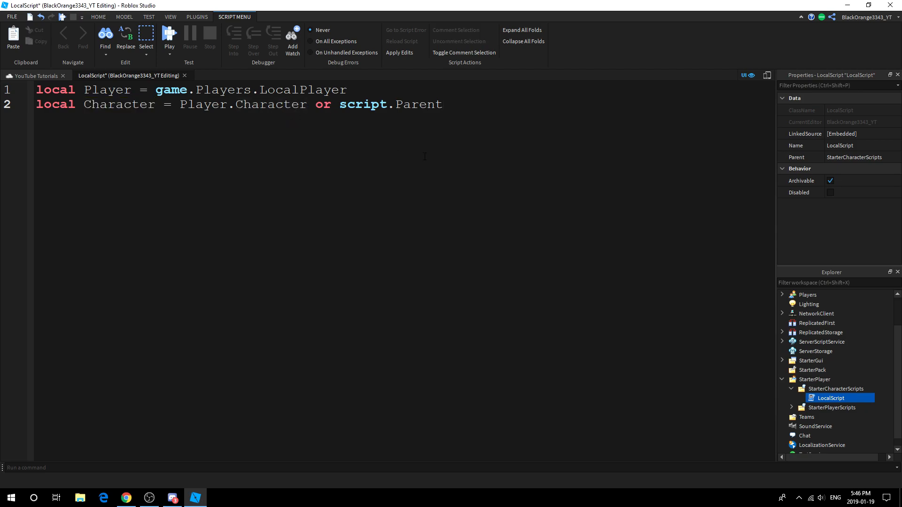
- Add 'local Humanoid = Character.Humanoid' on line 3
click(443, 104)
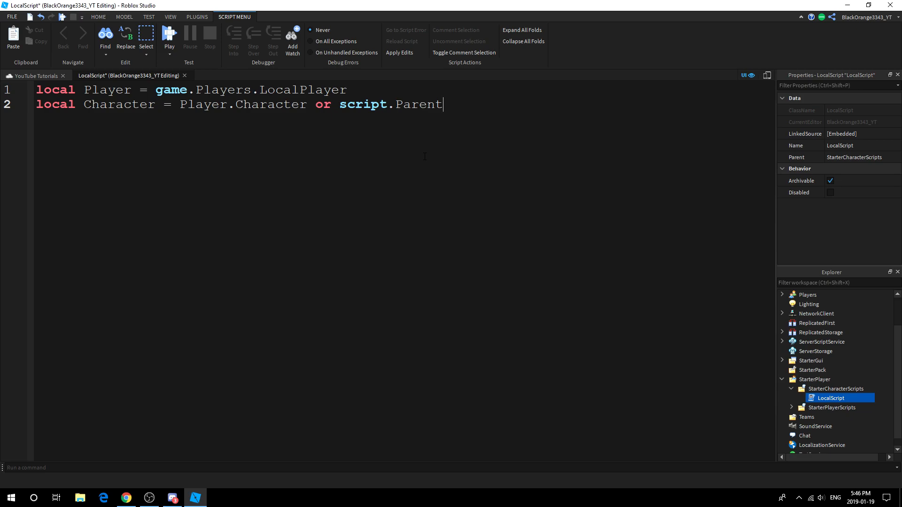
text(lo)
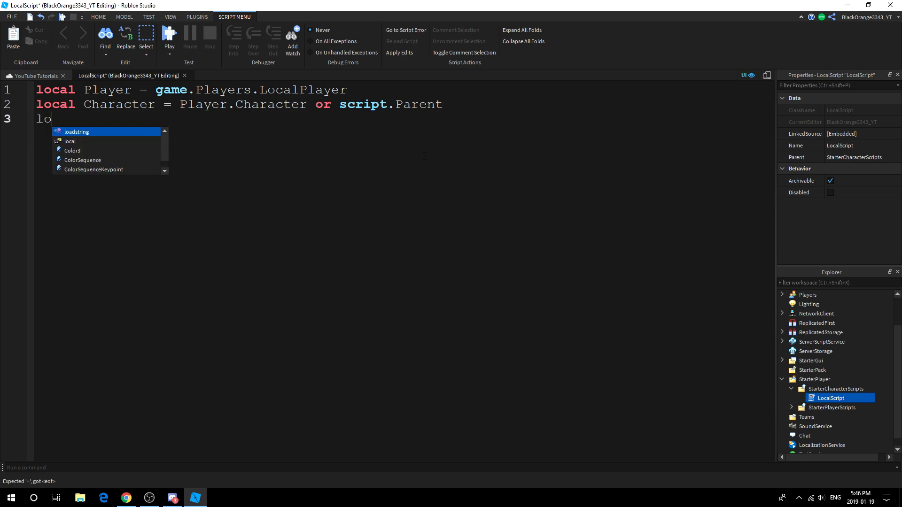
text(CAL)
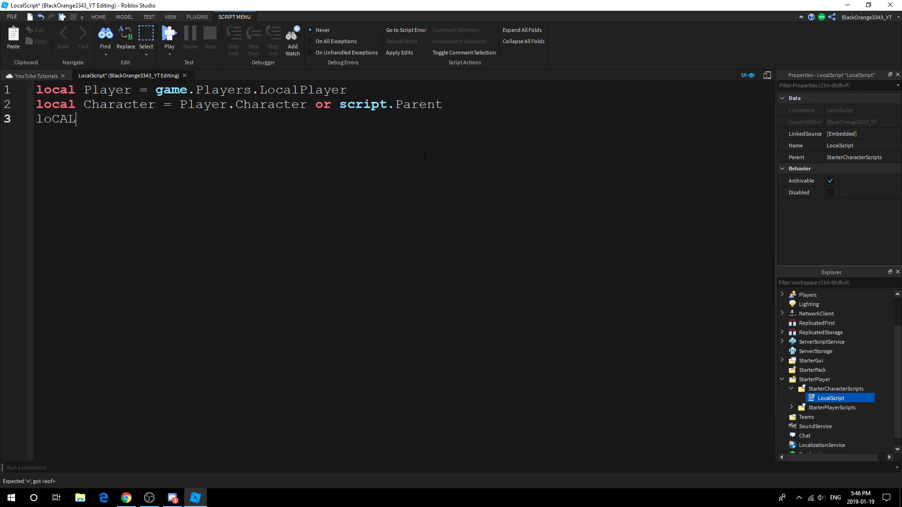
text(local H)
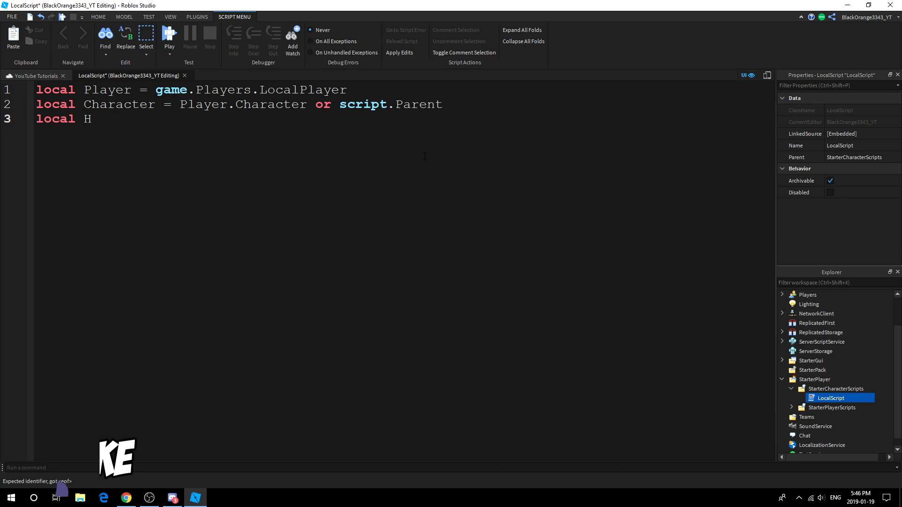
text(umanoid = Character.Humanoid)
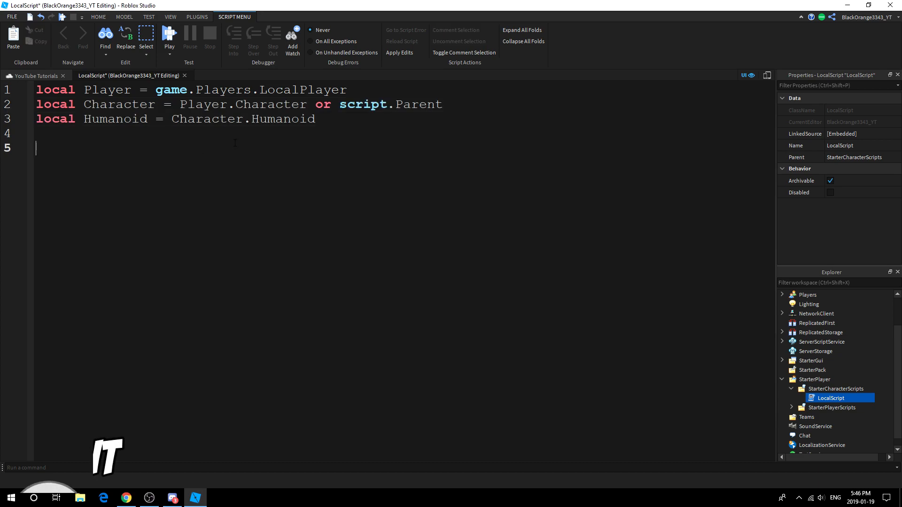
text(local Anmi)
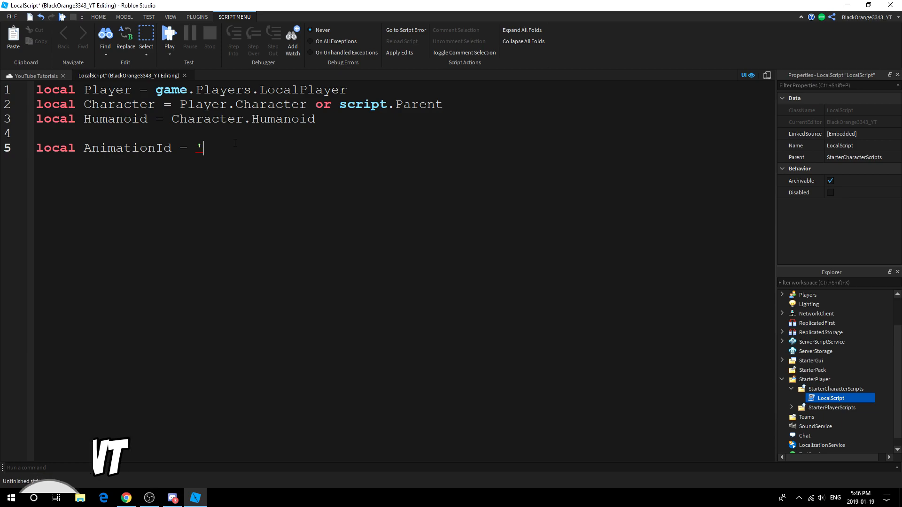
text(2384998469')
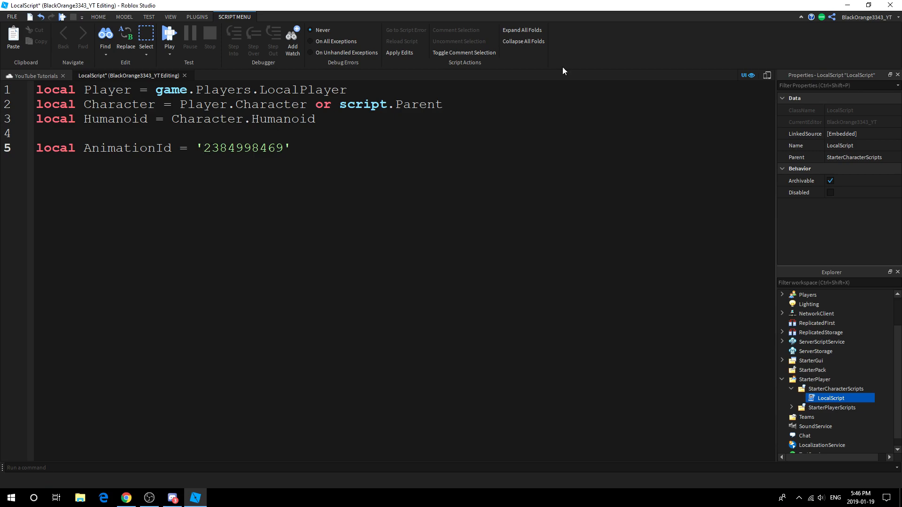
text(rbxa)
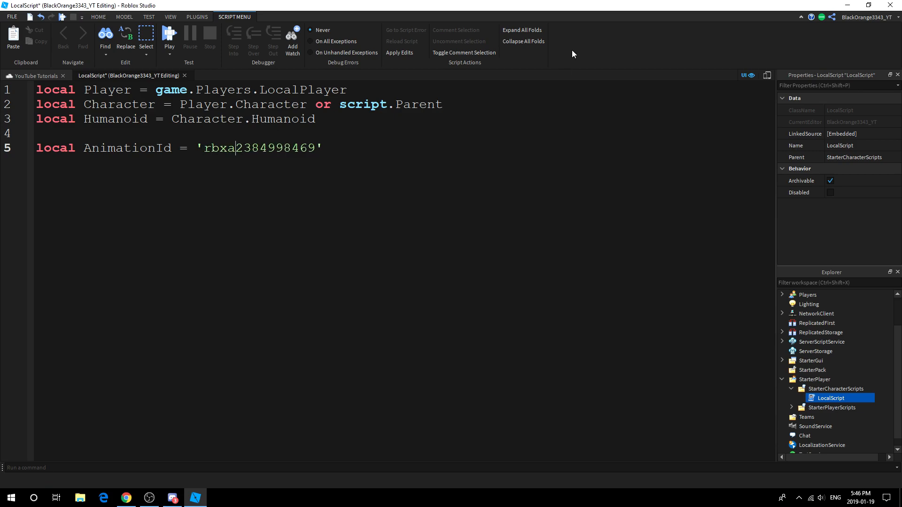
text(sseti)
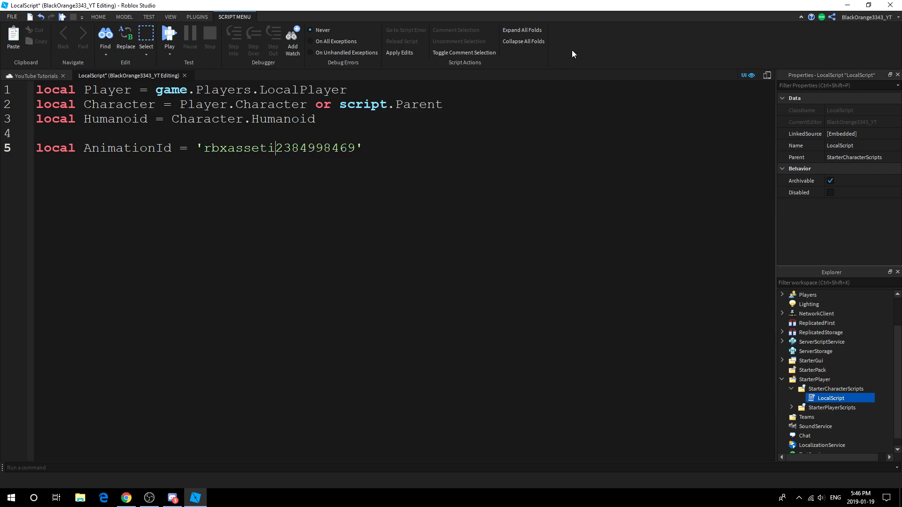
text(:)
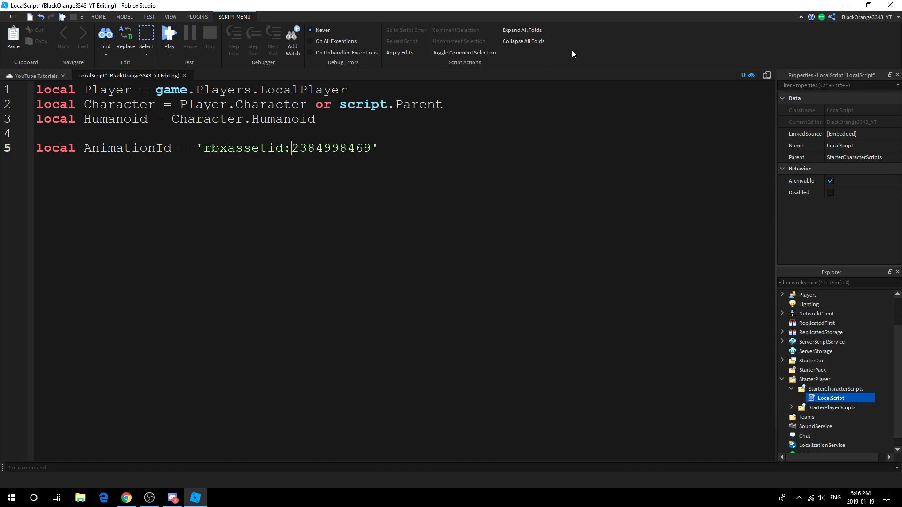
text(//)
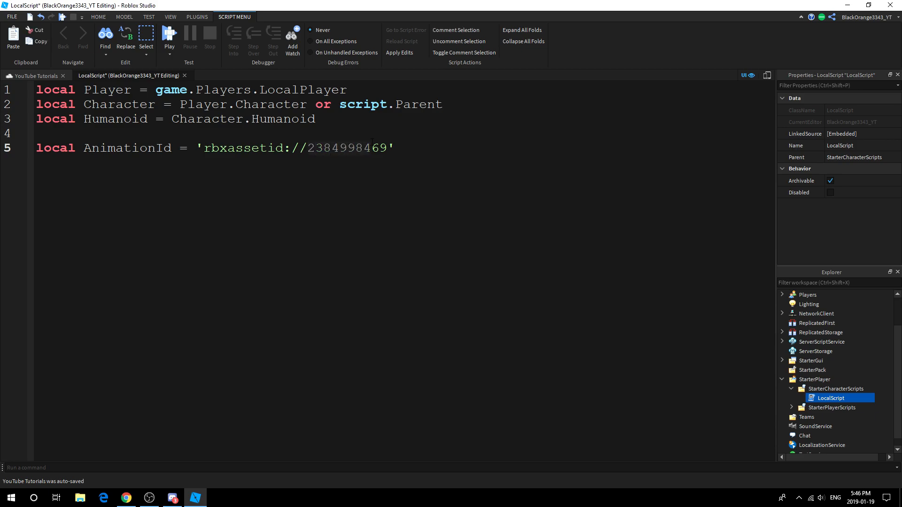
click(346, 148)
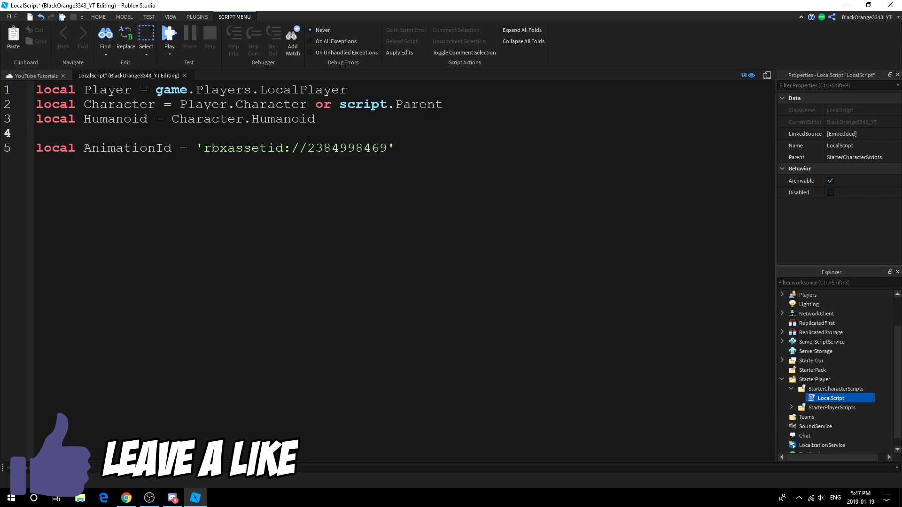
- Add local UserInputService = game:GetService("UserInputService")
text(local User)
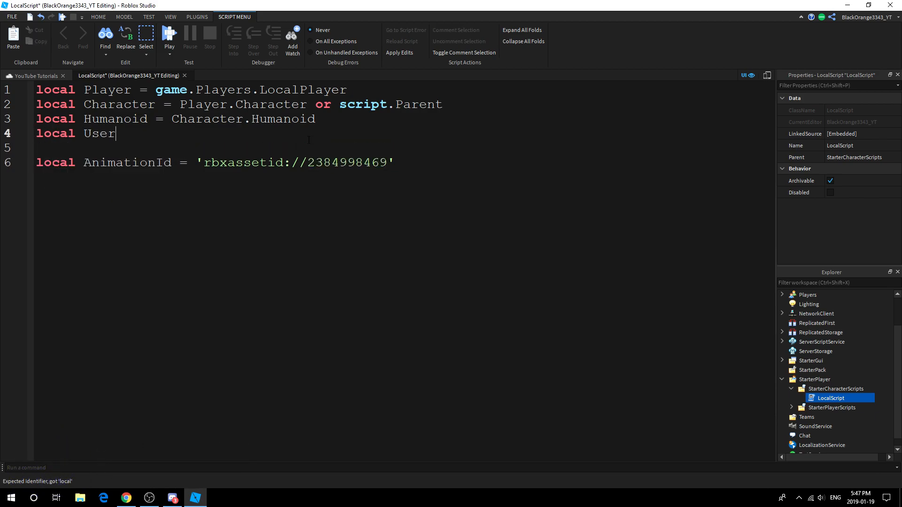
text(InputService = g)
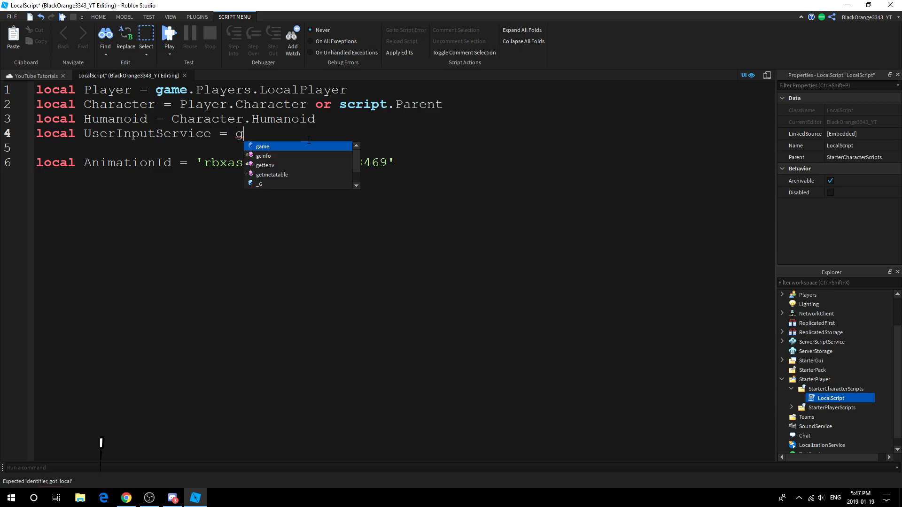
text(amge:)
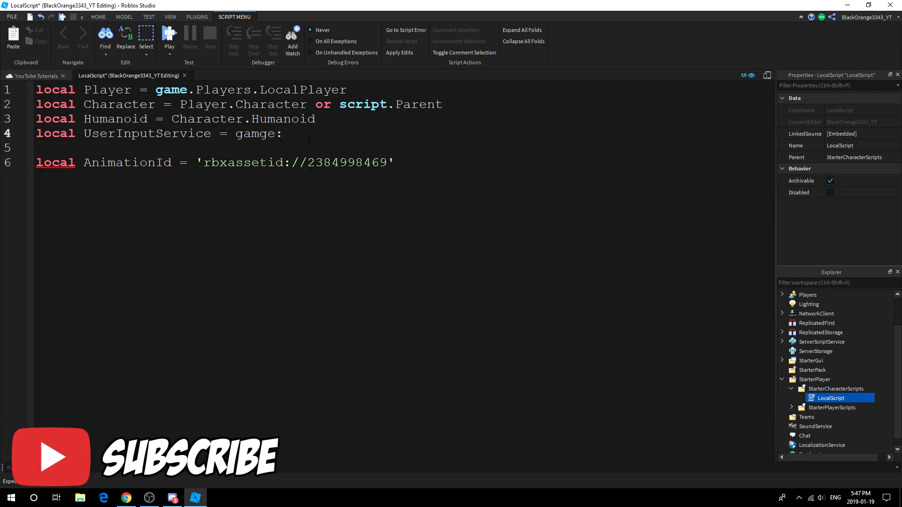
text(GetService()
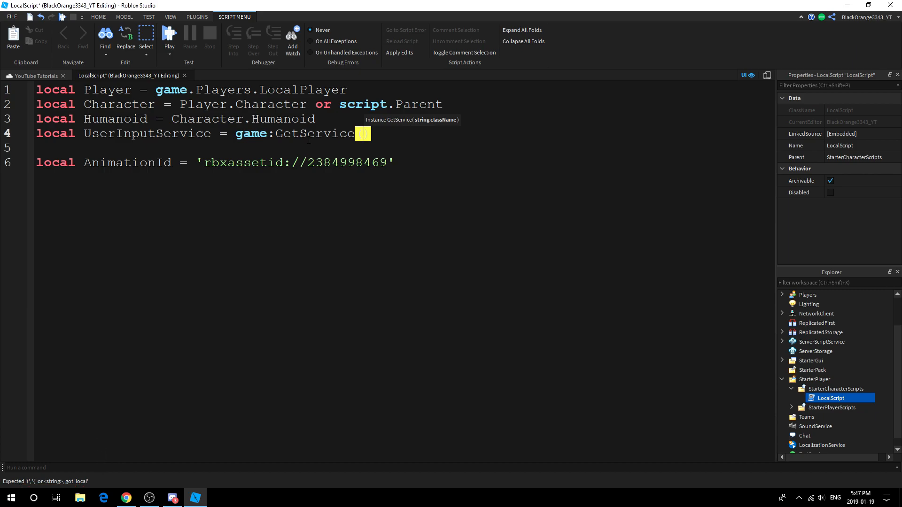
text(("UserInputService"))
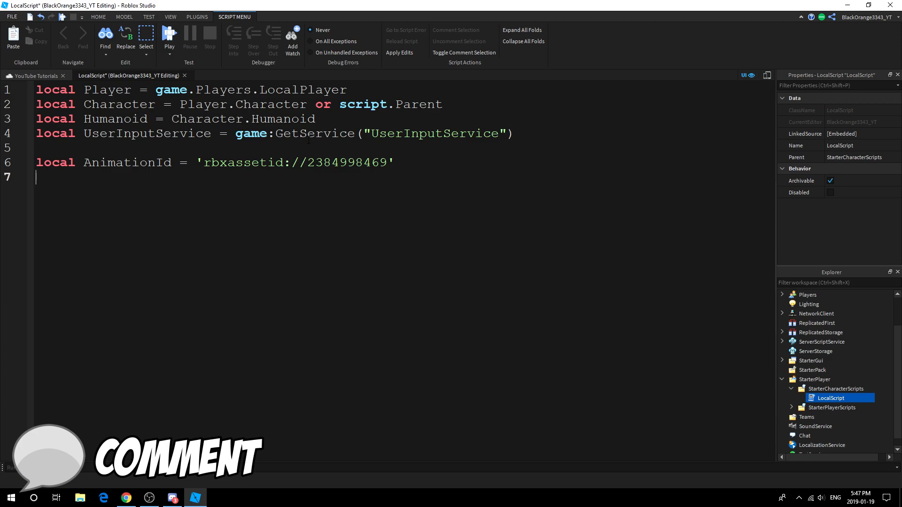
- Add local Key = 'G', correcting an initially typed 'R'
text(local Key =)
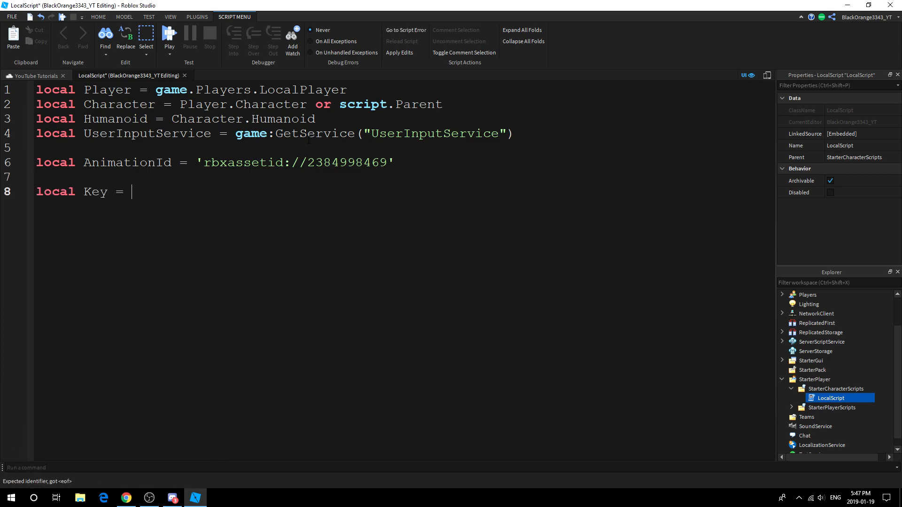
text('R')
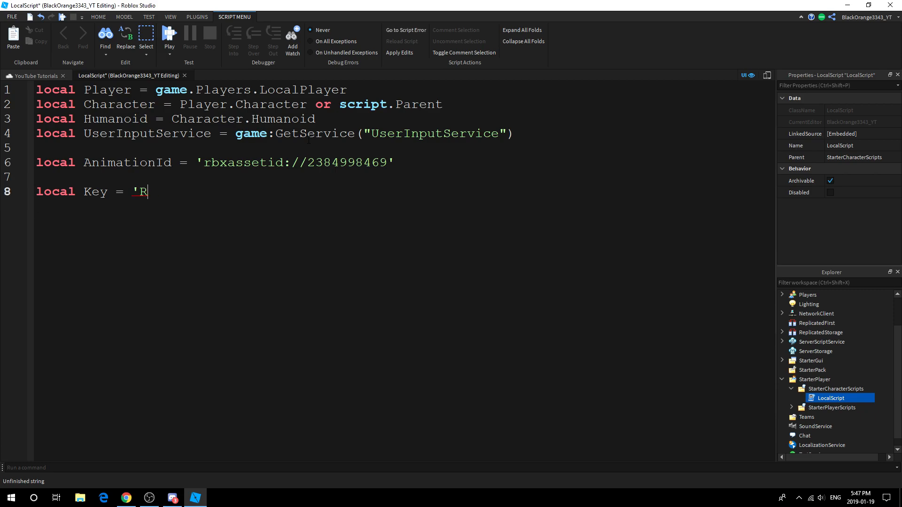
key(Backspace)
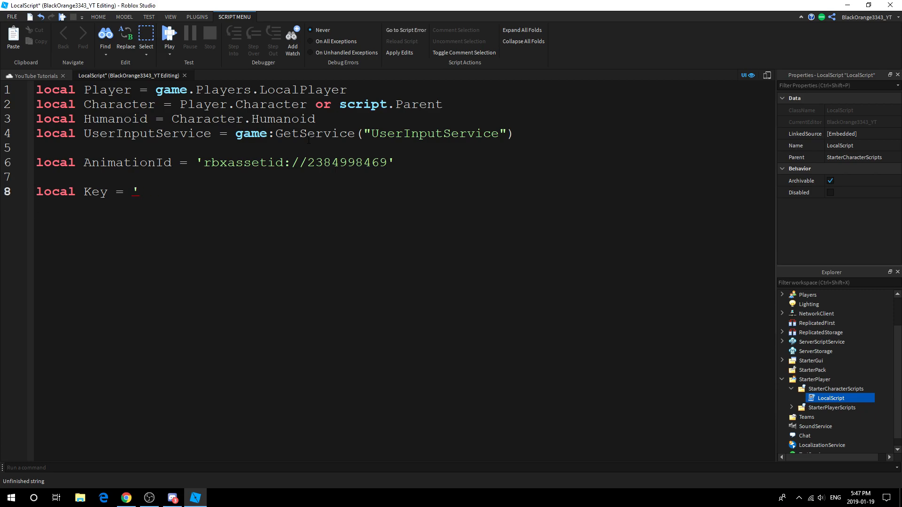
text(G')
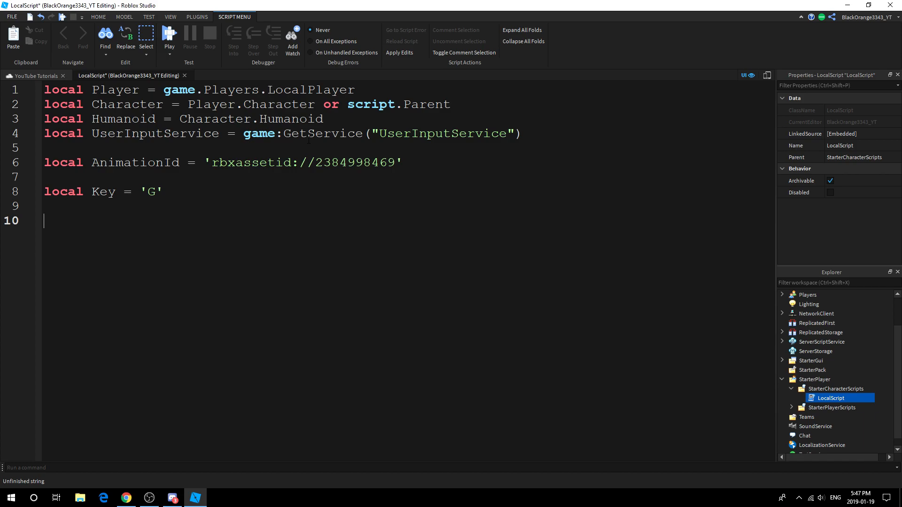
- Connect UserInputService.InputBegan to a function taking Input and IsTyping
text(UserInputService)
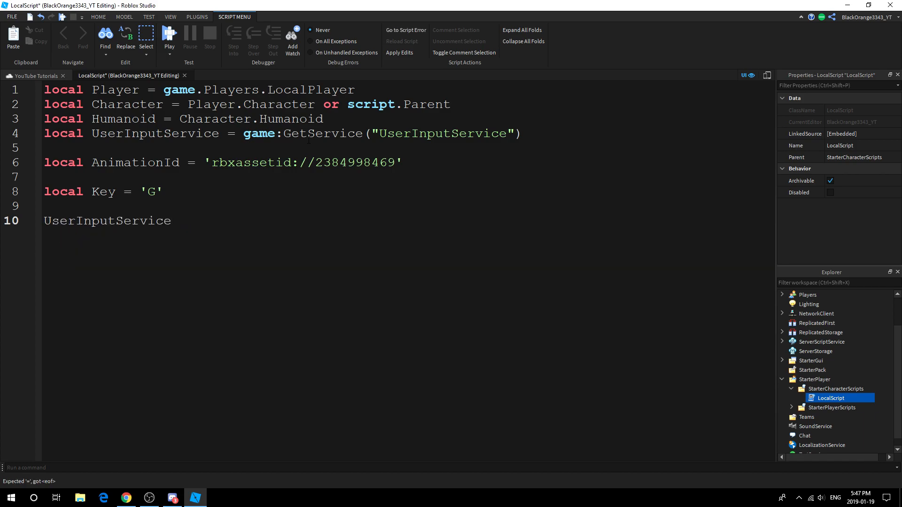
text(.InputBegan)
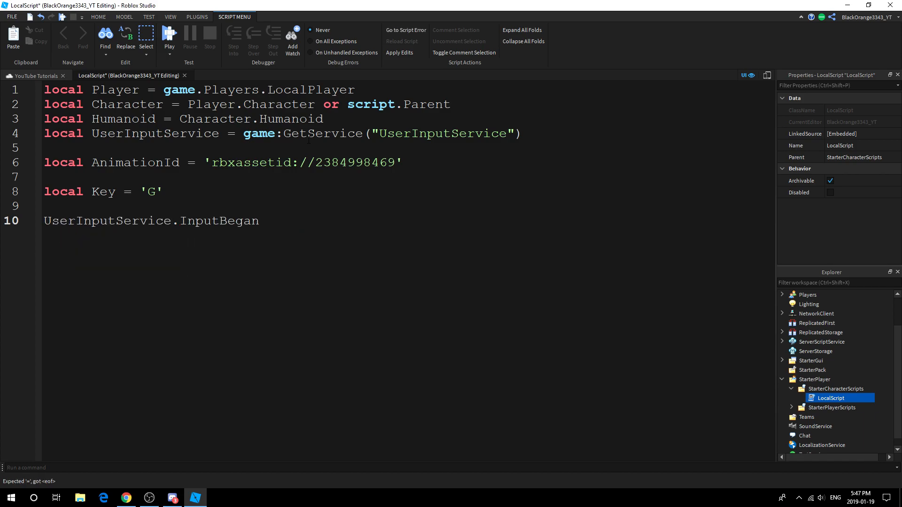
text(:Connect)
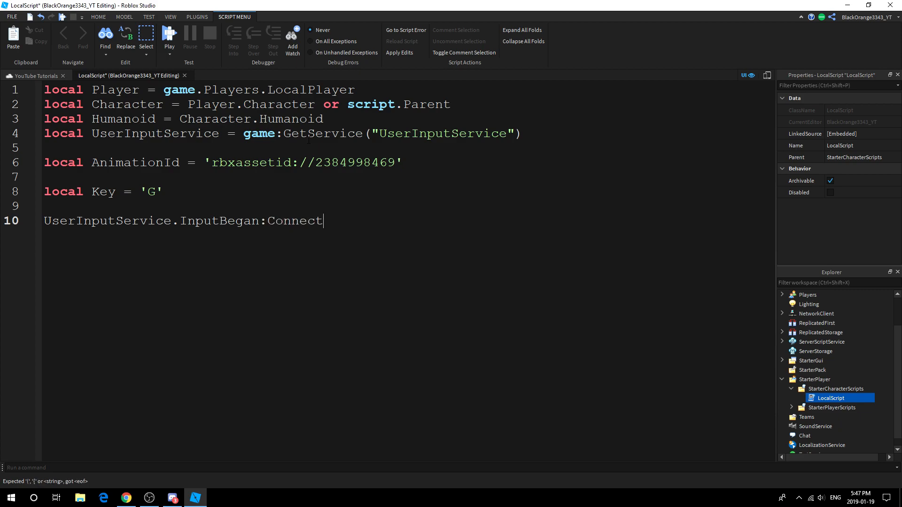
text((function())
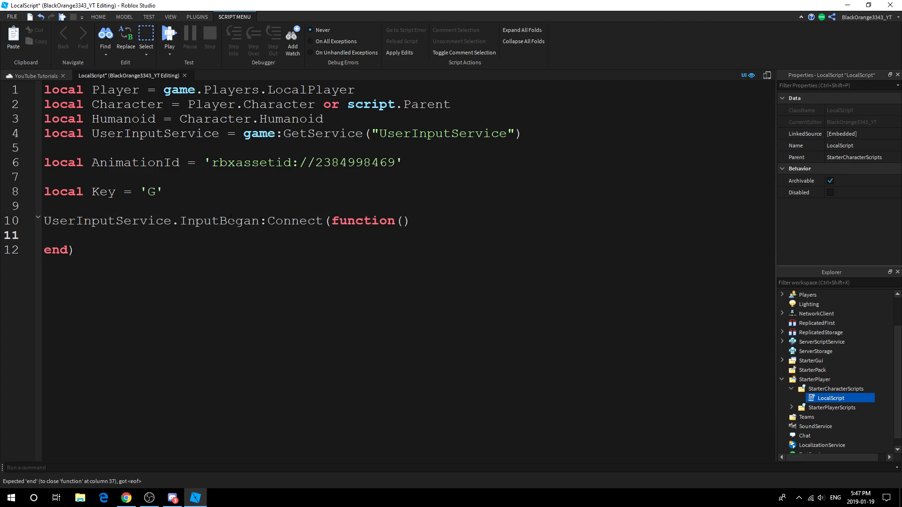
text(Input, IsTyping)
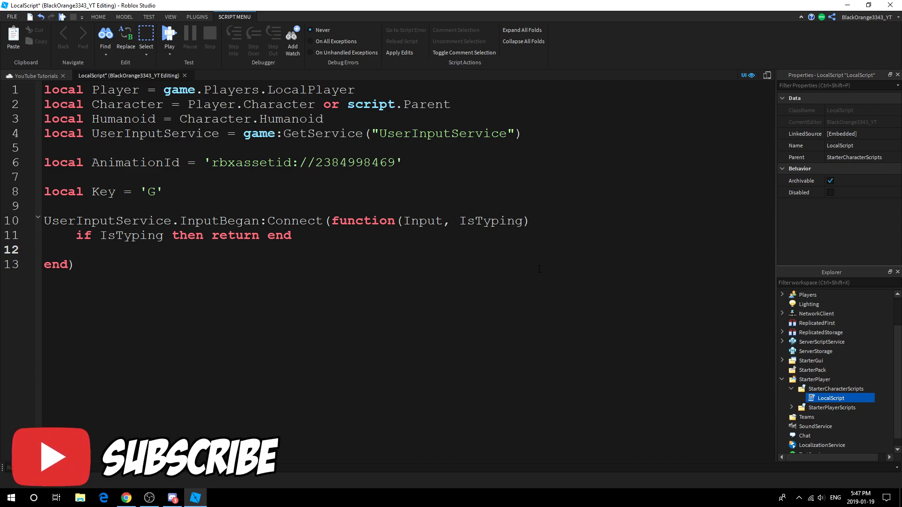
- Add 'if Input.KeyCode == Enum.KeyCode[Key] then' with an empty block ready inside the handler
text(if)
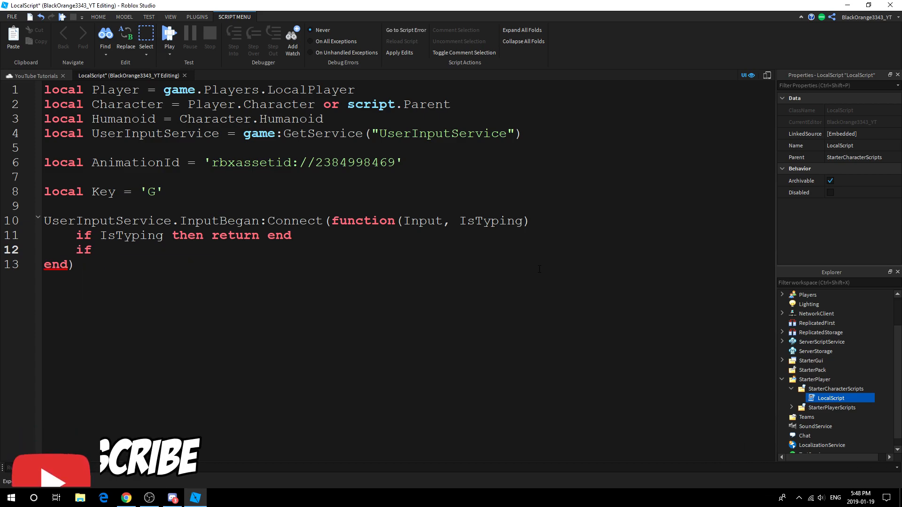
text(Input.Key)
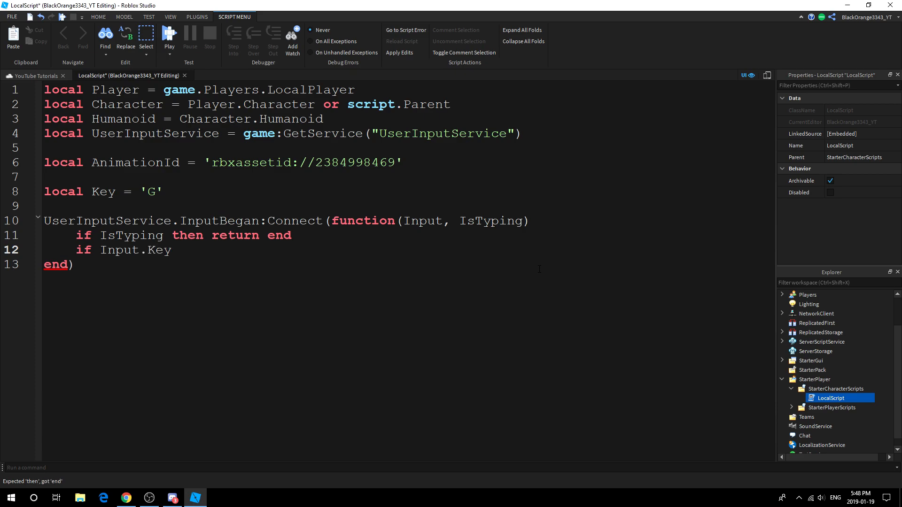
text(Code ==)
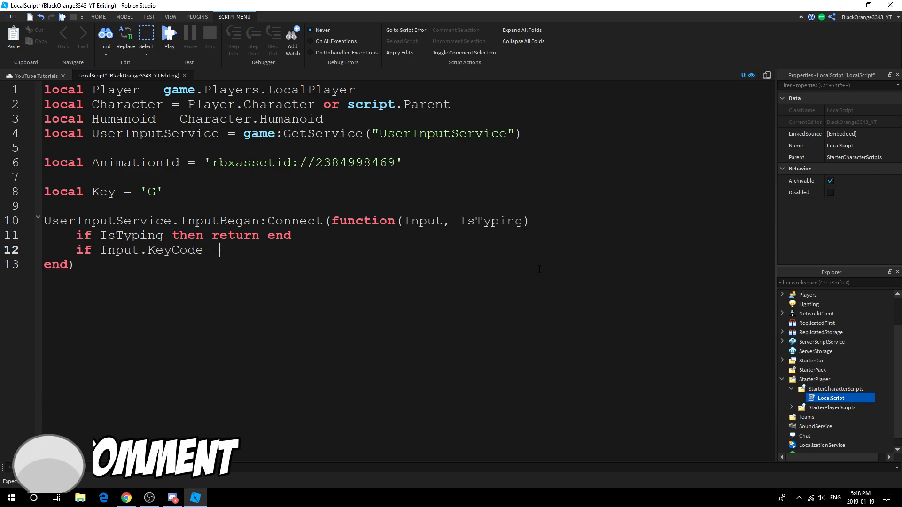
text(= Enum.KeyCode[Key] then)
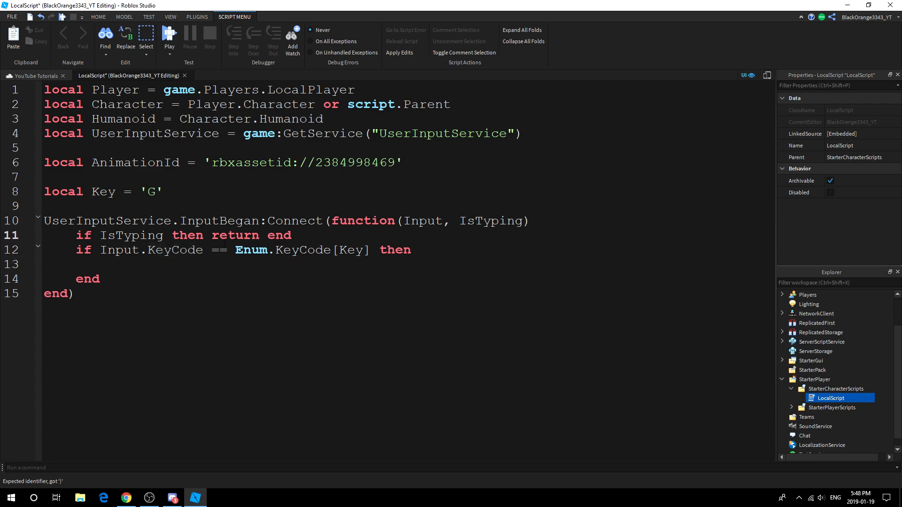
click(201, 192)
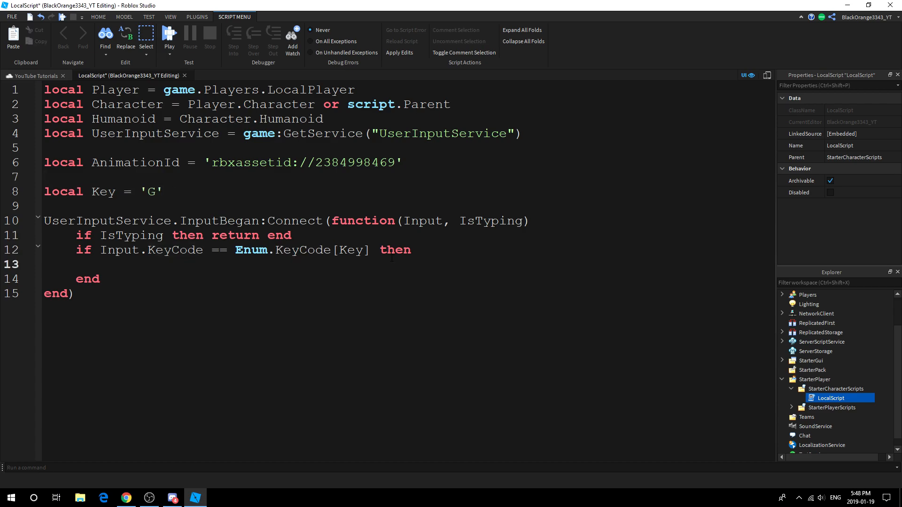
- Inside the key check, create an Animation instance and set its AnimationId to AnimationId
text(local)
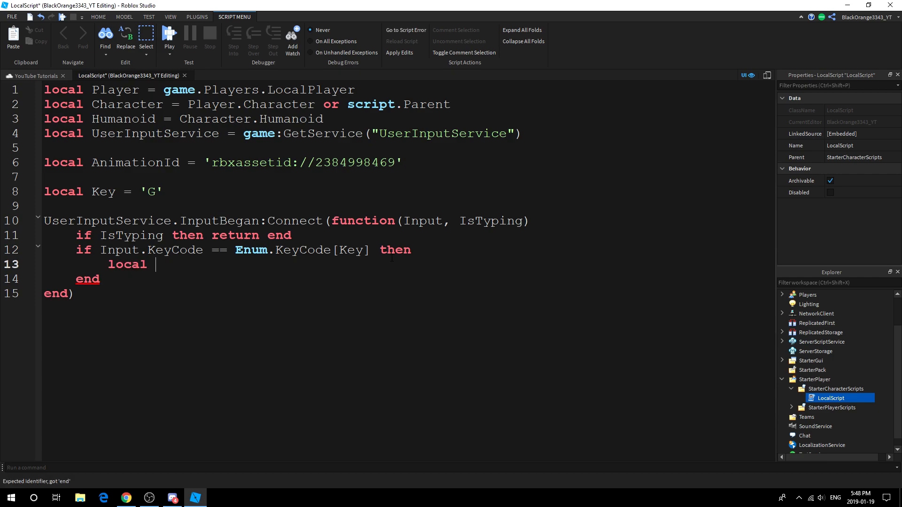
text(Animation)
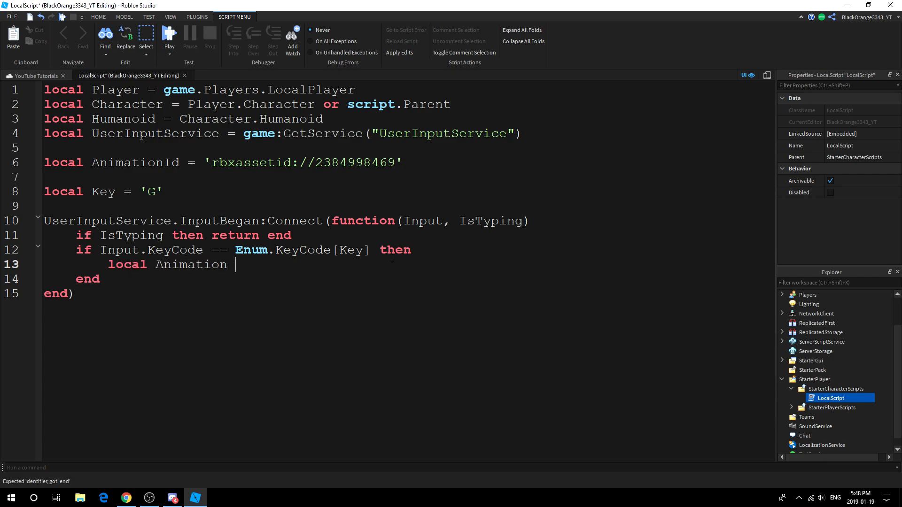
text(= Instance.new(animation")
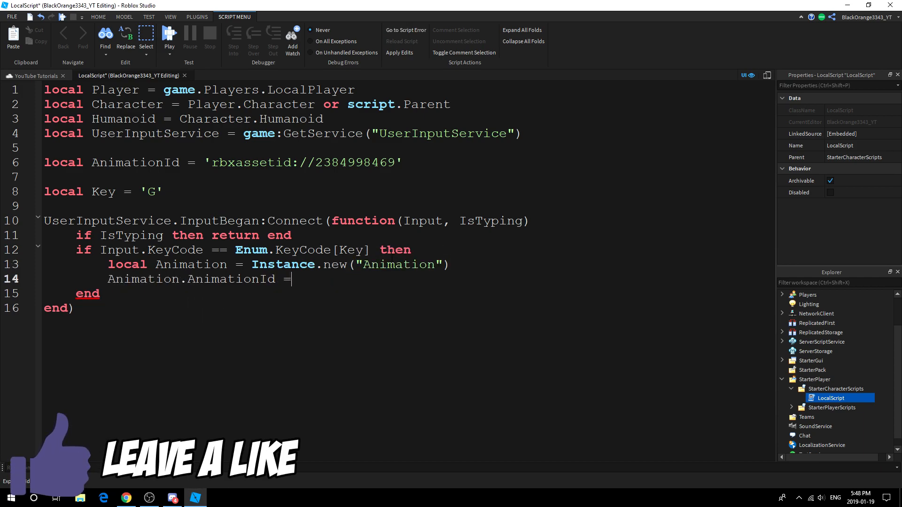
text(AnimationId)
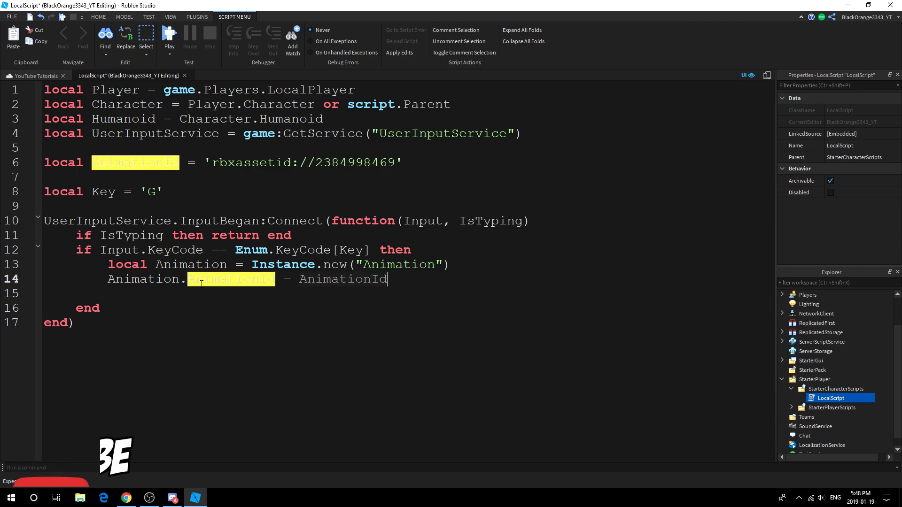
- Load the animation onto the Humanoid as LoadAnimation and call LoadAnimation:Play()
text(local Lo)
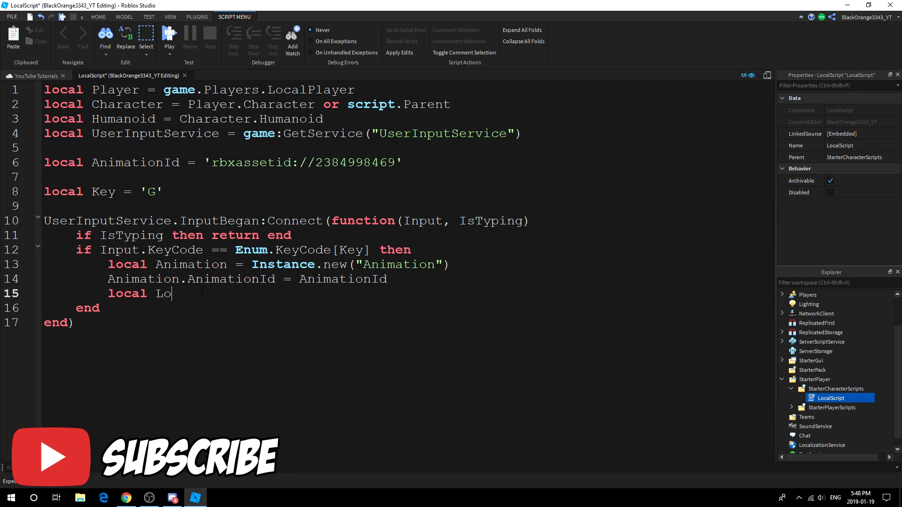
text(adAnimation =)
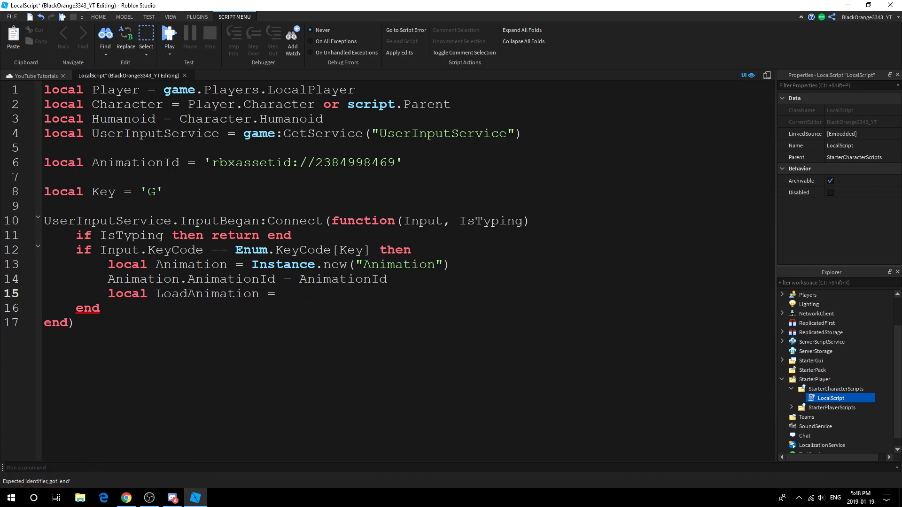
text(Humanoid:LoadAnimation(Animation)
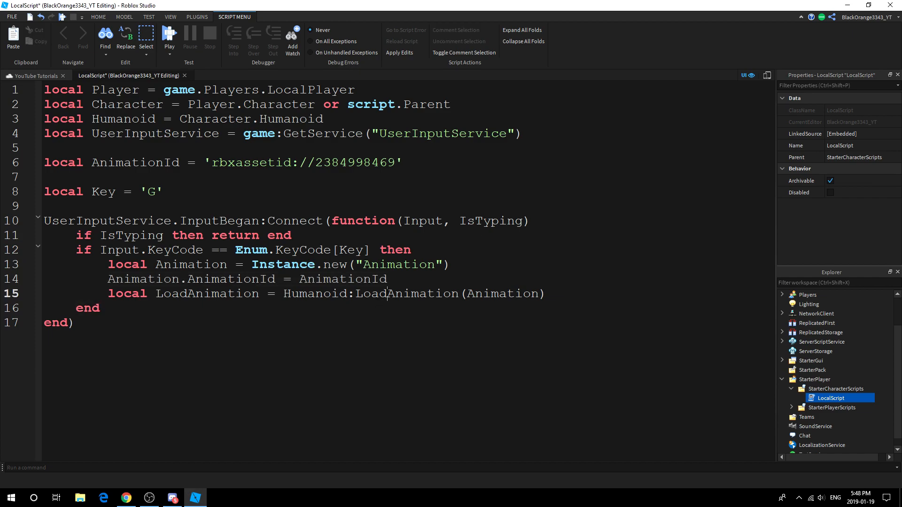
text(l)
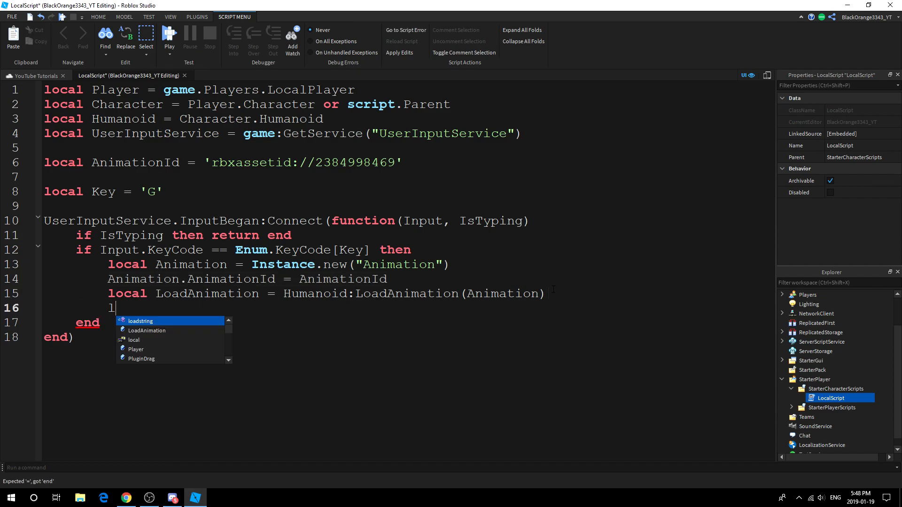
text(oadAnimation:P)
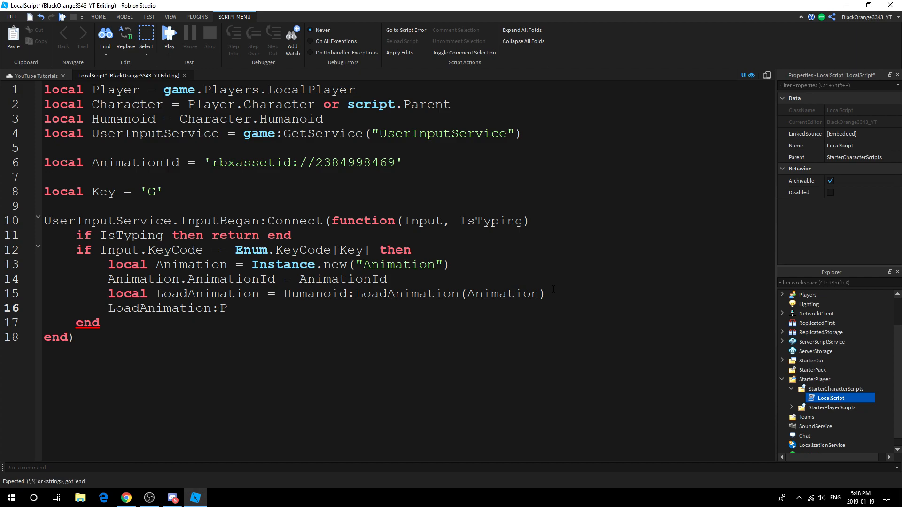
text(lay())
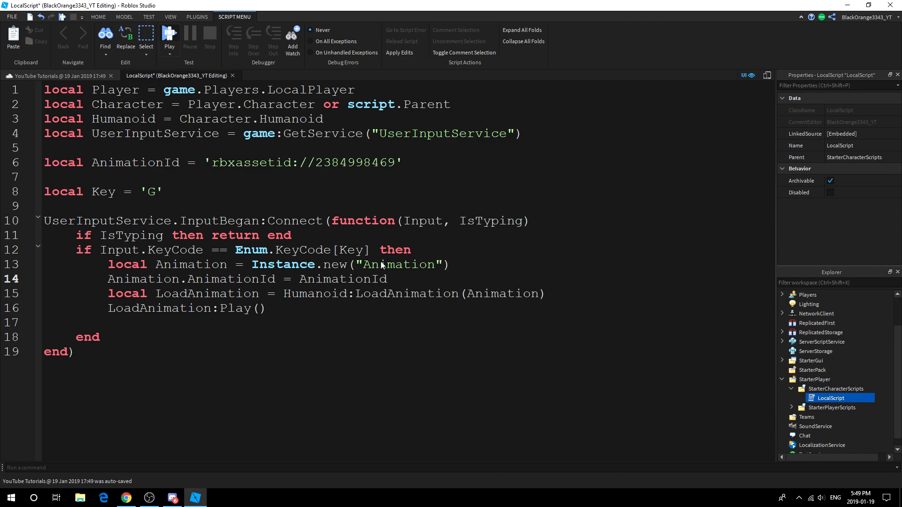
mouse_move(292, 357)
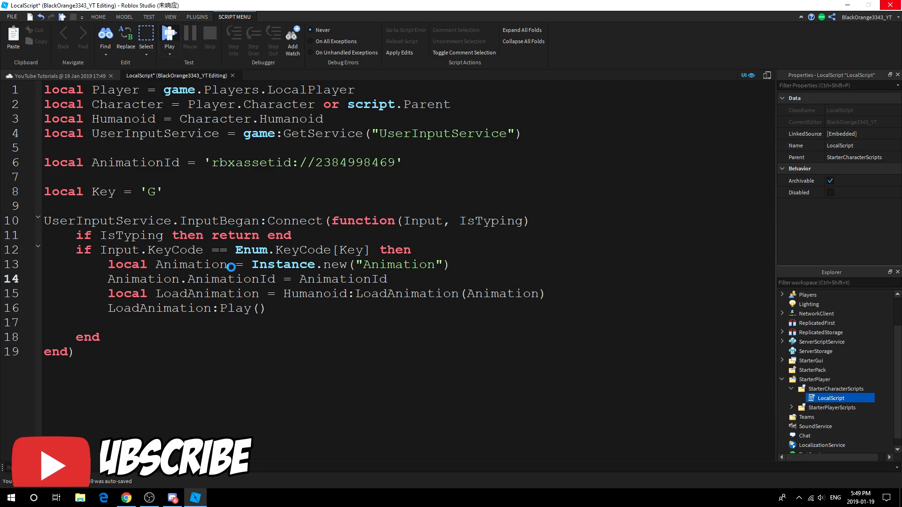
click(169, 35)
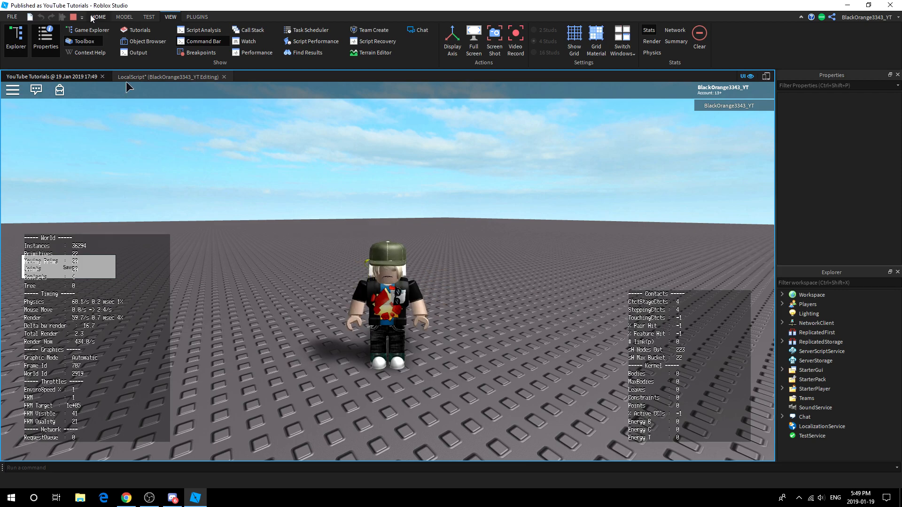
click(144, 75)
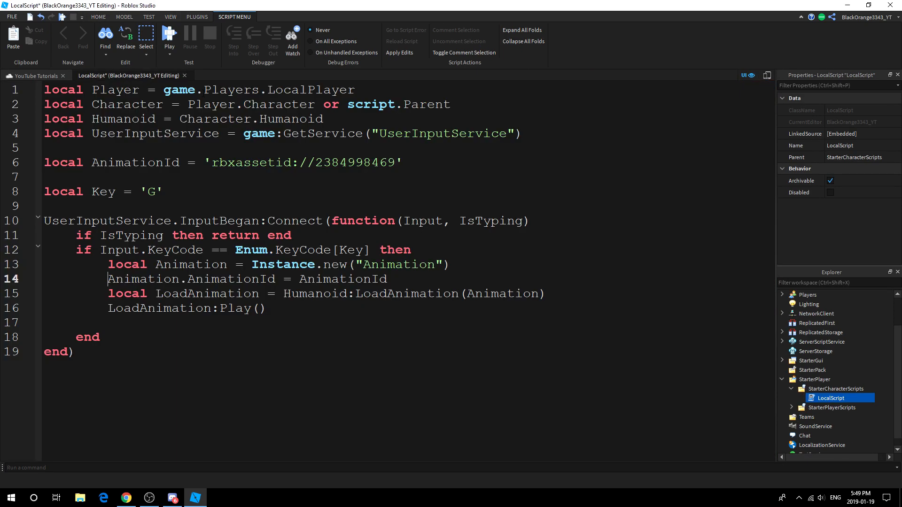
- Add 'local Debounce = true' on line 7 below the AnimationId line
click(49, 177)
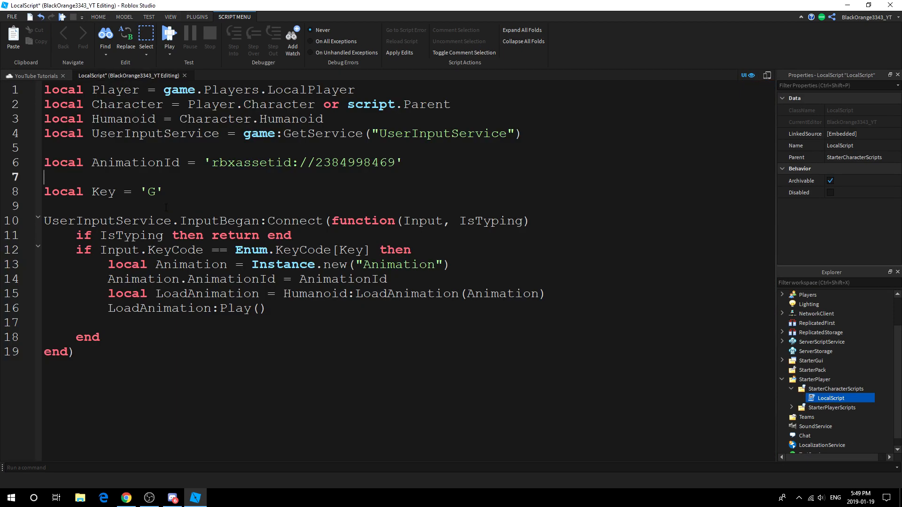
text(local)
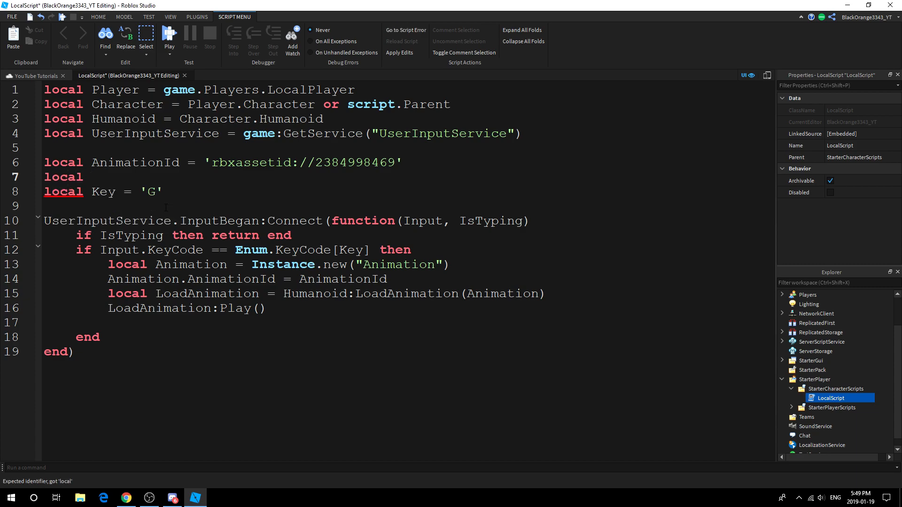
text(Debounce = t)
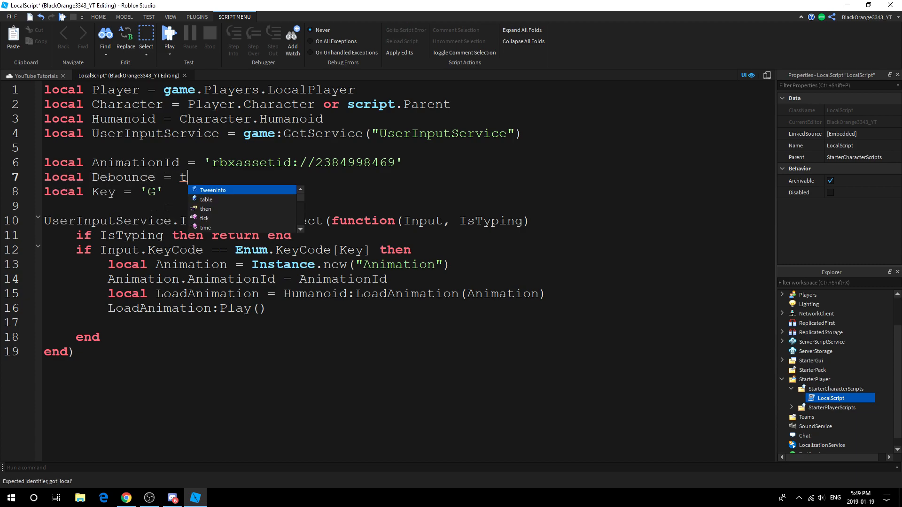
text(rue)
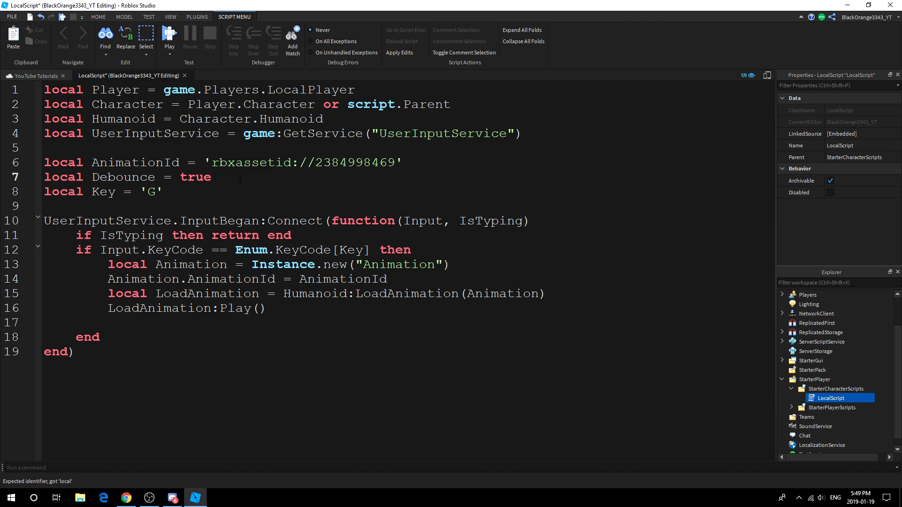
- Append 'and Debounce' to the key check and set Debounce = false inside the branch
click(115, 250)
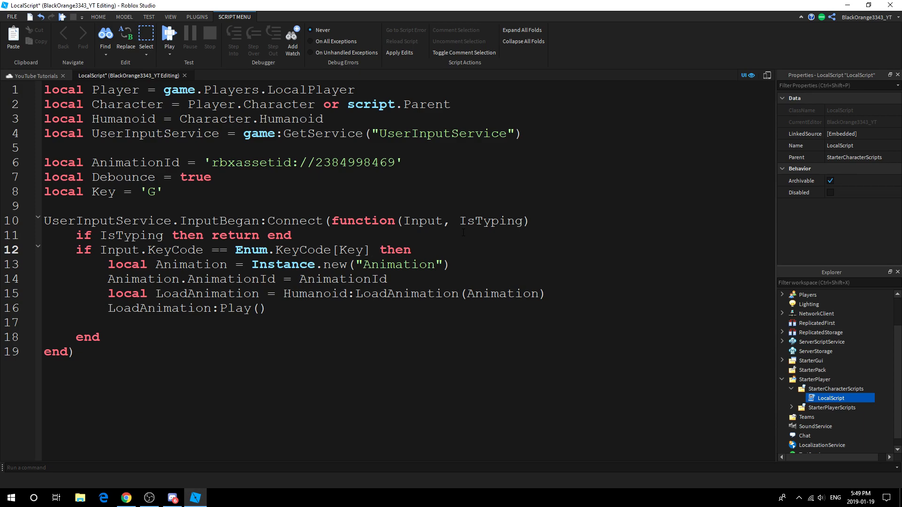
text(and d))
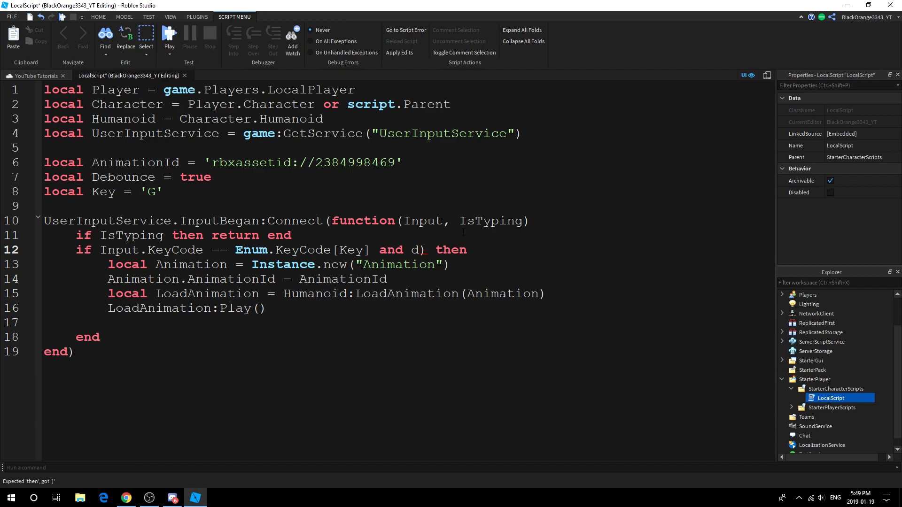
text(Debounce)
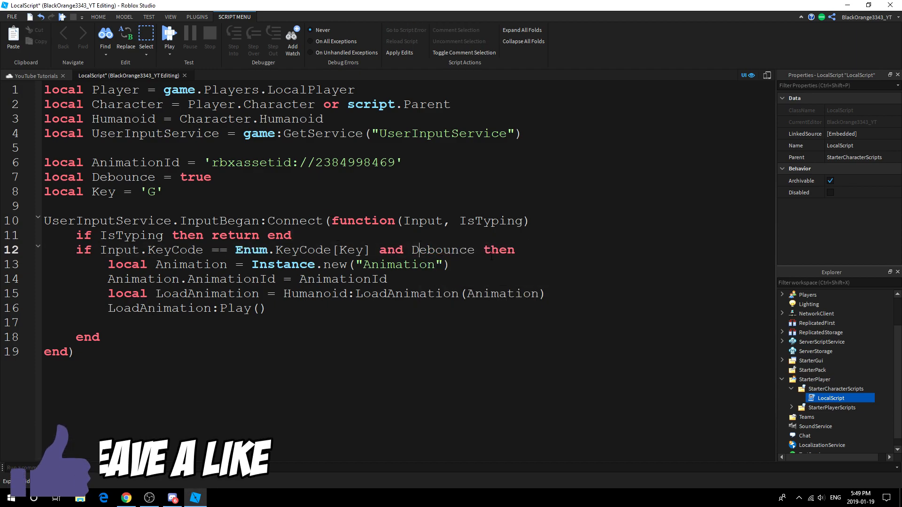
text(deb)
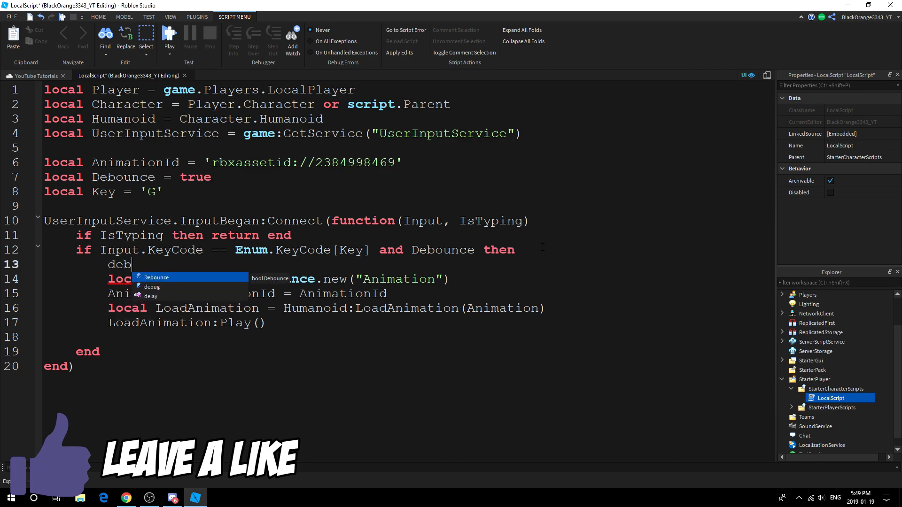
text(Debounce = fa;)
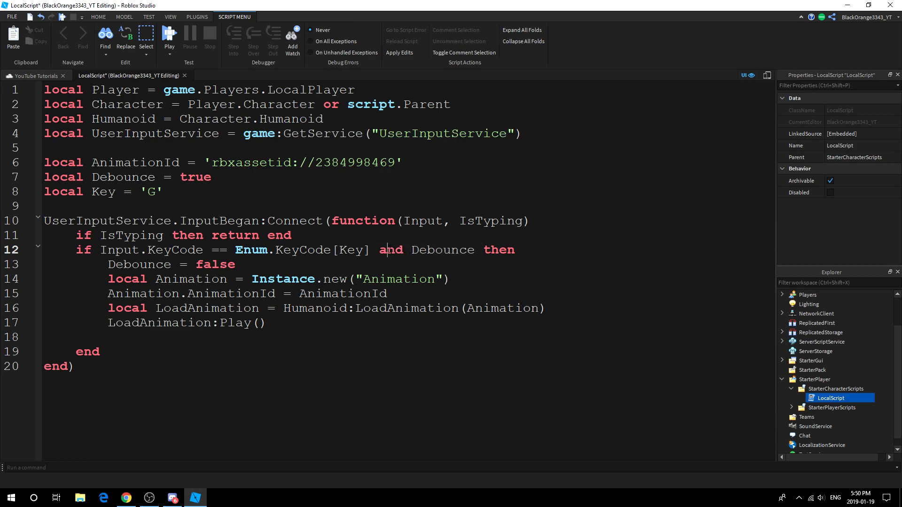
- Make the condition 'Debounce == true', then add wait(1), Animation:Destroy() and Debounce = true after Play()
text(== true)
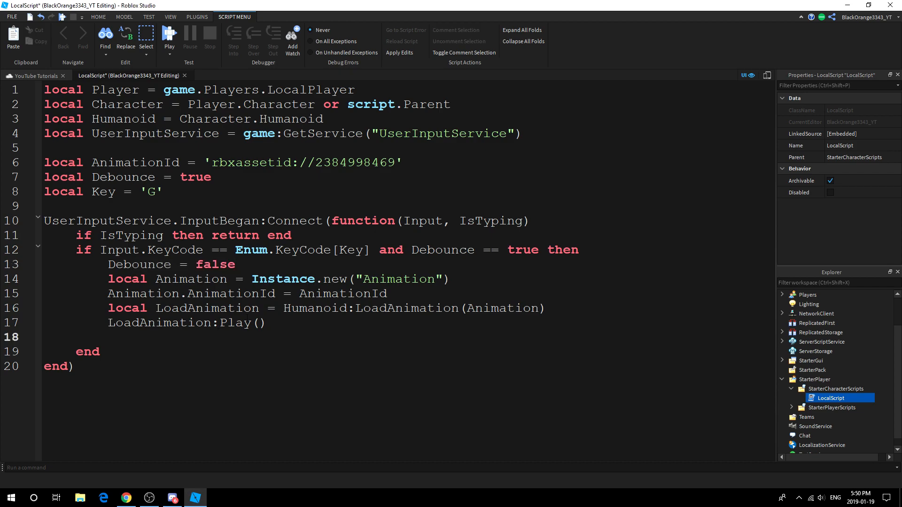
text(wait(1))
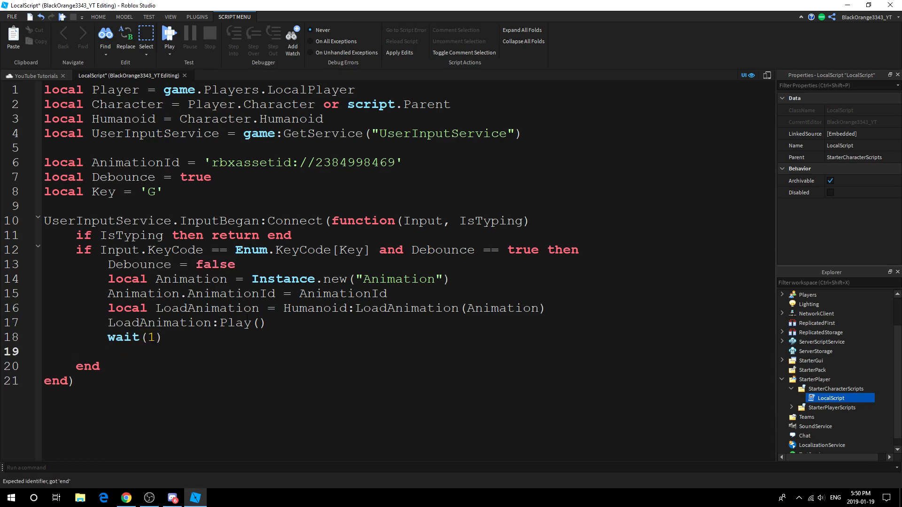
text(Debounce = true)
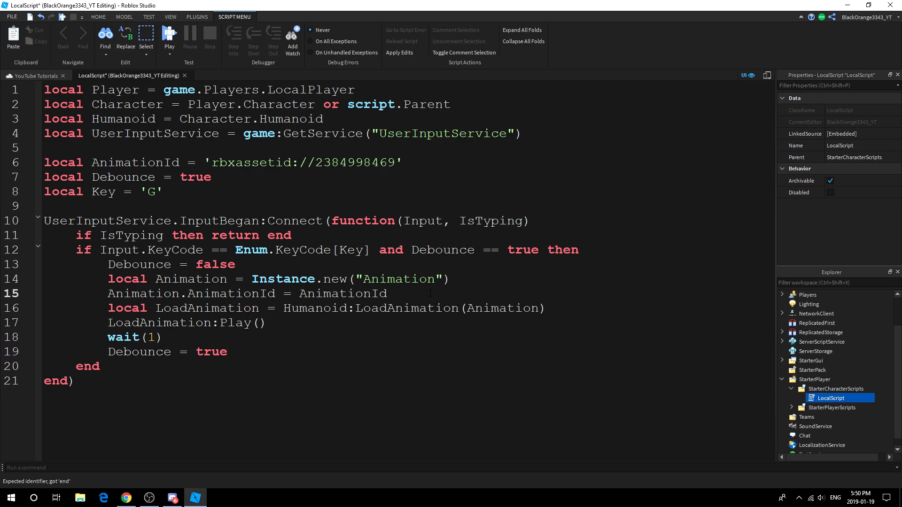
text(Animation:Destroy()
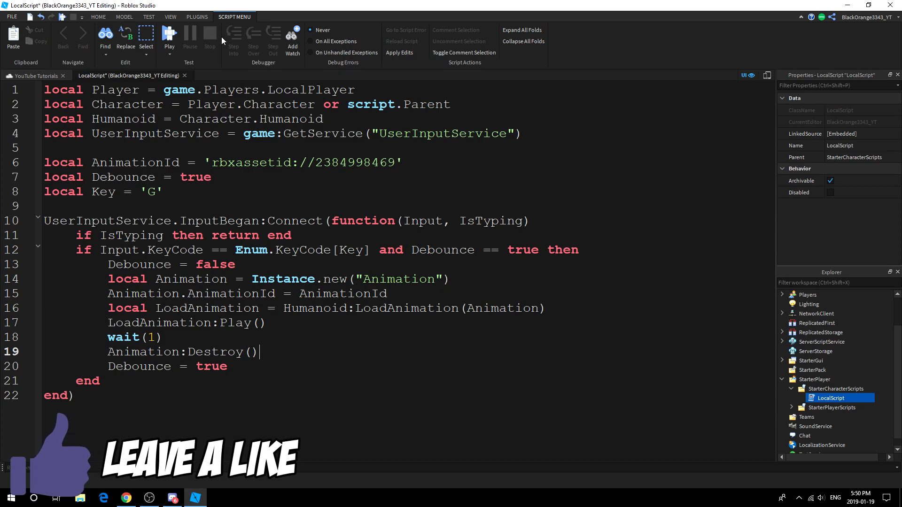
- Launch a play test from the Test group and return to the LocalScript editor
click(169, 36)
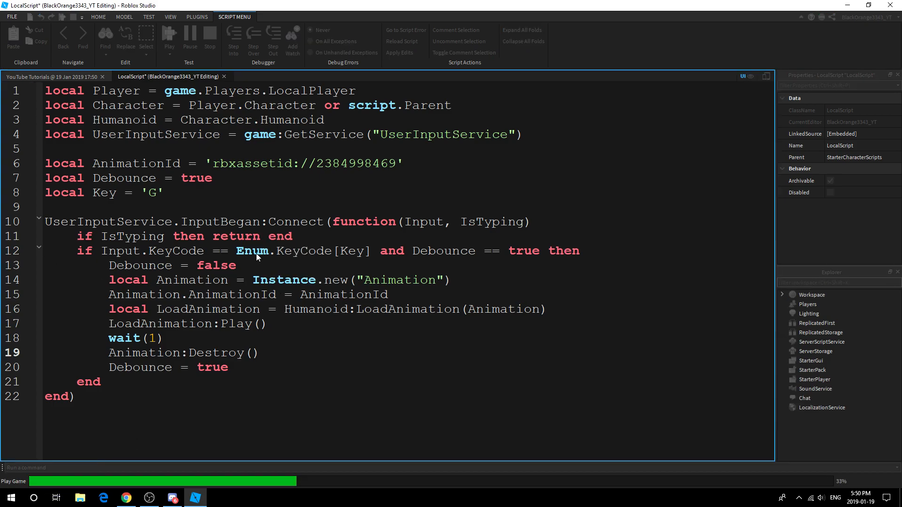
click(168, 37)
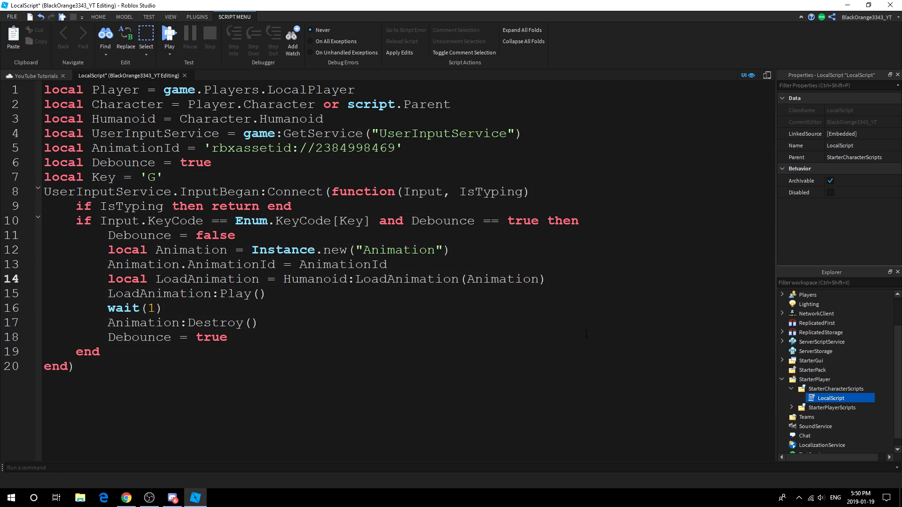
- Close the LocalScript editor to return to the YouTube Tutorials place viewport
click(170, 16)
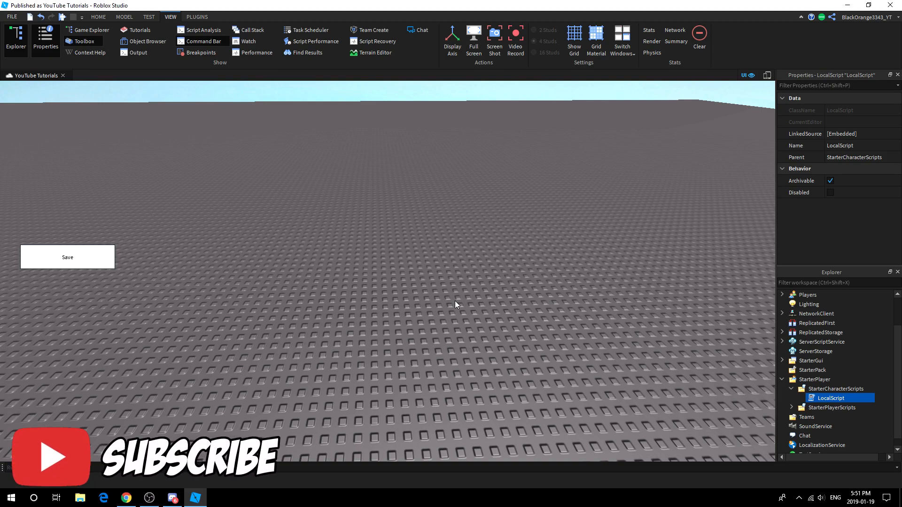
click(203, 41)
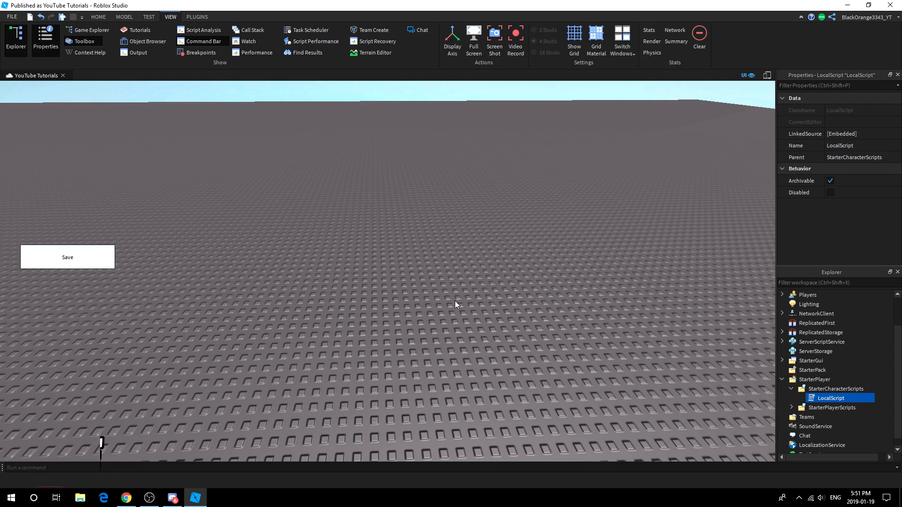